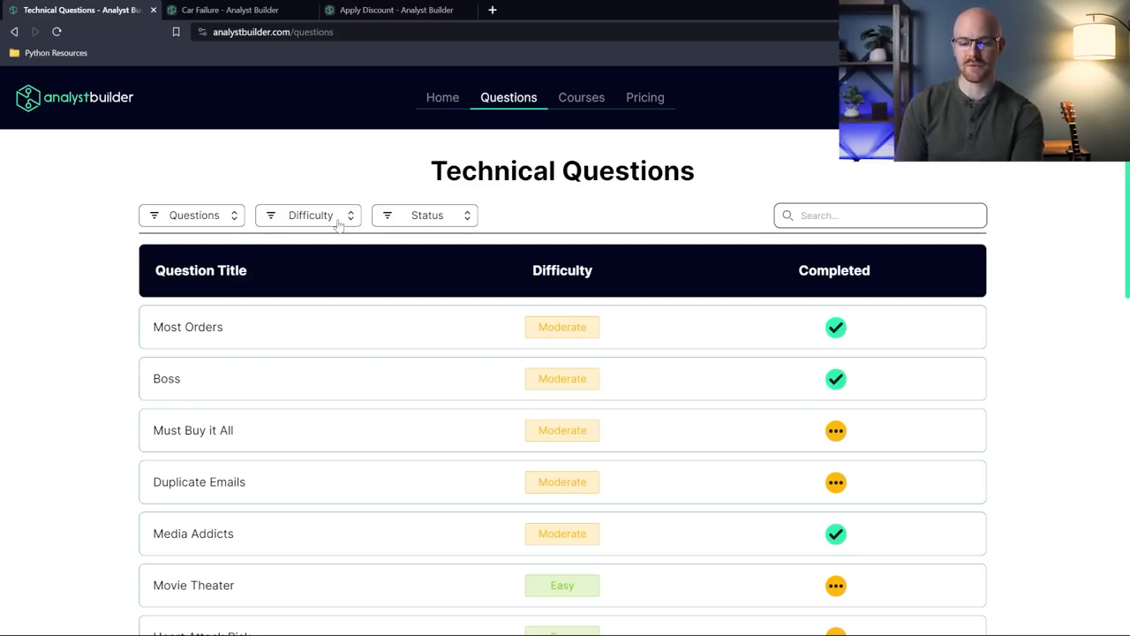
Step: Filter the question list to Easy difficulty and scroll through the results
{"action": "left_click", "coordinate": [191, 214]}
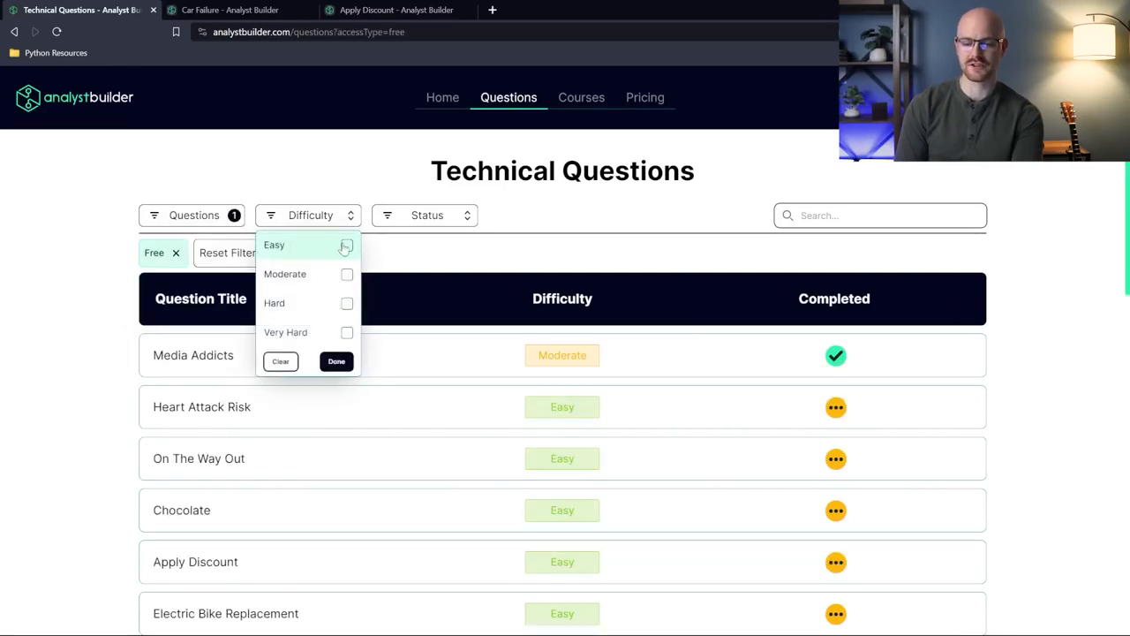
{"action": "left_click", "coordinate": [346, 245]}
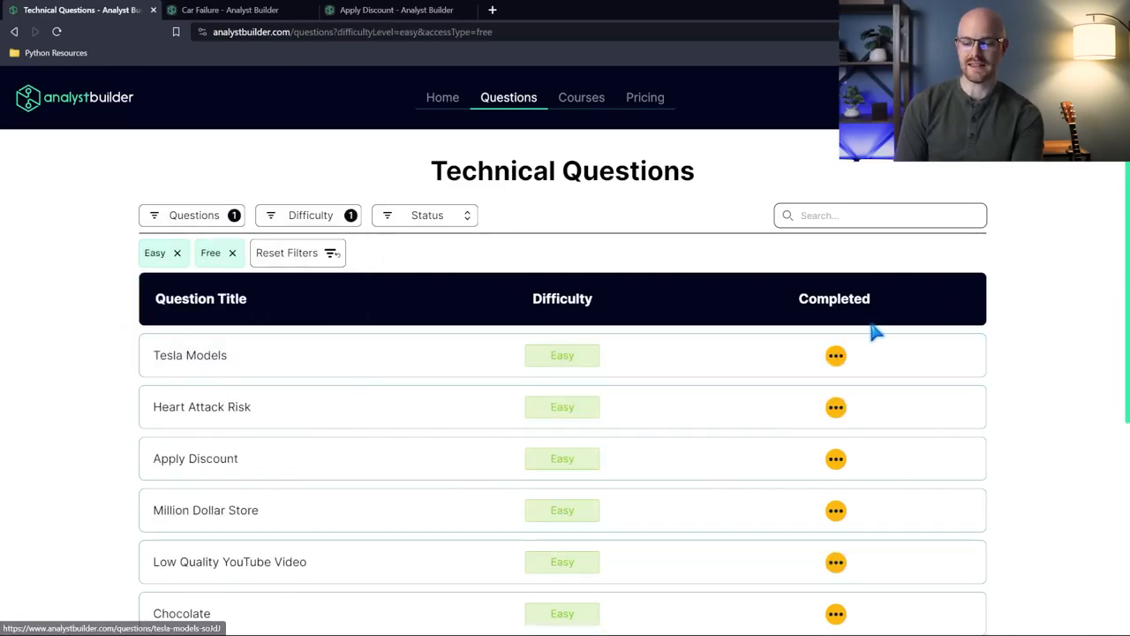
{"action": "scroll", "scroll_direction": "down", "scroll_amount": 3}
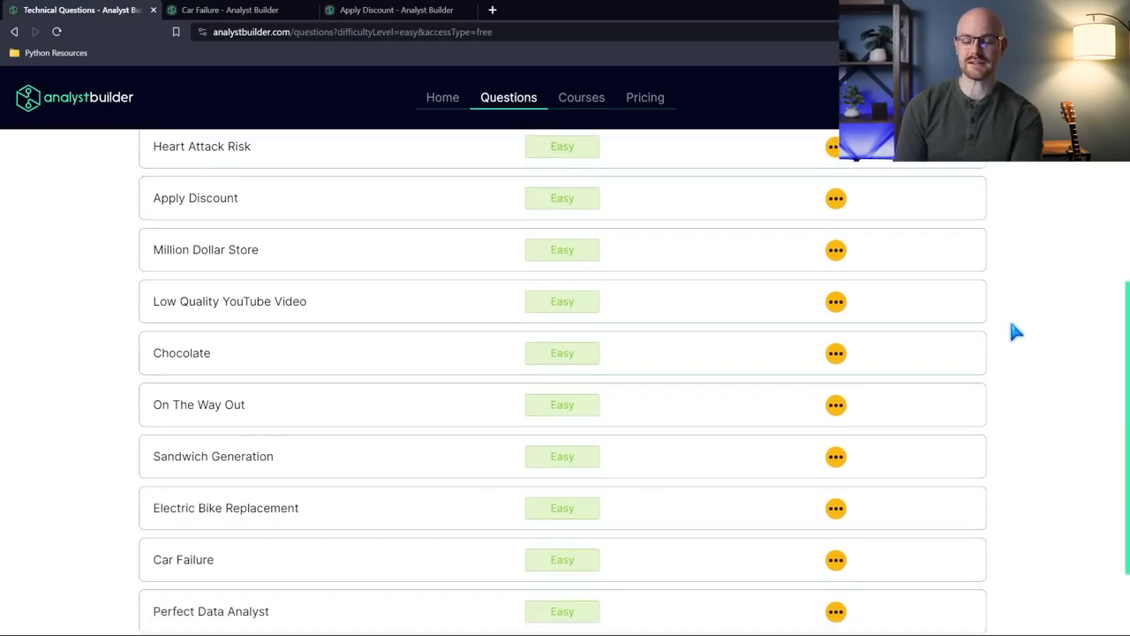
{"action": "scroll", "scroll_direction": "down", "scroll_amount": 3}
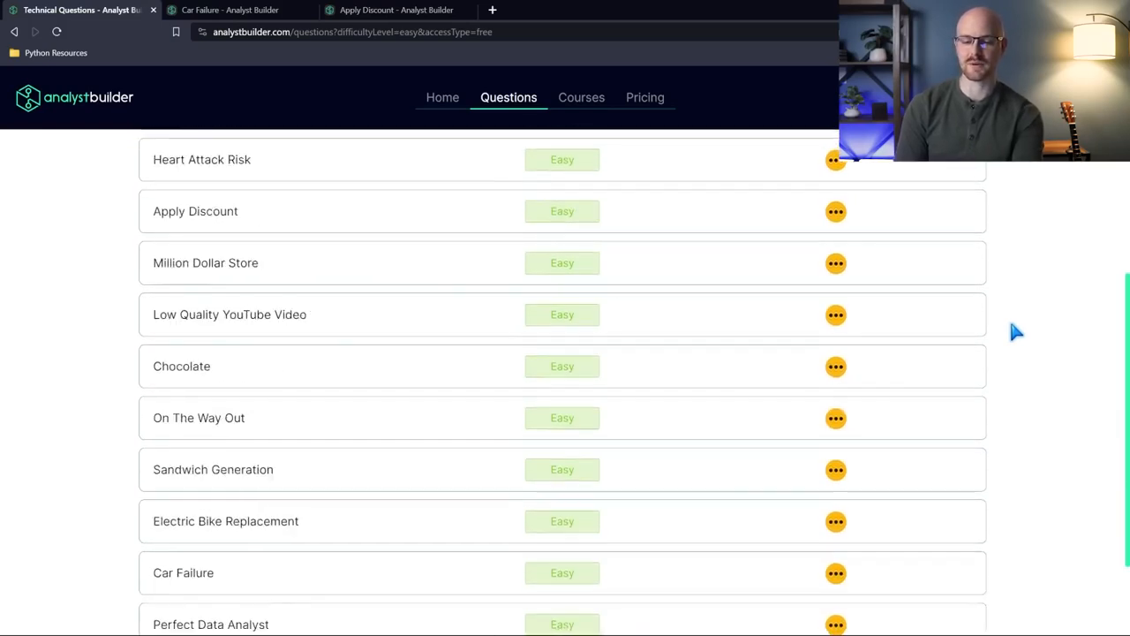
{"action": "scroll", "scroll_direction": "up", "scroll_amount": 3}
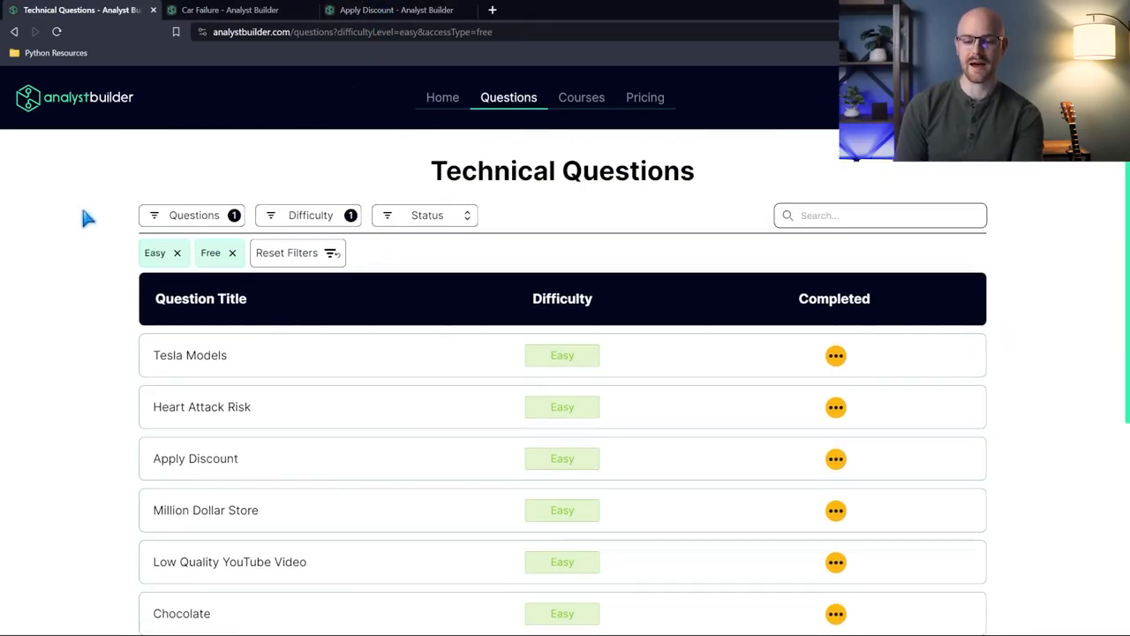
{"action": "mouse_move", "coordinate": [194, 270]}
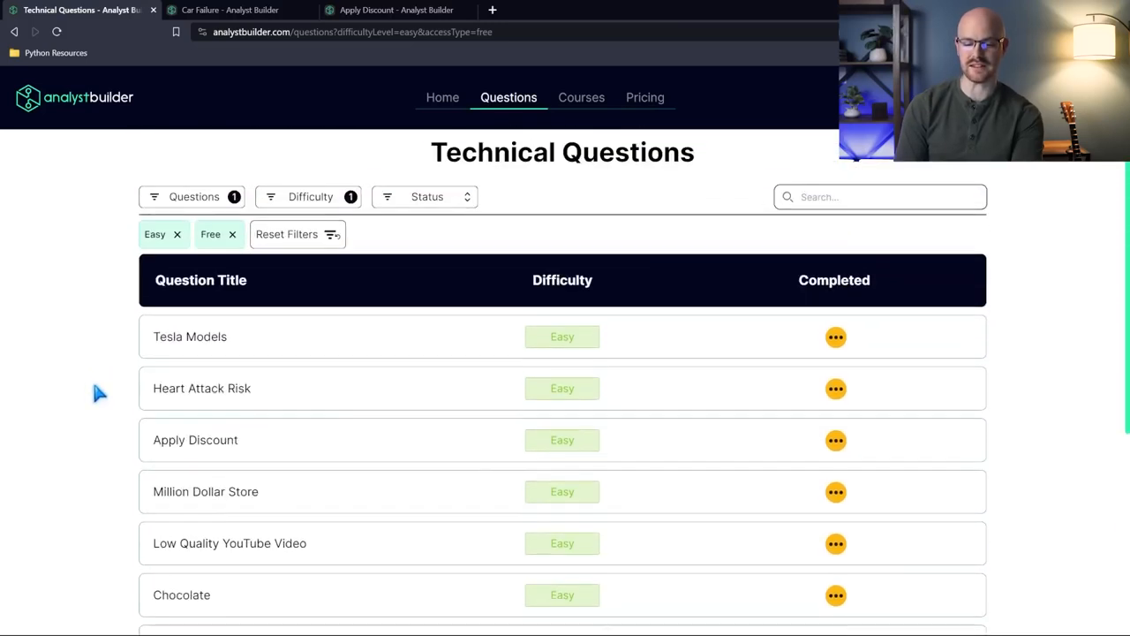
Step: Clear the Easy filter and select Moderate and Hard difficulties instead
{"action": "left_click", "coordinate": [175, 234]}
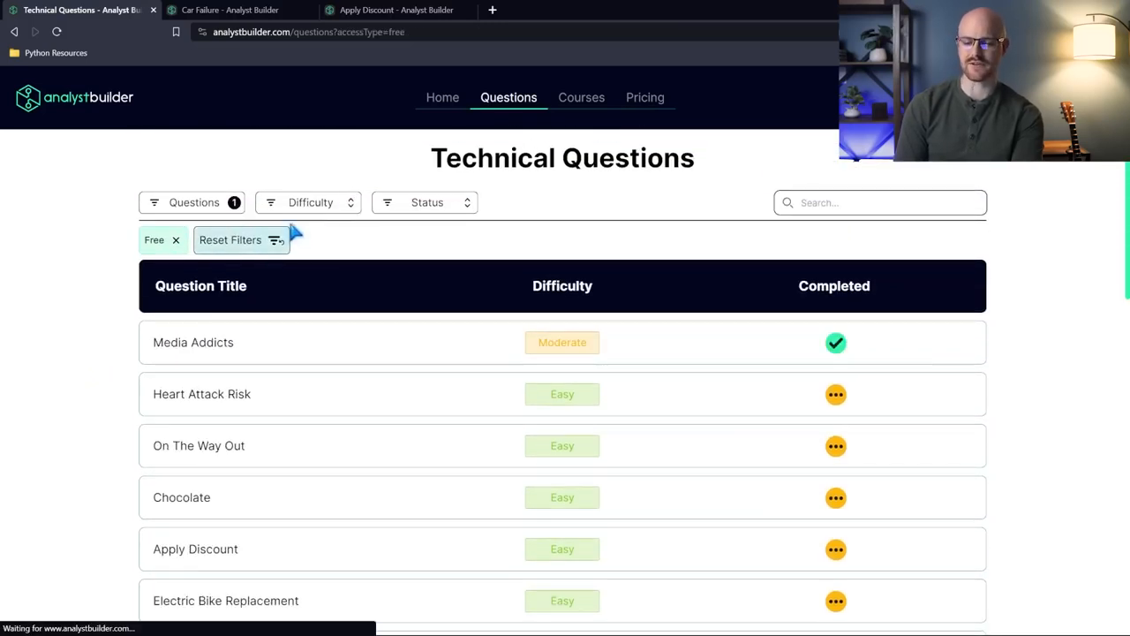
{"action": "left_click", "coordinate": [307, 202]}
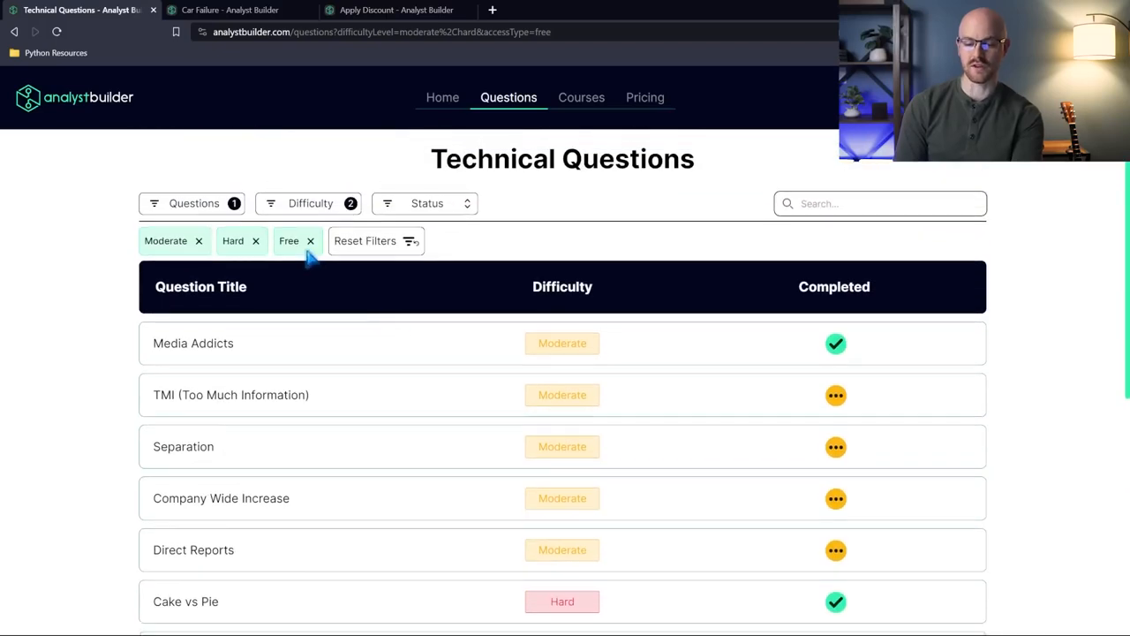
{"action": "left_click", "coordinate": [310, 204]}
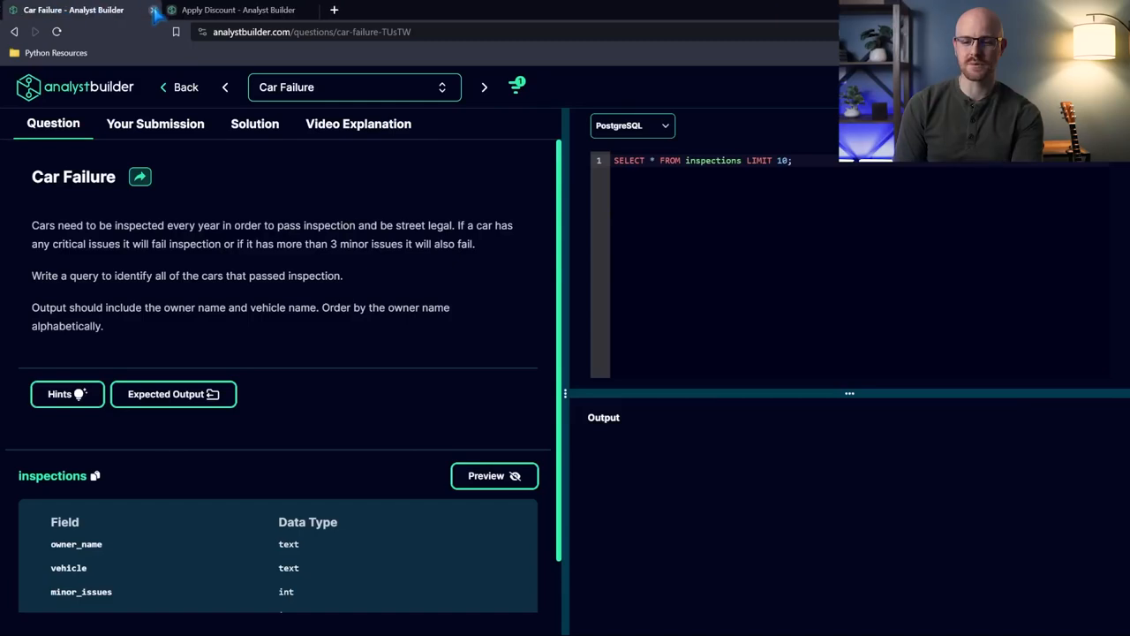
{"action": "mouse_move", "coordinate": [516, 286]}
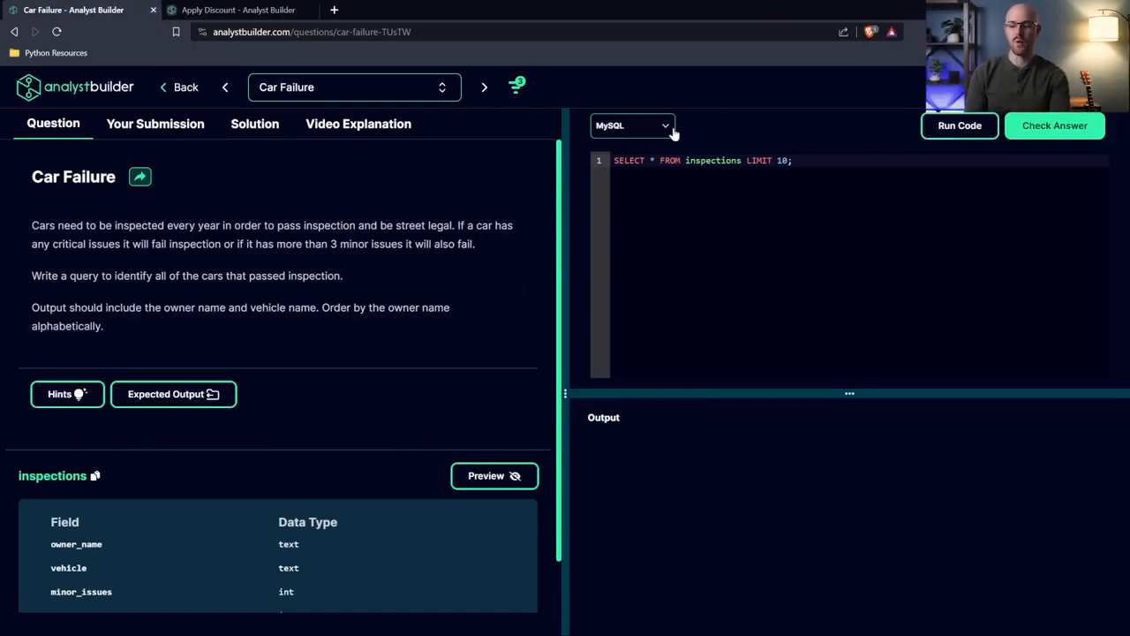
Step: Switch the Car Failure editor to Python, then back to MySQL
{"action": "left_click", "coordinate": [631, 124]}
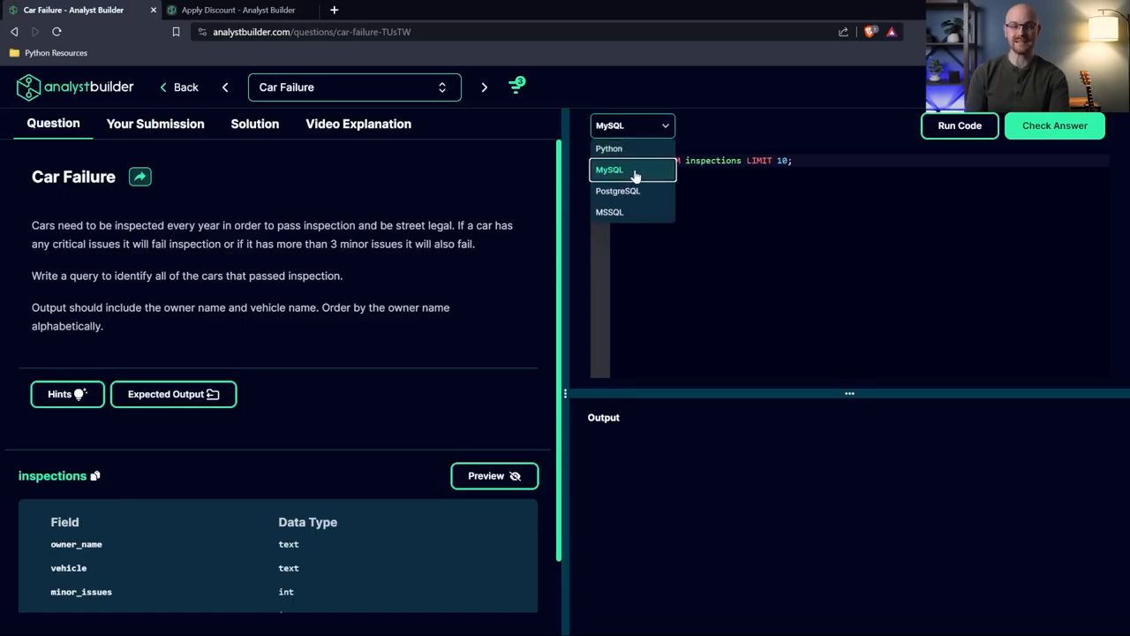
{"action": "mouse_move", "coordinate": [634, 191]}
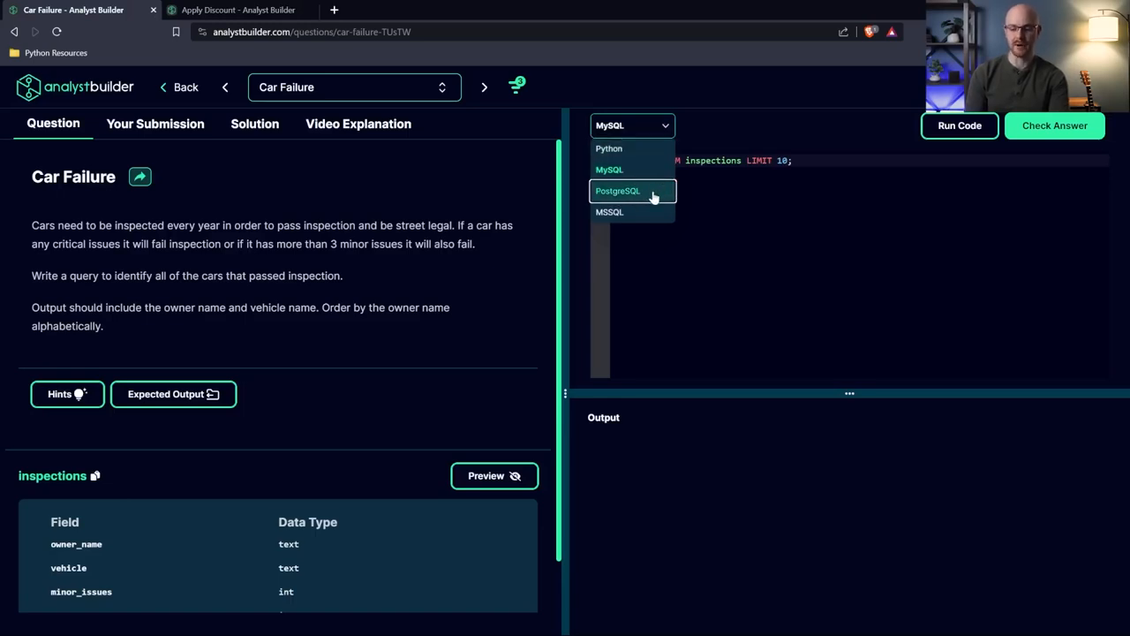
{"action": "mouse_move", "coordinate": [643, 216]}
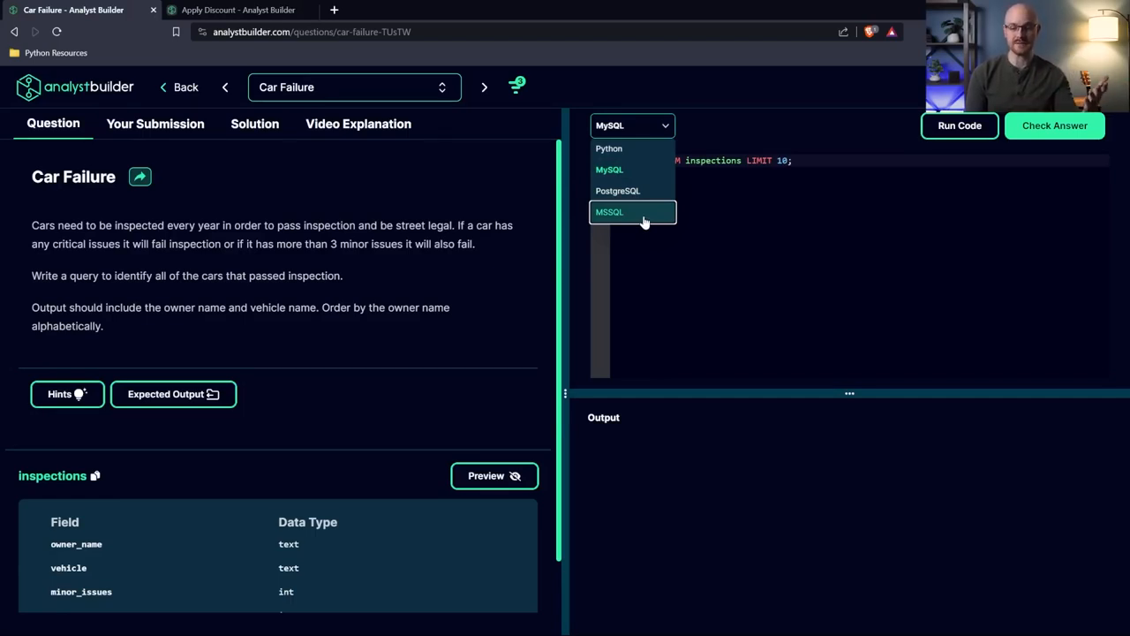
{"action": "mouse_move", "coordinate": [631, 219]}
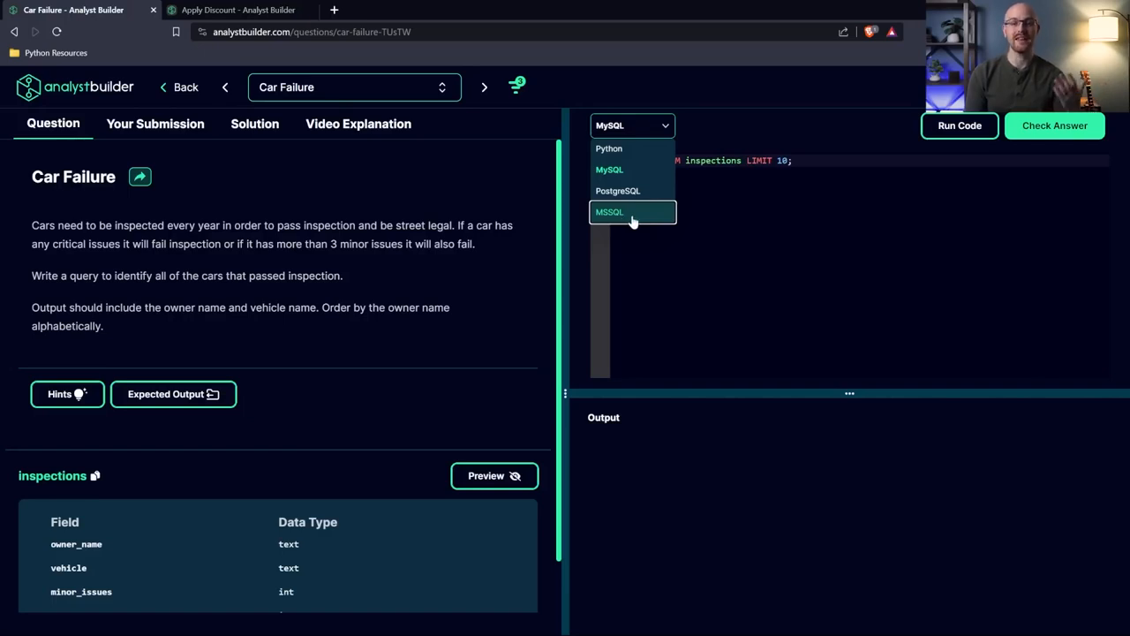
{"action": "left_click", "coordinate": [608, 148]}
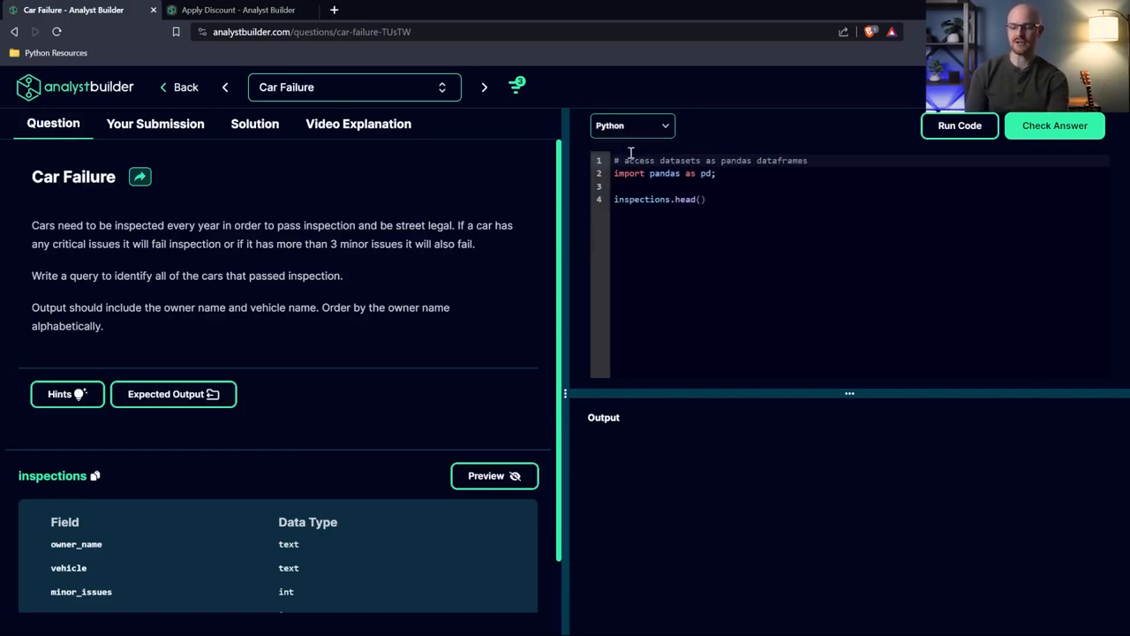
{"action": "left_click", "coordinate": [632, 125]}
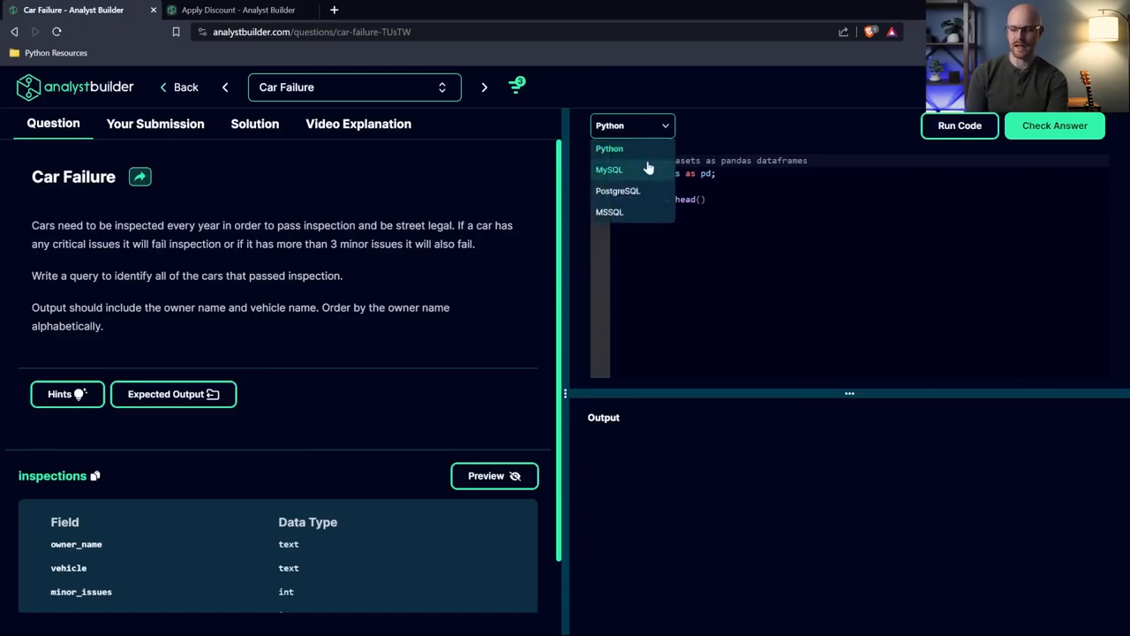
{"action": "left_click", "coordinate": [610, 169]}
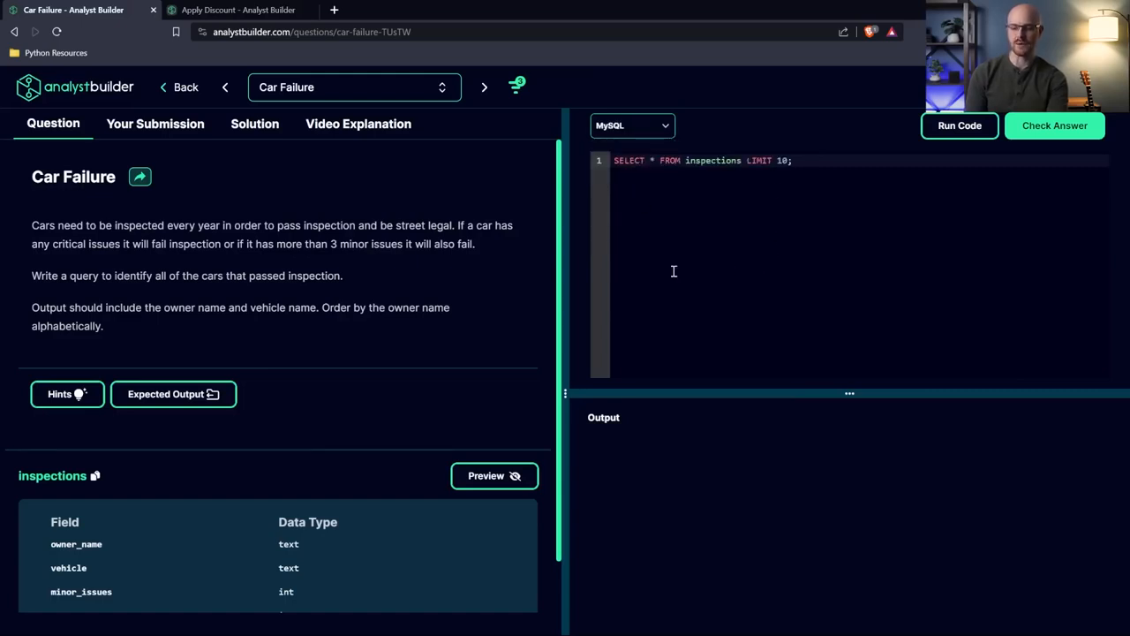
{"action": "mouse_move", "coordinate": [724, 215]}
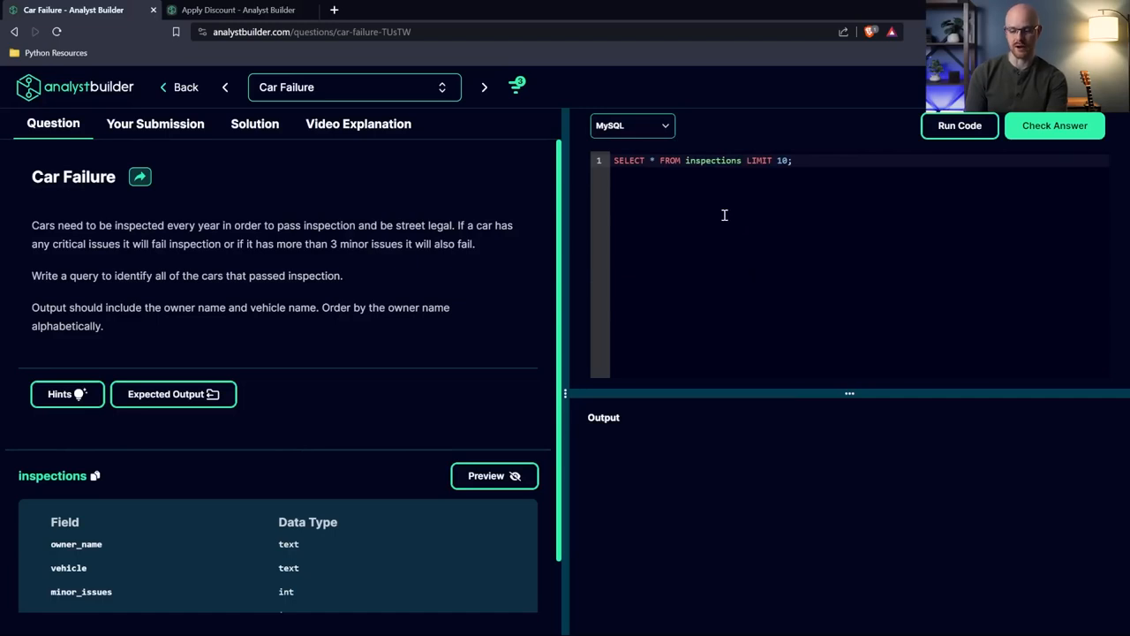
{"action": "mouse_move", "coordinate": [433, 303]}
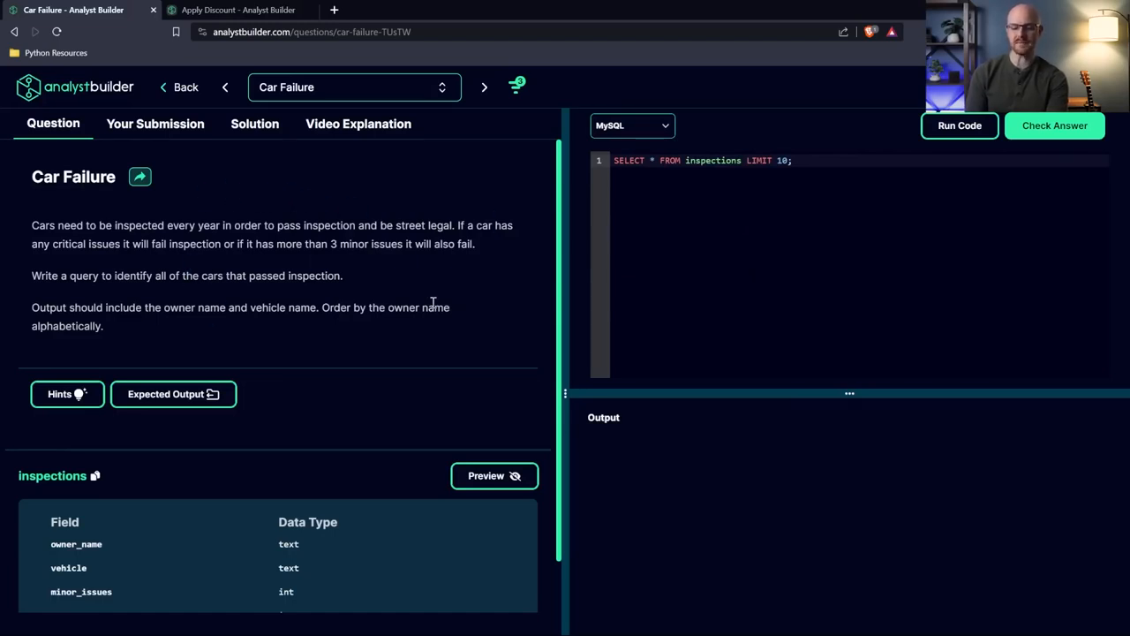
{"action": "mouse_move", "coordinate": [475, 331]}
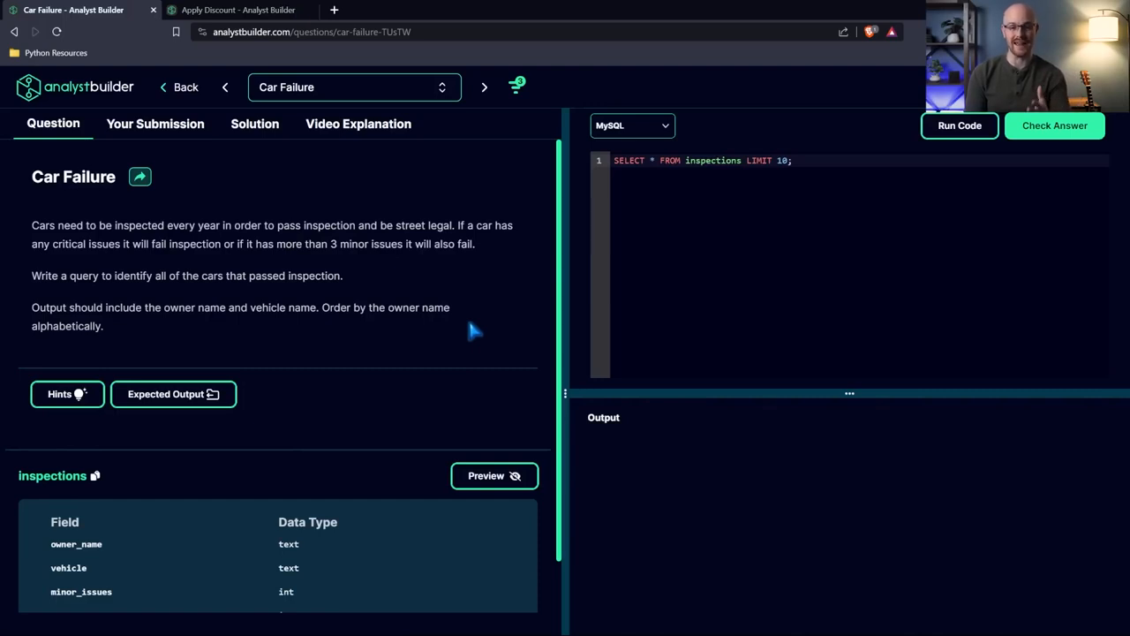
{"action": "mouse_move", "coordinate": [489, 347]}
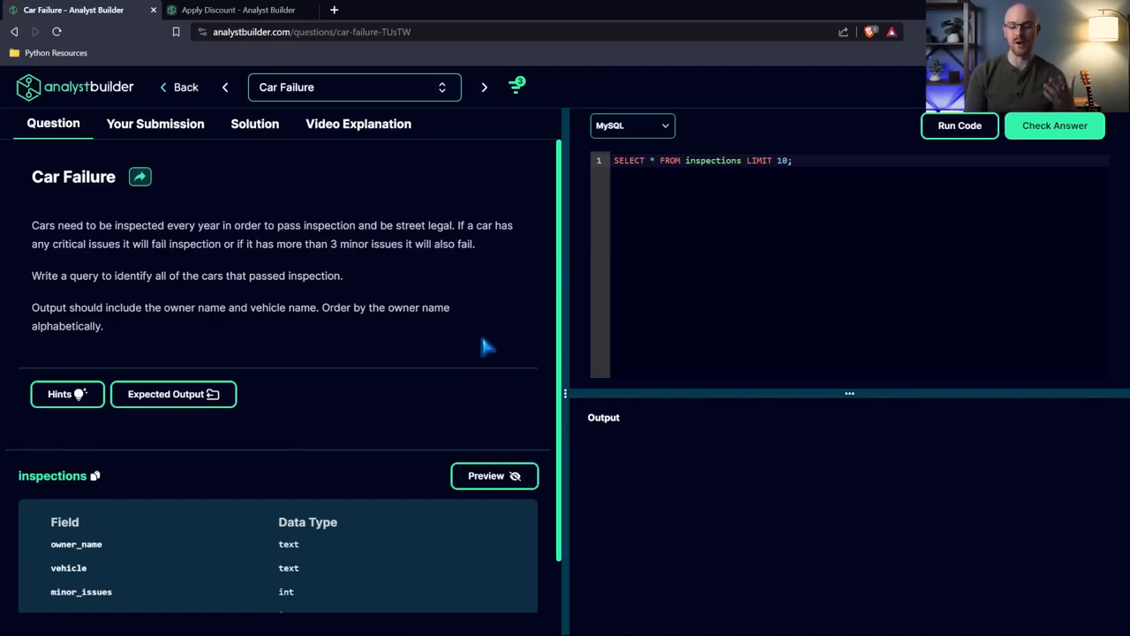
Step: Preview the inspections table's sample rows of owners, vehicles and issue counts
{"action": "scroll", "scroll_direction": "down", "scroll_amount": 3}
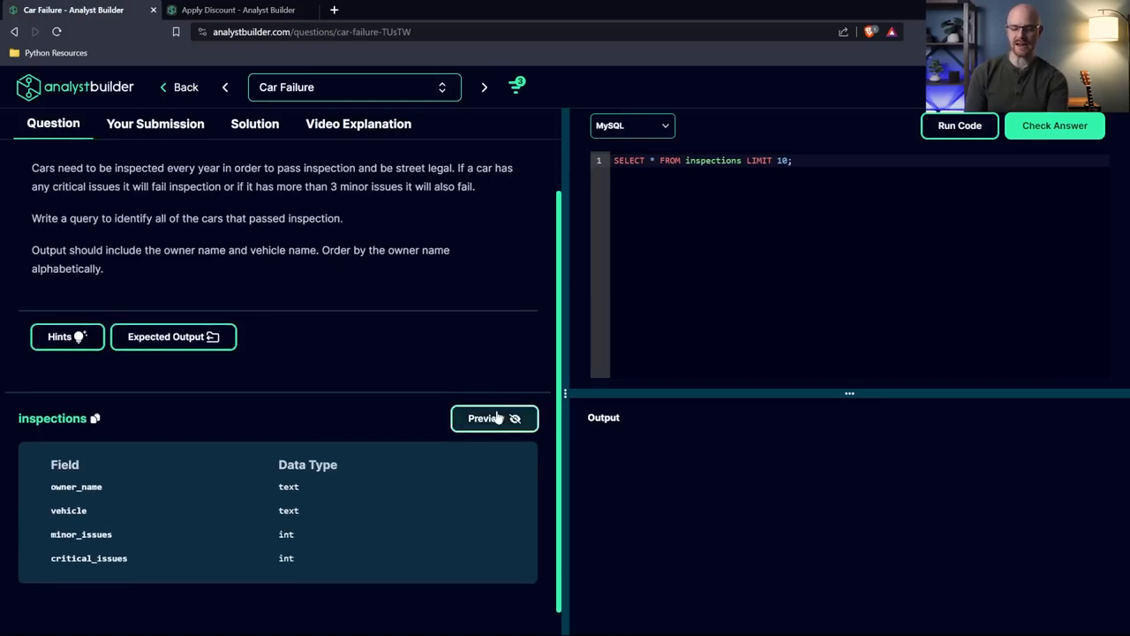
{"action": "left_click", "coordinate": [493, 418]}
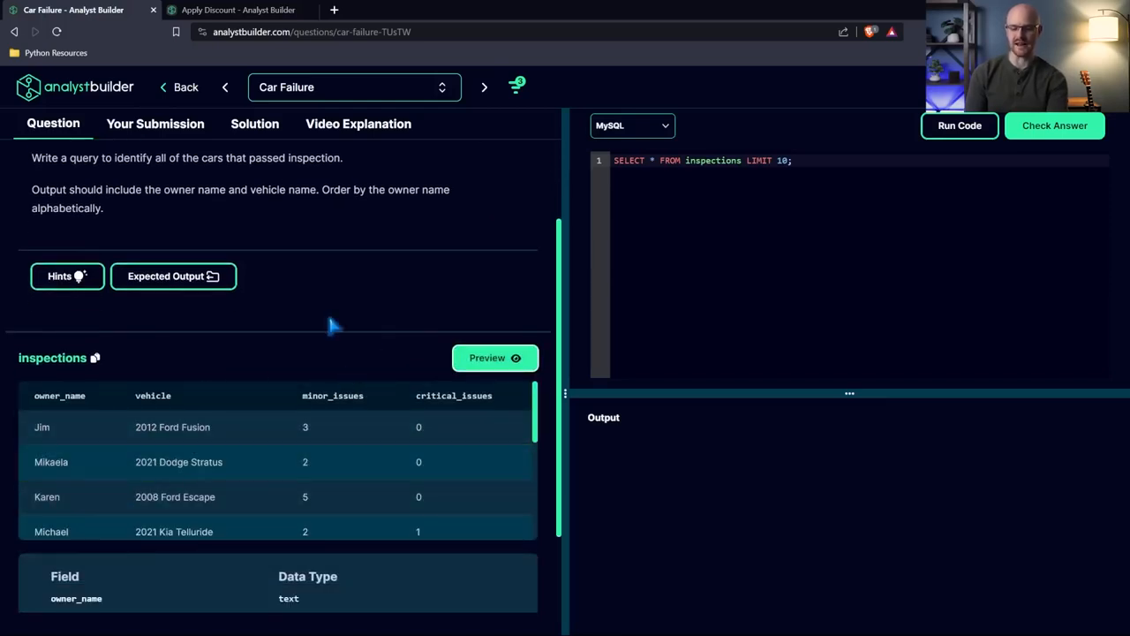
{"action": "scroll", "scroll_direction": "up", "scroll_amount": 3}
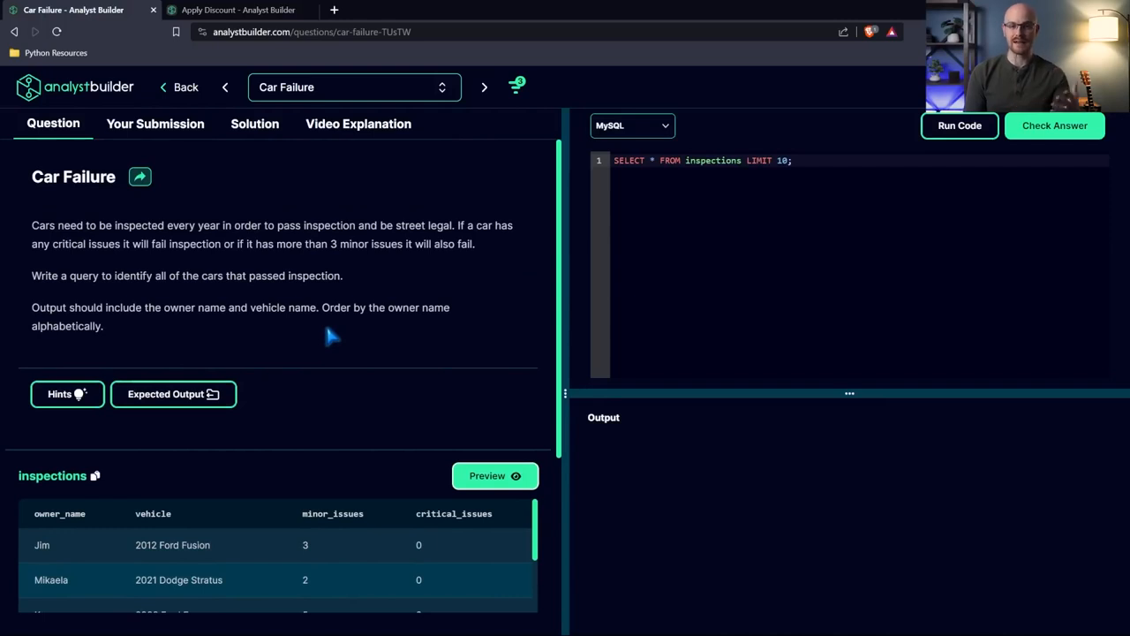
{"action": "mouse_move", "coordinate": [177, 326]}
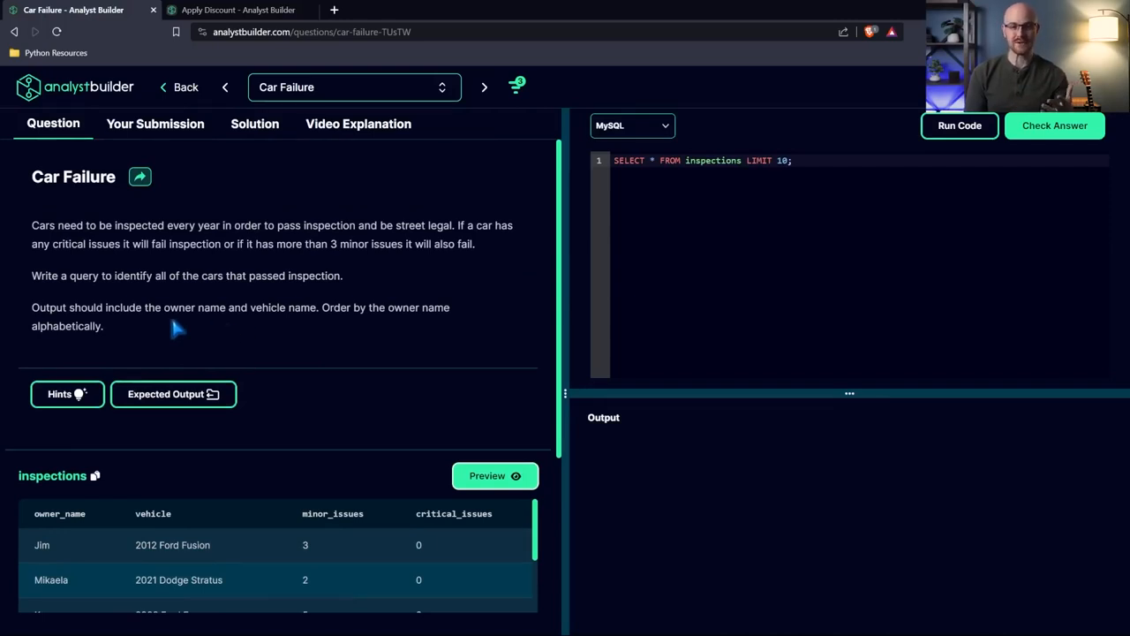
{"action": "mouse_move", "coordinate": [155, 338]}
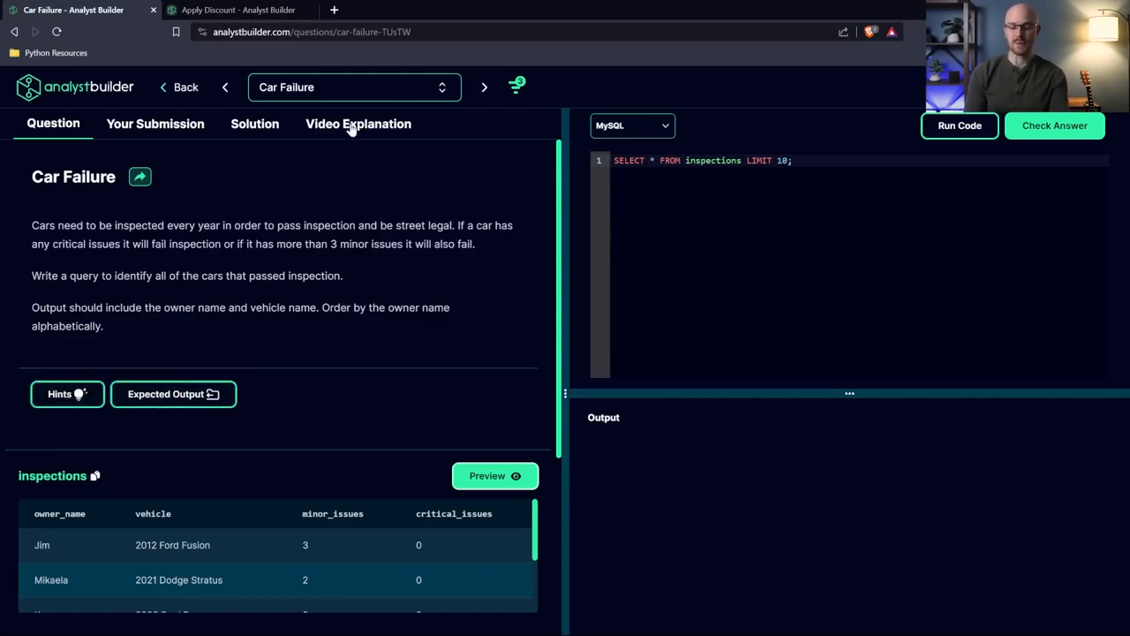
Step: Browse the video explanation and per-language solutions, then return to the question description
{"action": "left_click", "coordinate": [358, 124]}
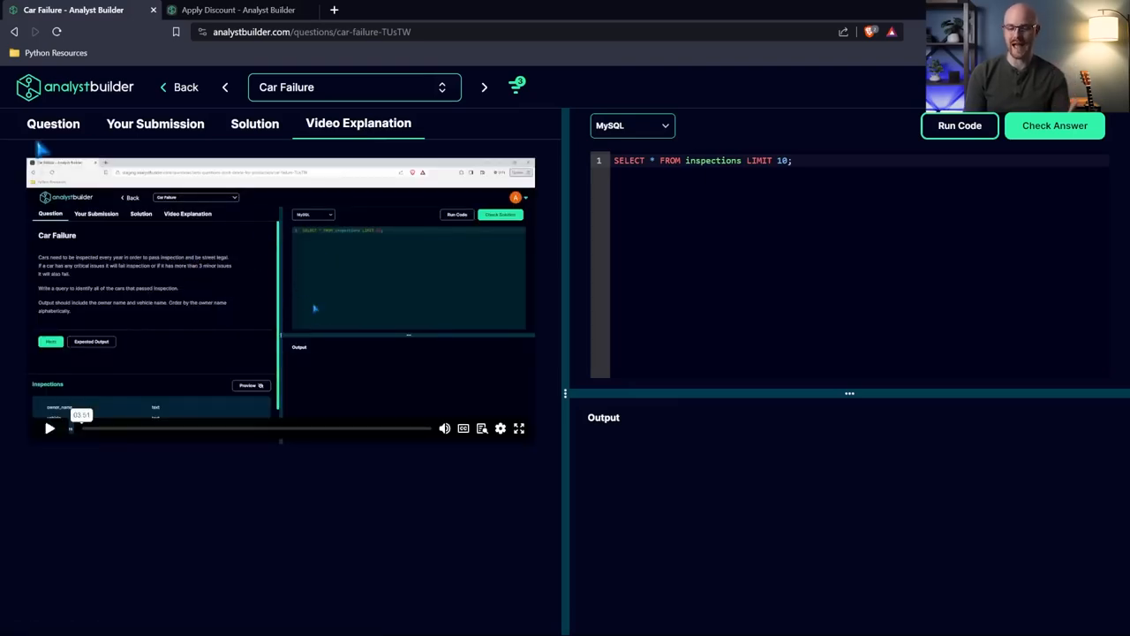
{"action": "left_click", "coordinate": [53, 123]}
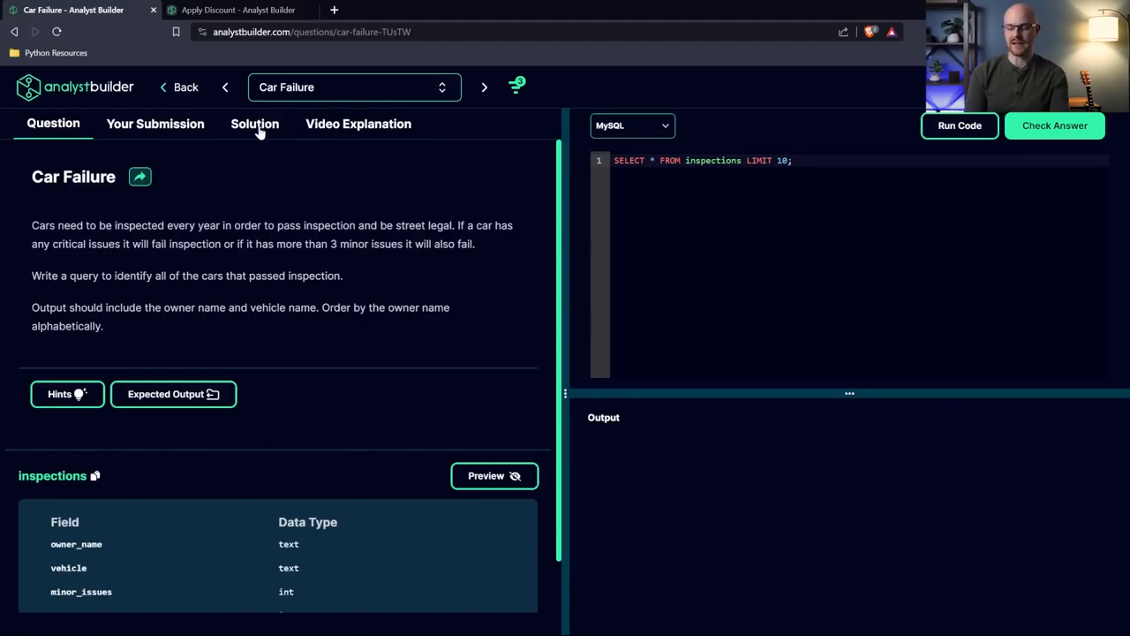
{"action": "left_click", "coordinate": [255, 124]}
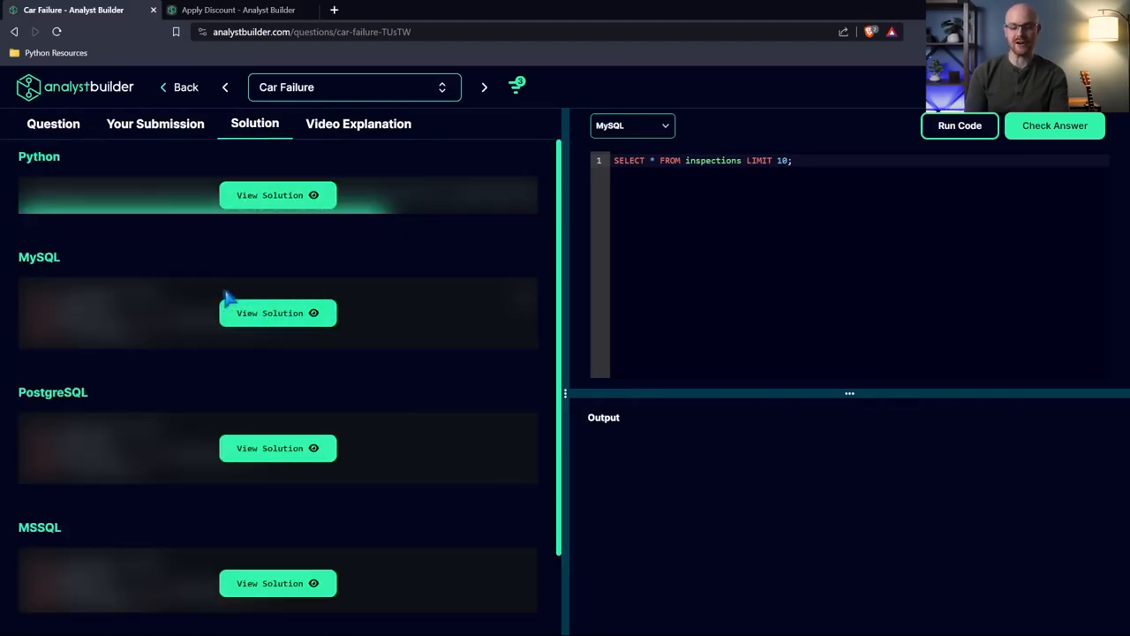
{"action": "scroll", "scroll_direction": "down", "scroll_amount": 3}
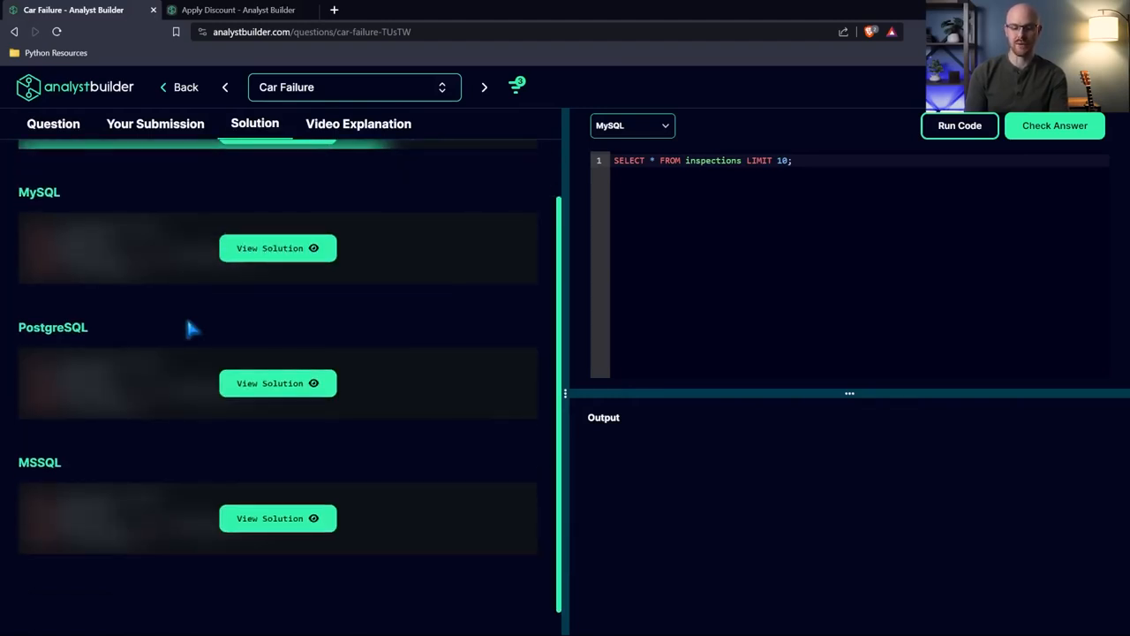
{"action": "scroll", "scroll_direction": "up", "scroll_amount": 3}
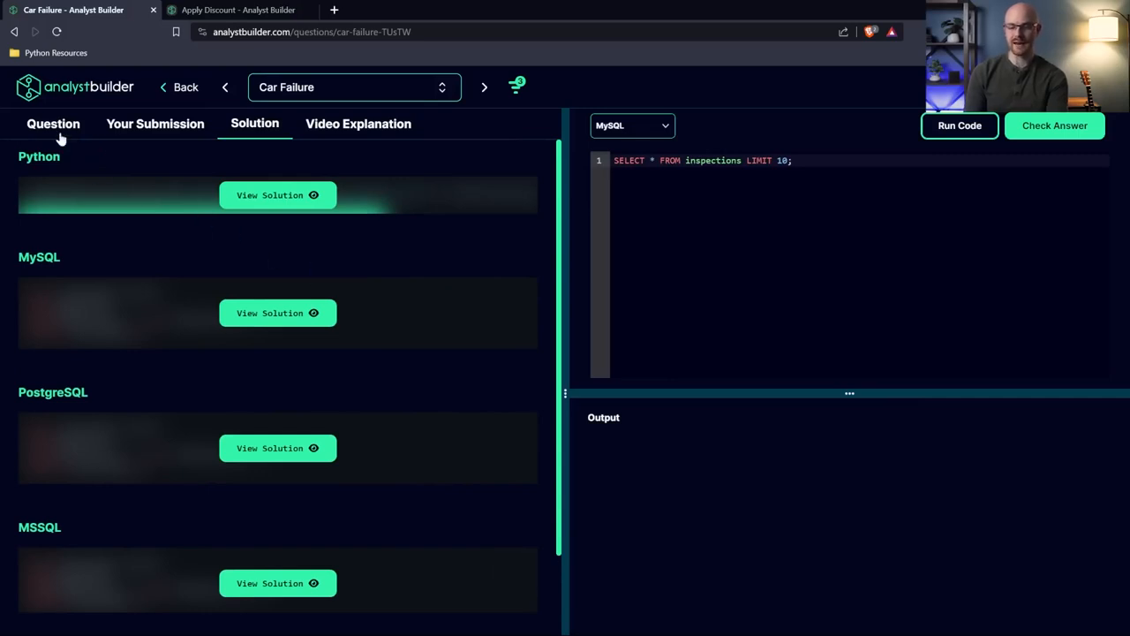
{"action": "left_click", "coordinate": [53, 123]}
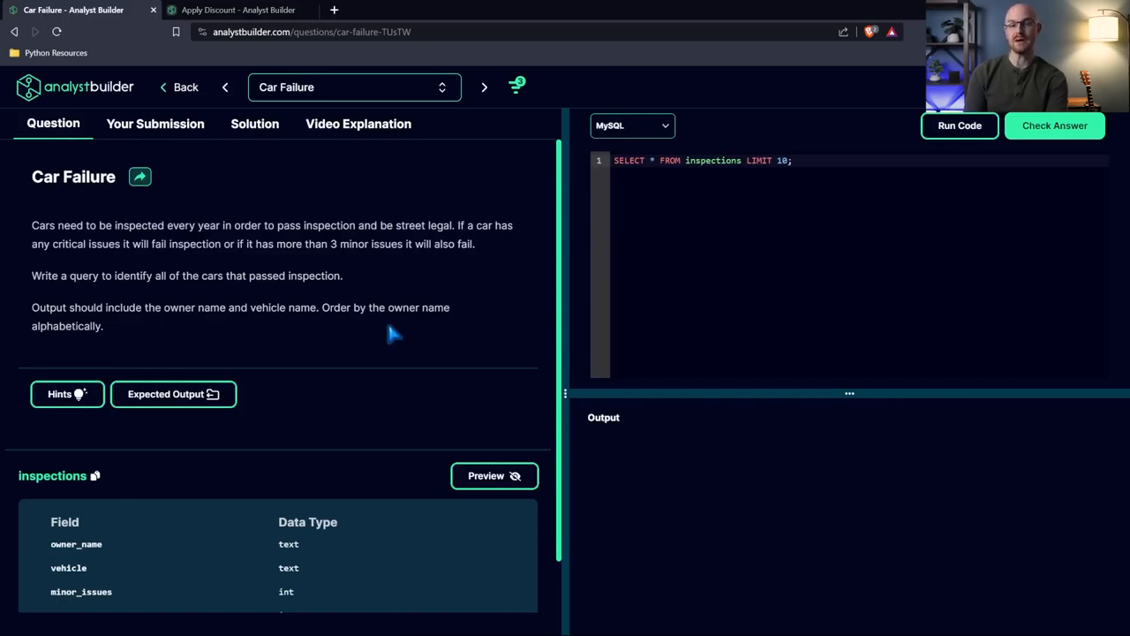
{"action": "mouse_move", "coordinate": [217, 291]}
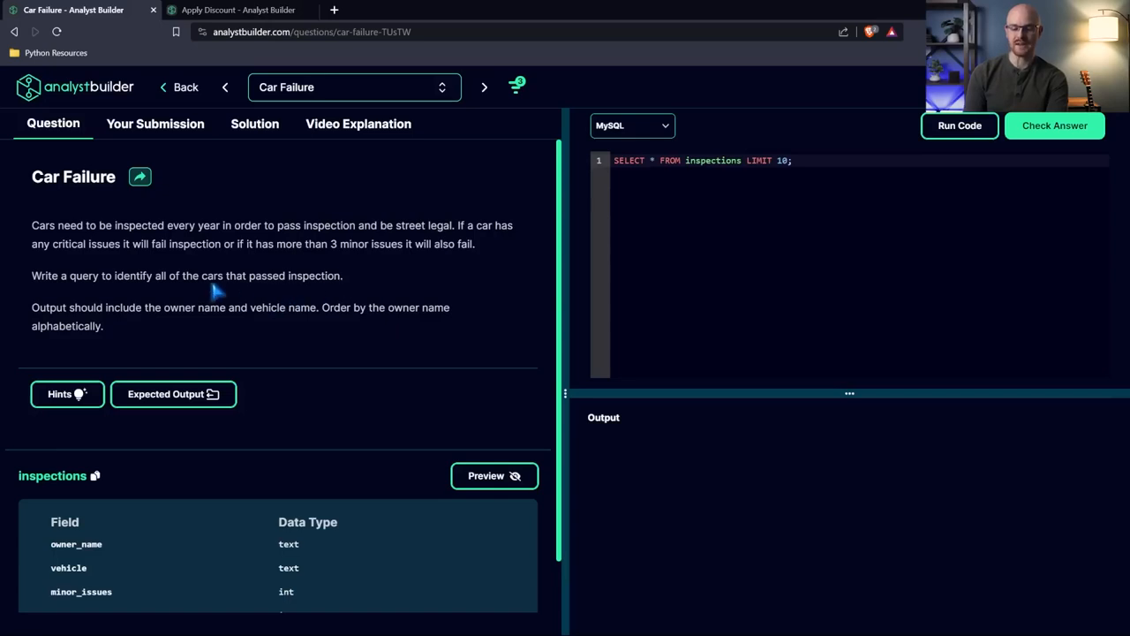
{"action": "mouse_move", "coordinate": [144, 332]}
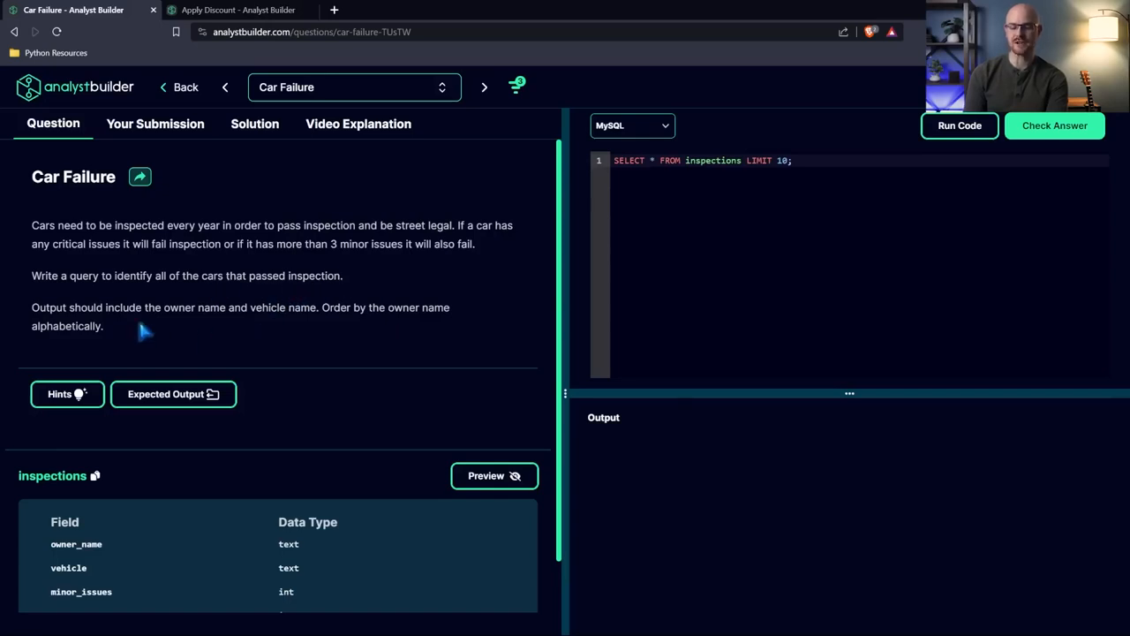
{"action": "mouse_move", "coordinate": [216, 333]}
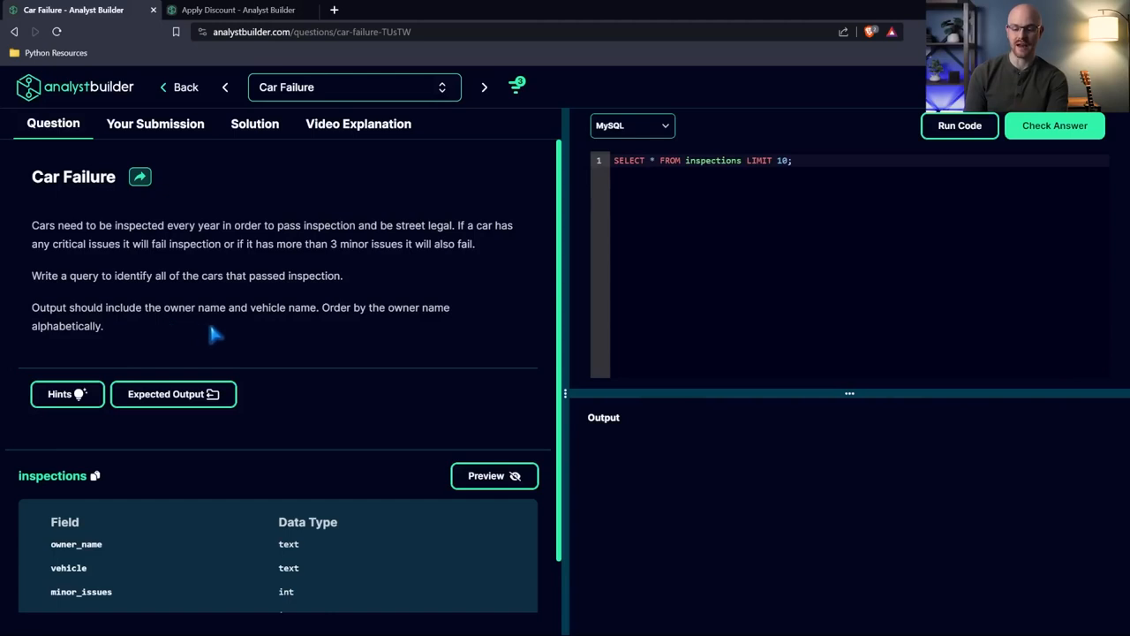
{"action": "mouse_move", "coordinate": [386, 331]}
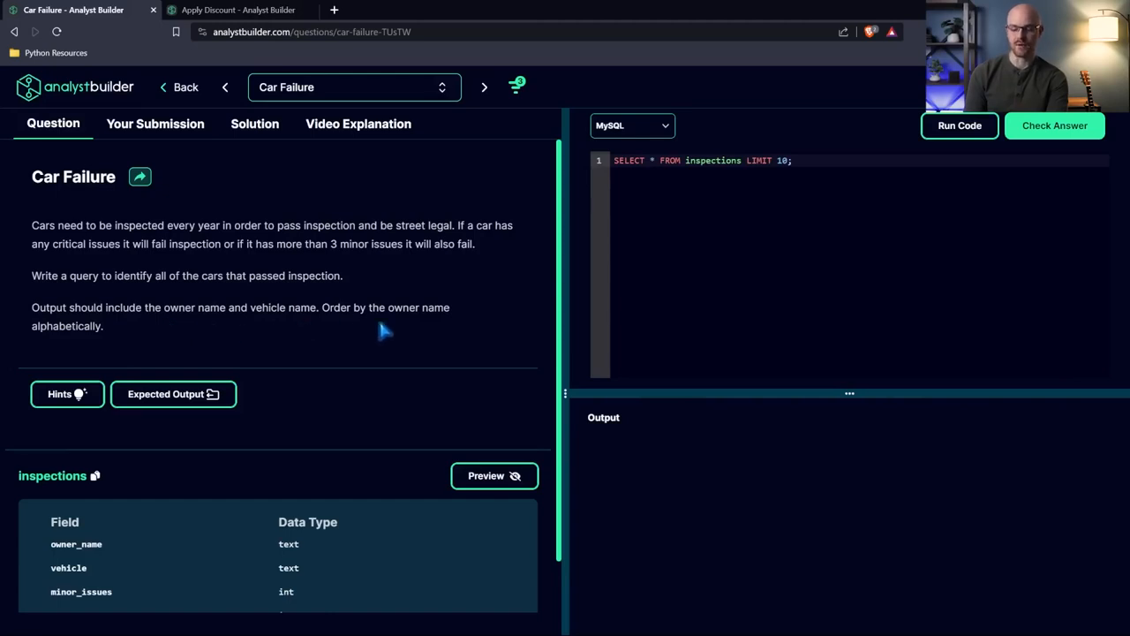
Step: Preview the inspections table sample rows again above the field types
{"action": "scroll", "scroll_direction": "down", "scroll_amount": 3}
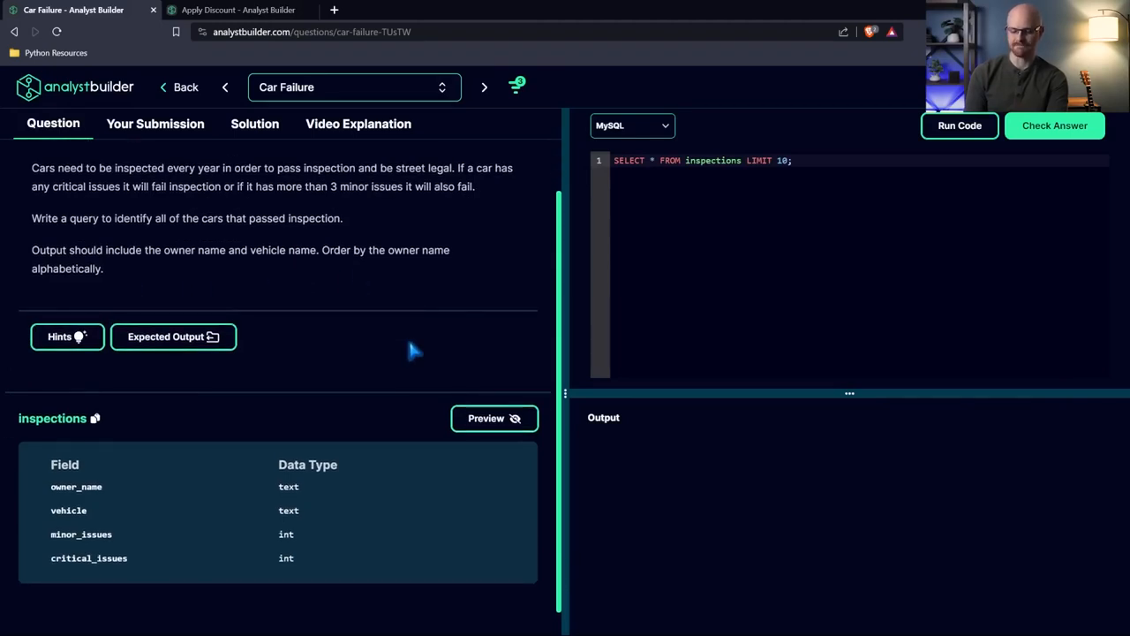
{"action": "left_click", "coordinate": [494, 418]}
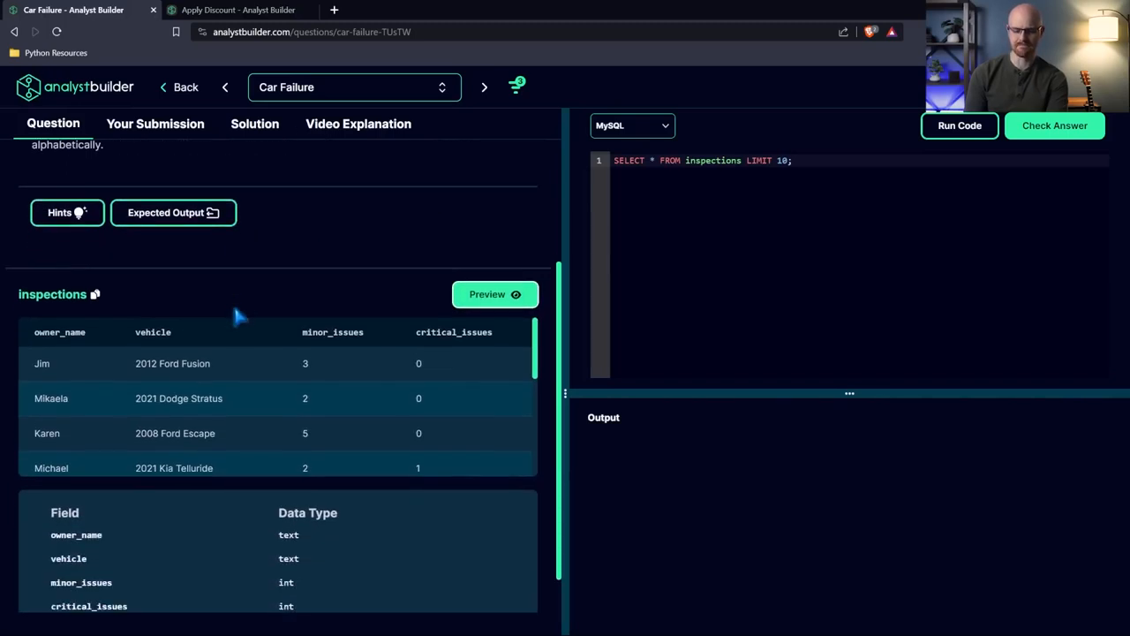
{"action": "scroll", "scroll_direction": "up", "scroll_amount": 3}
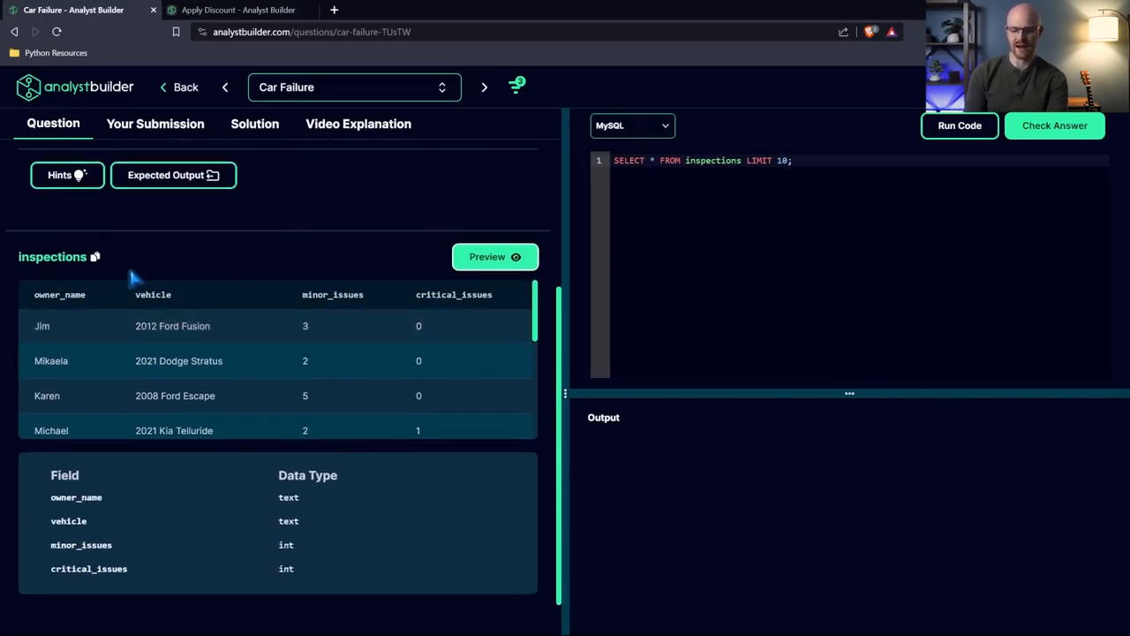
{"action": "mouse_move", "coordinate": [455, 296]}
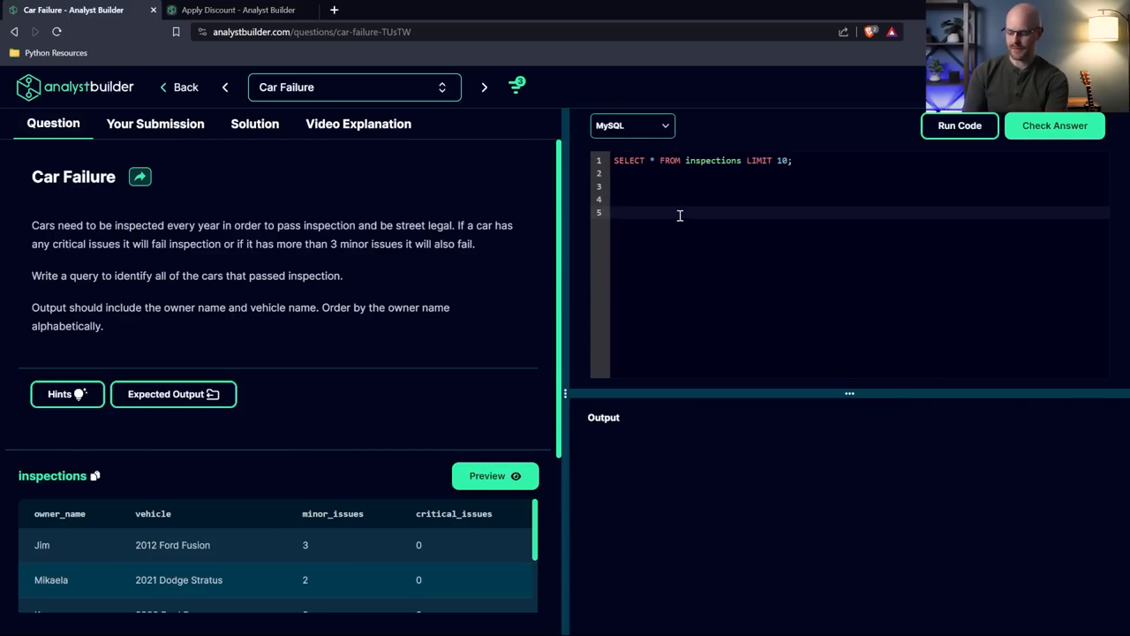
Step: Write the comment '-- FILTER: No critical issues, and more than 3 minor issues'
{"action": "type", "text": "--"}
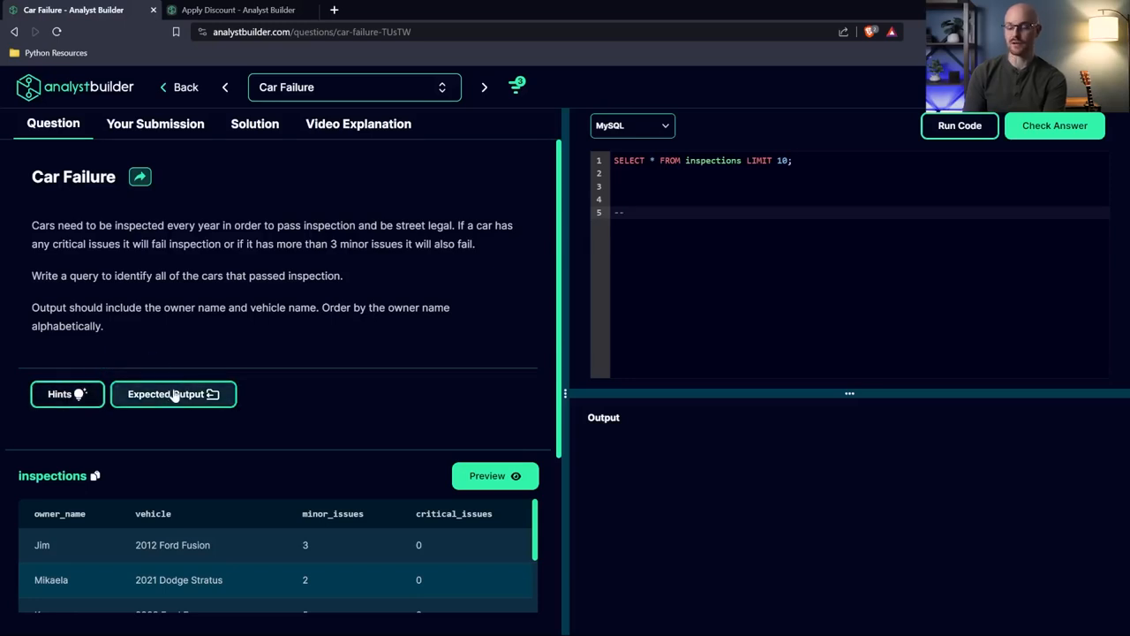
{"action": "left_click", "coordinate": [649, 213]}
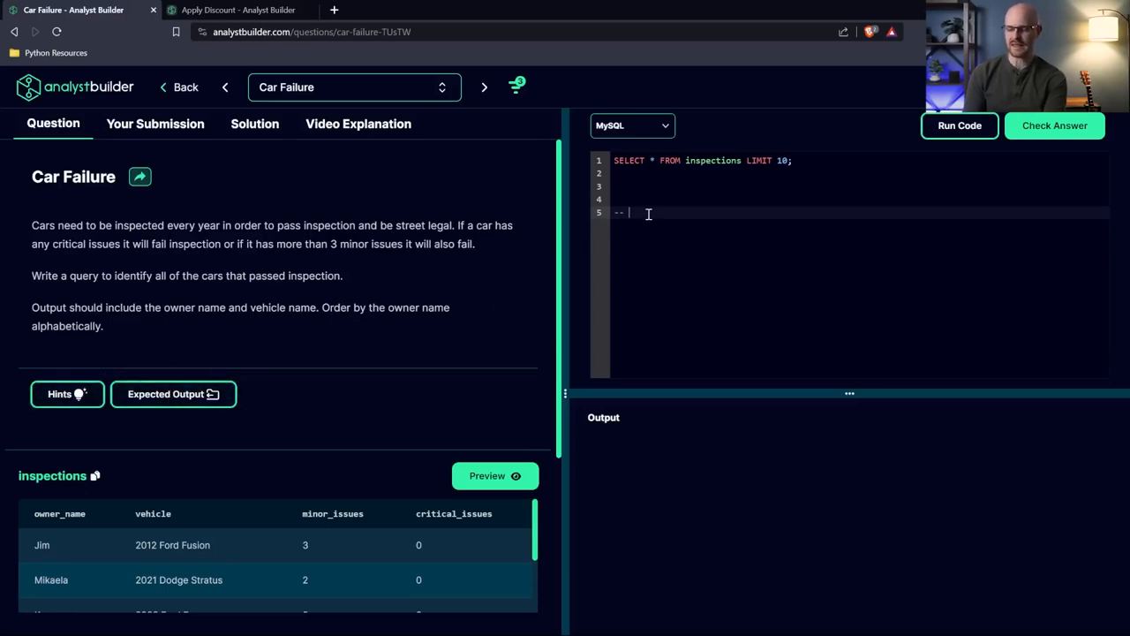
{"action": "mouse_move", "coordinate": [488, 250]}
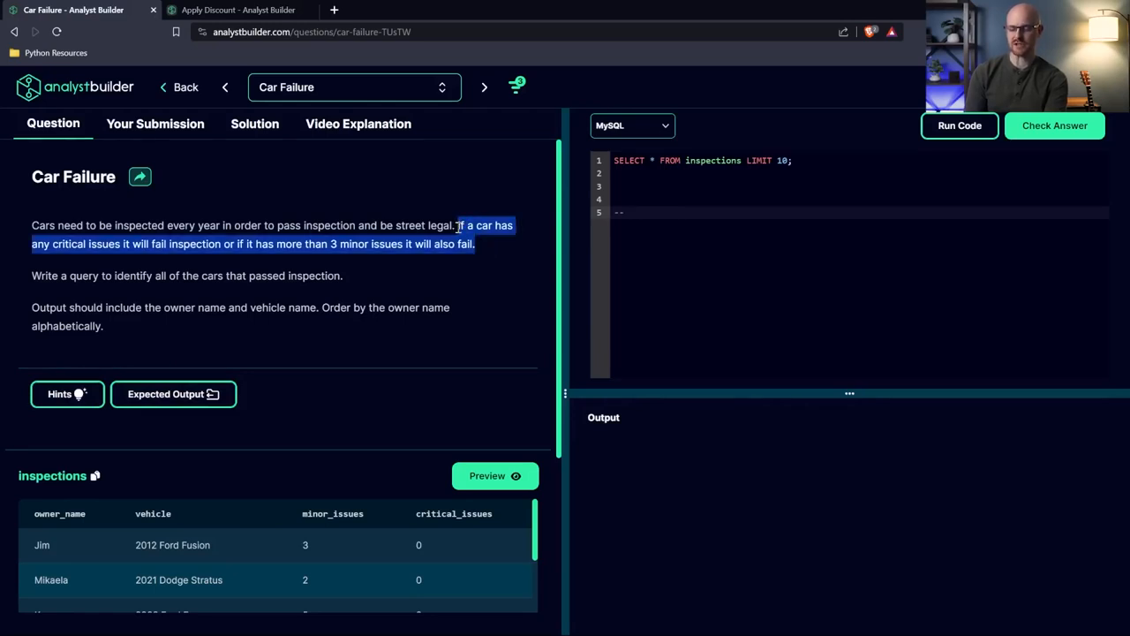
{"action": "type", "text": "FILT"}
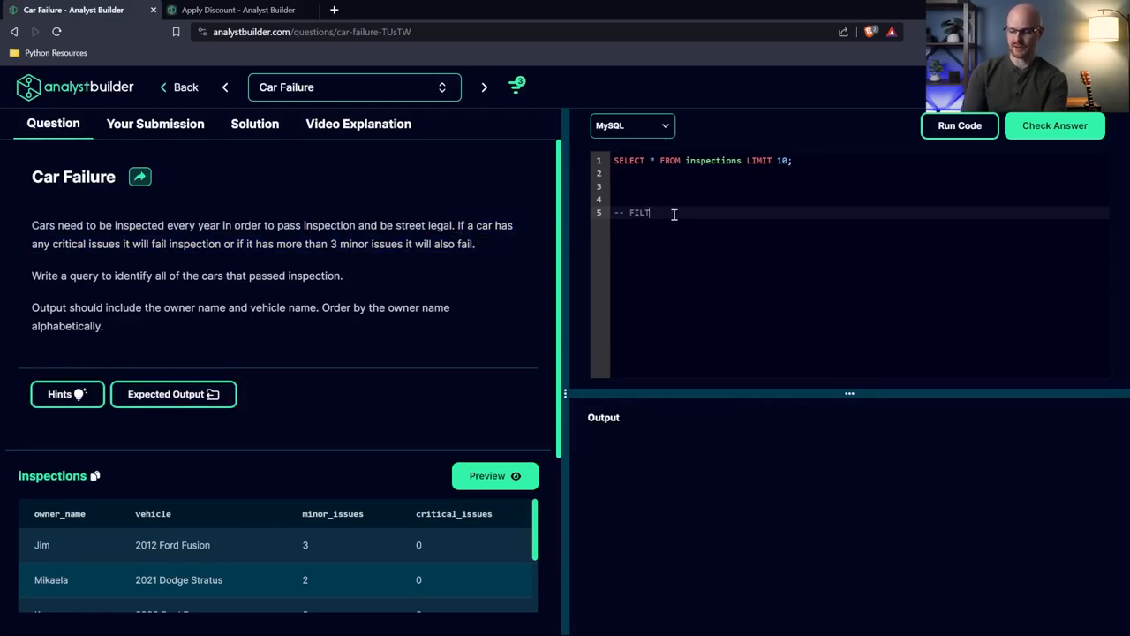
{"action": "type", "text": "ER:"}
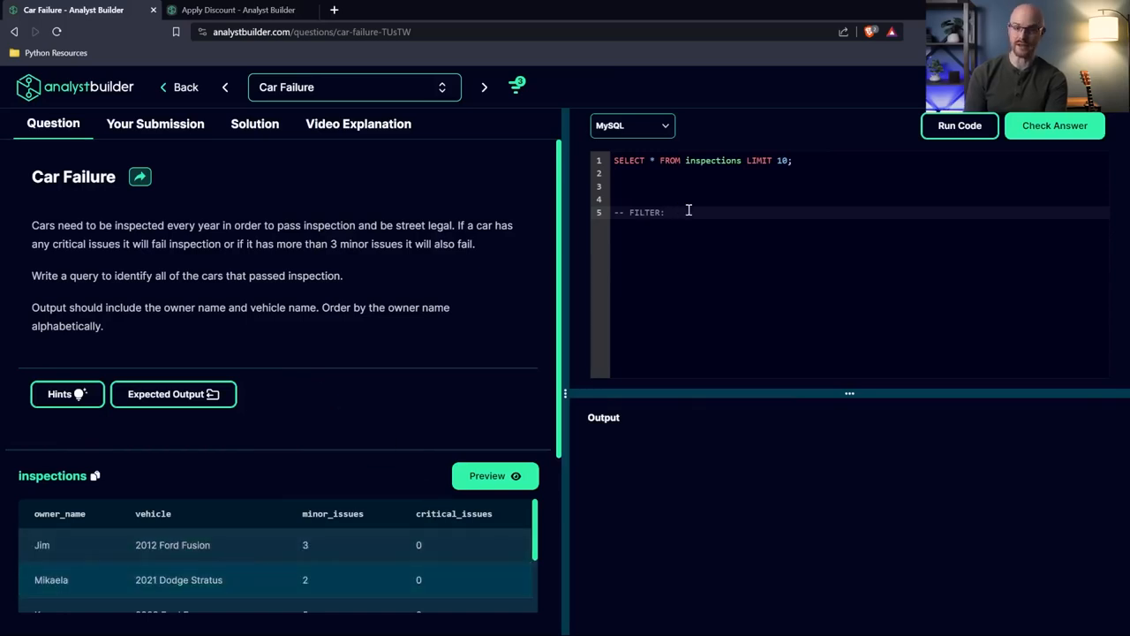
{"action": "type", "text": "No c"}
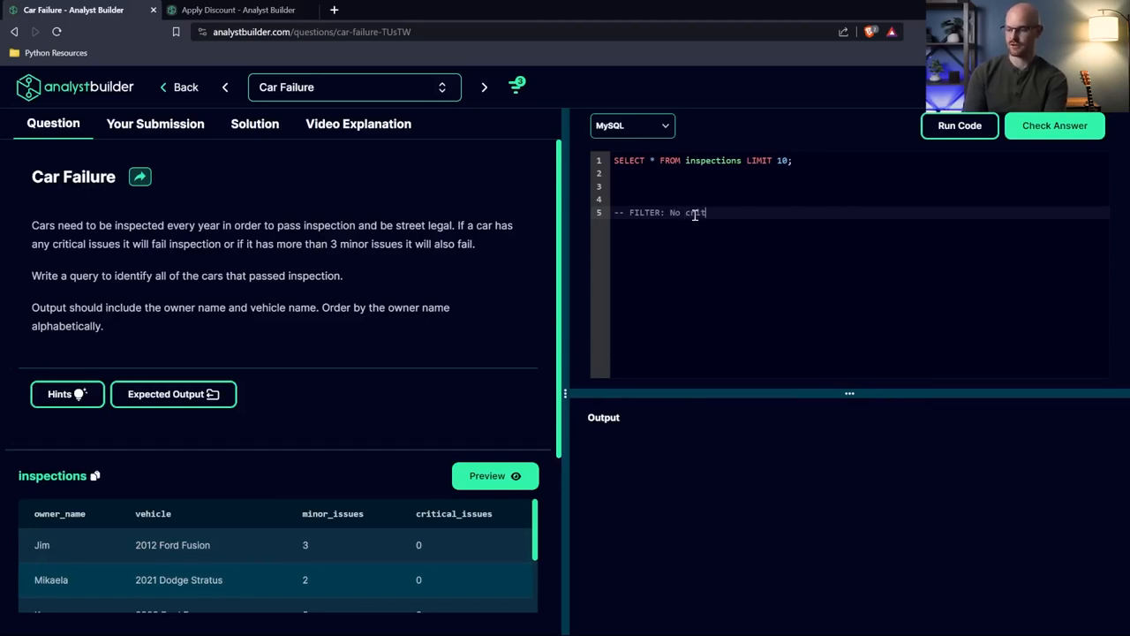
{"action": "type", "text": "ritical issues,"}
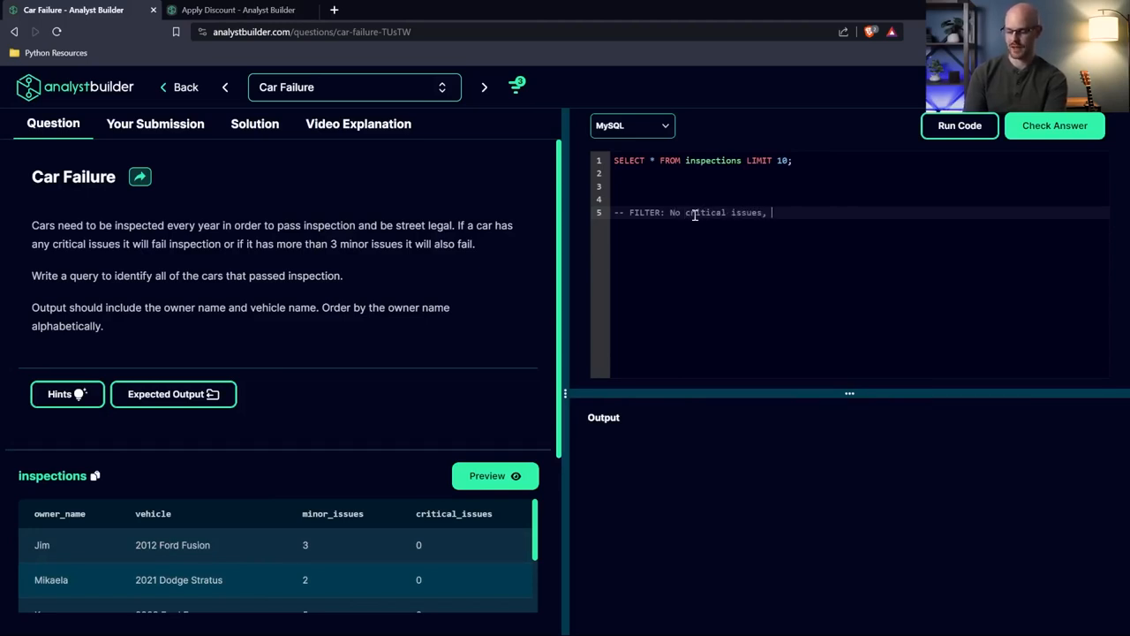
{"action": "type", "text": "aND"}
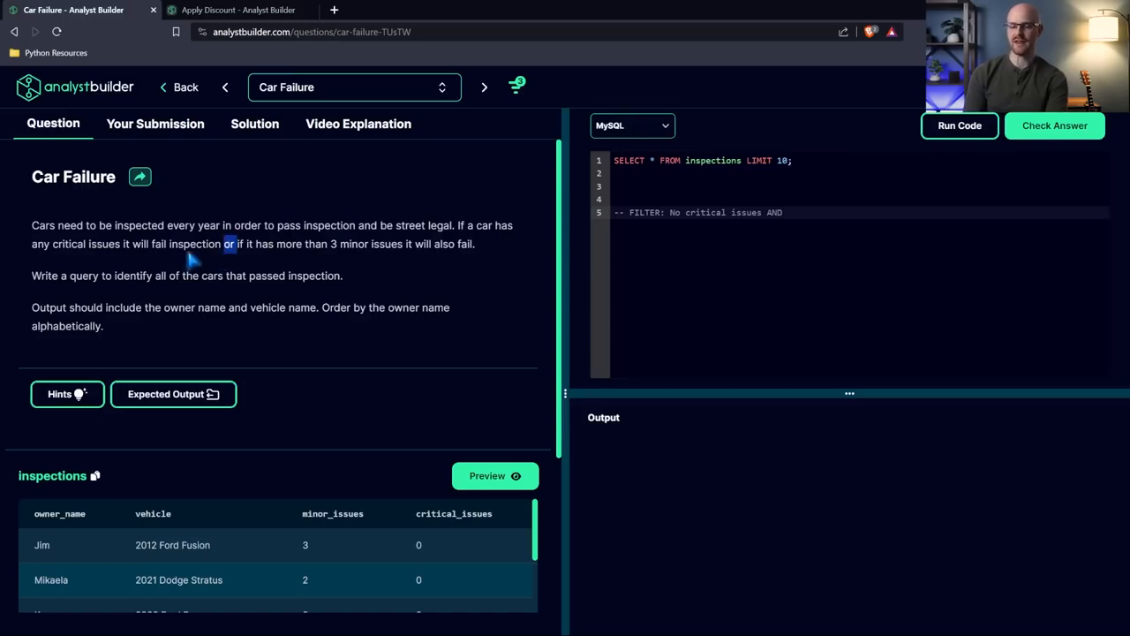
{"action": "mouse_move", "coordinate": [791, 212]}
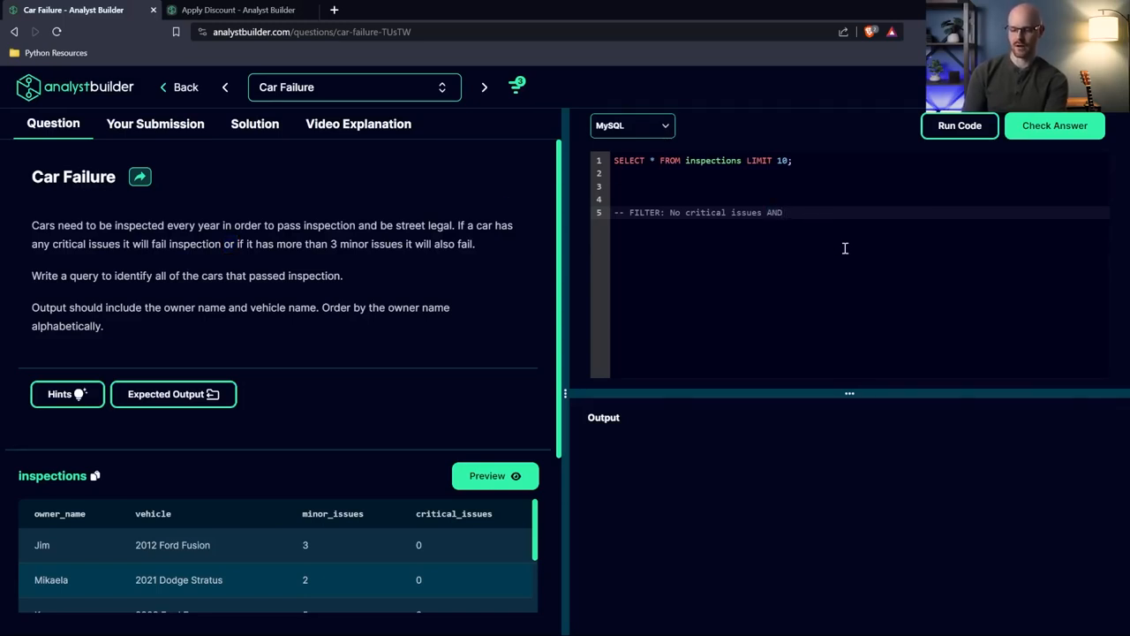
{"action": "type", "text": "more than 3"}
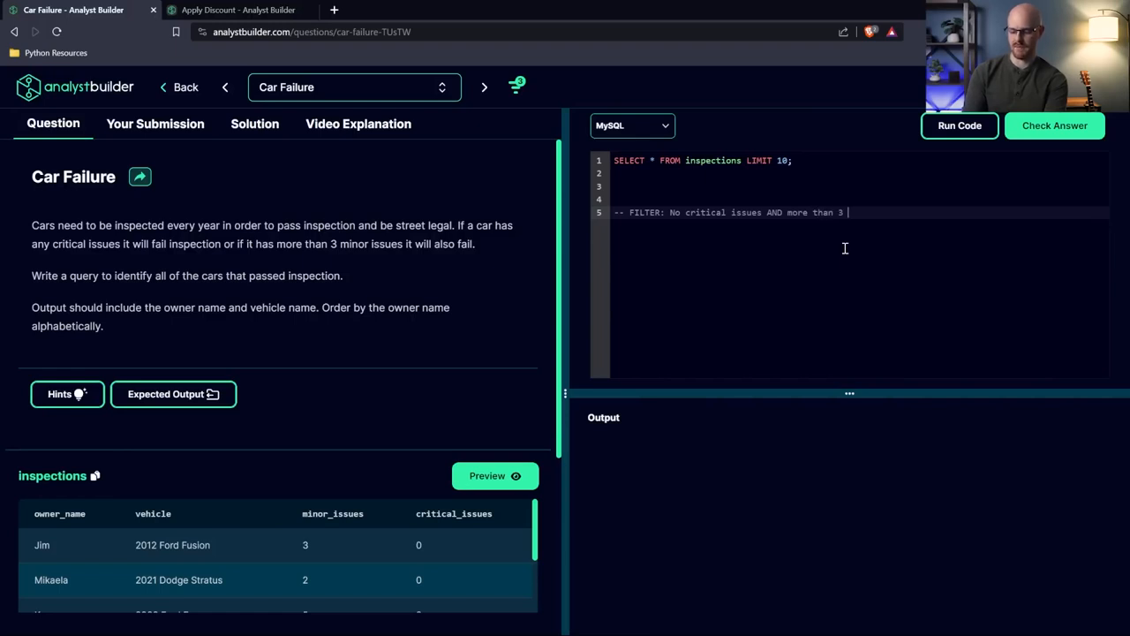
{"action": "type", "text": "minor issues"}
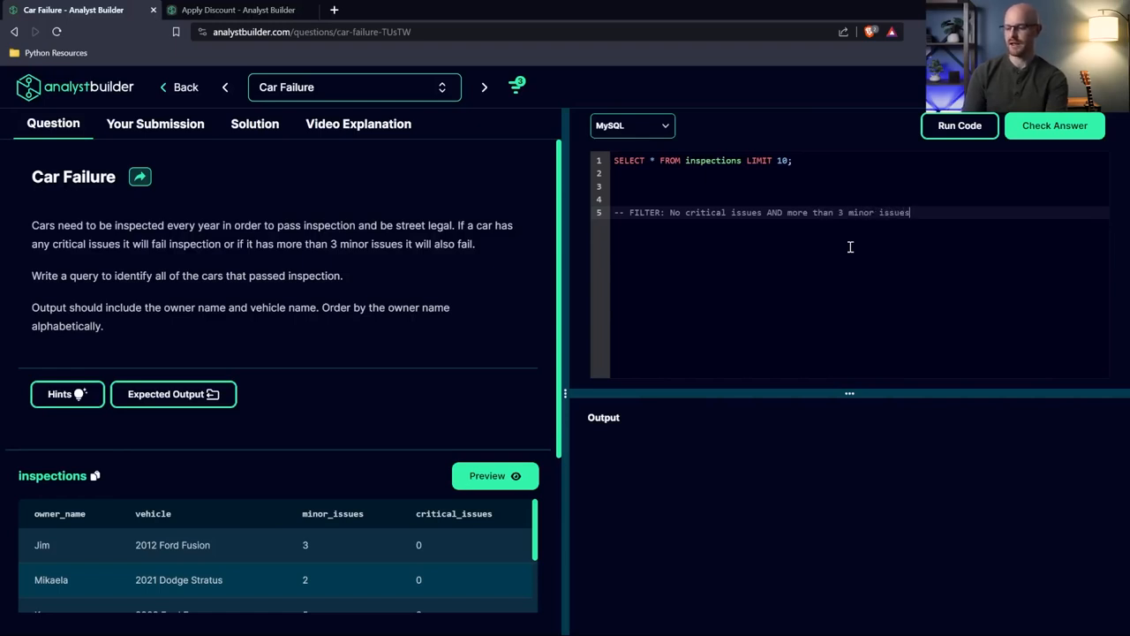
{"action": "key", "text": "Return"}
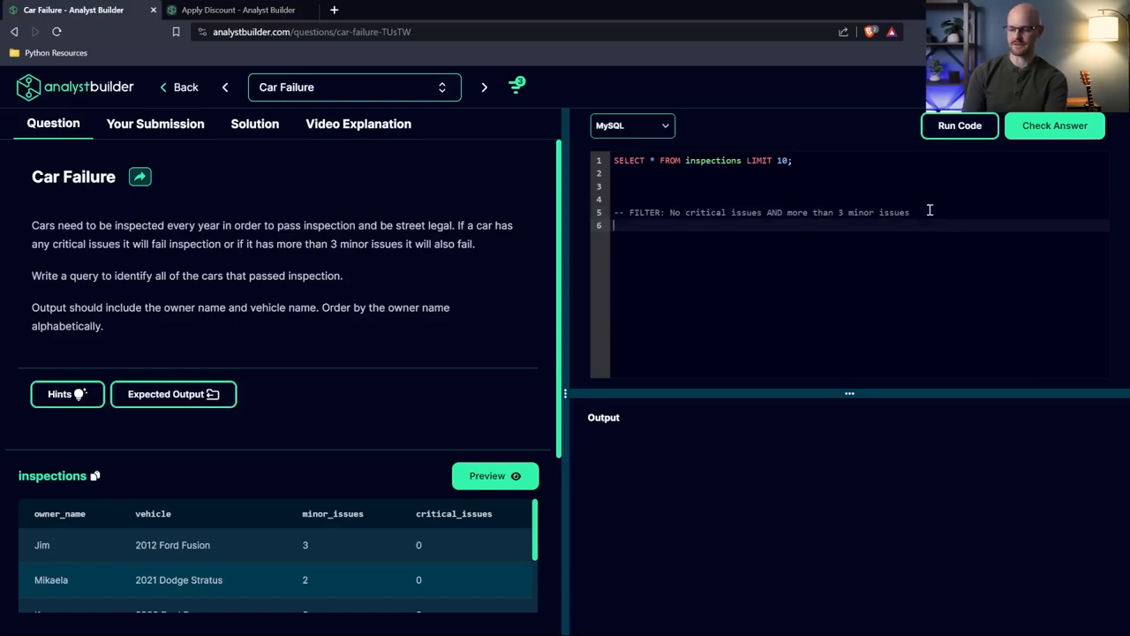
Step: Add comments '-- OUTPUT: Owner Name, Vehicle Name' and '-- ORDER BY Owner Name ASC'
{"action": "type", "text": "-- OUT"}
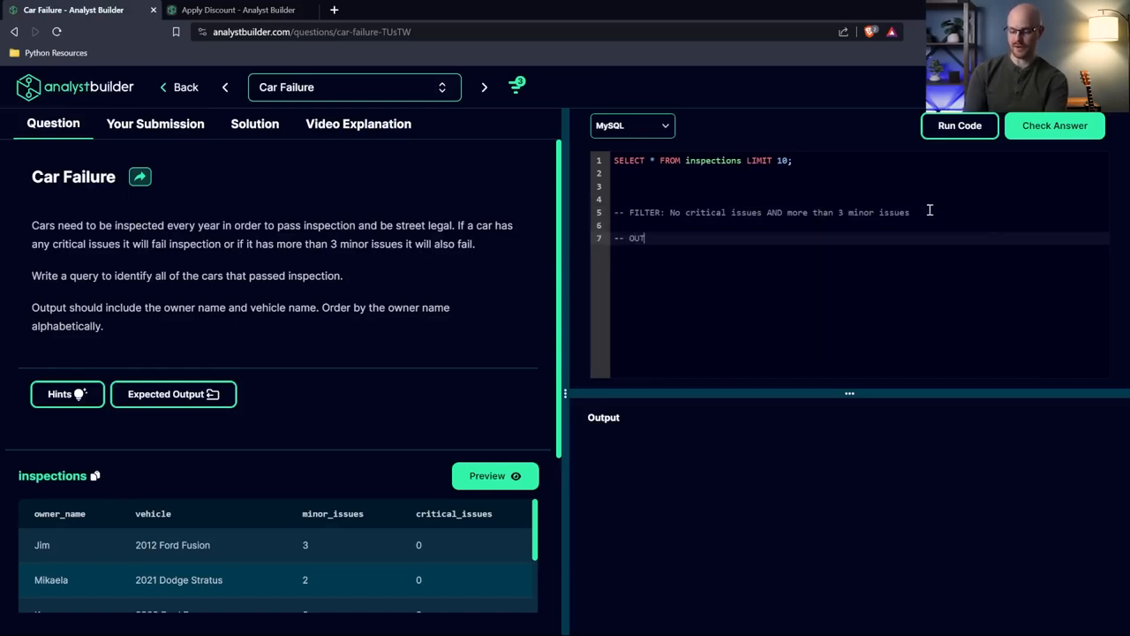
{"action": "type", "text": "PUT:"}
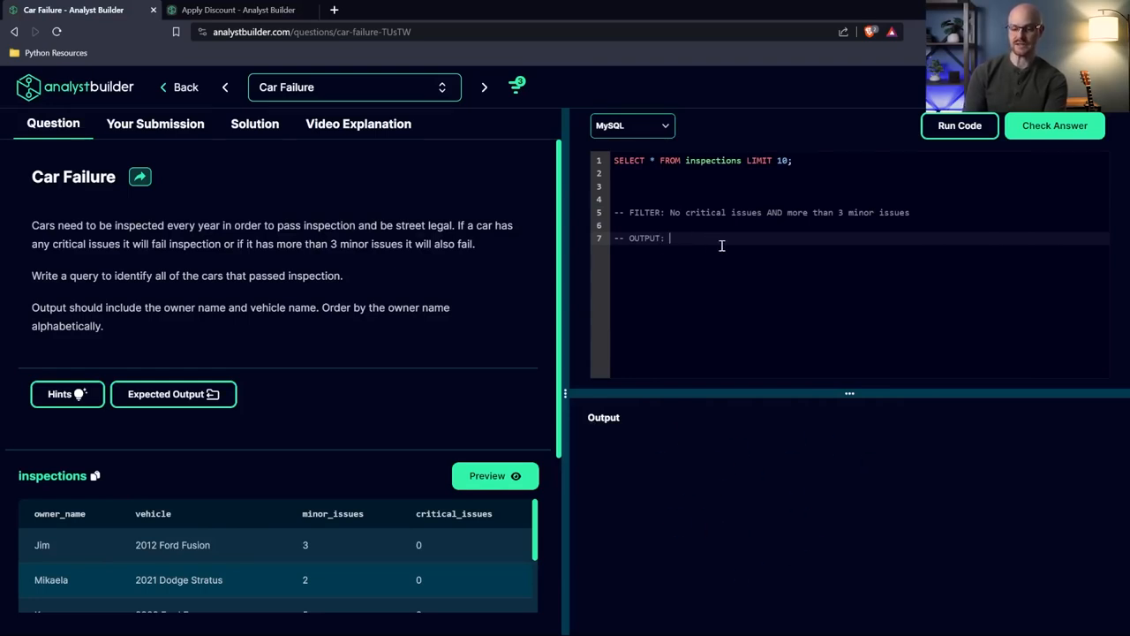
{"action": "type", "text": "Owne"}
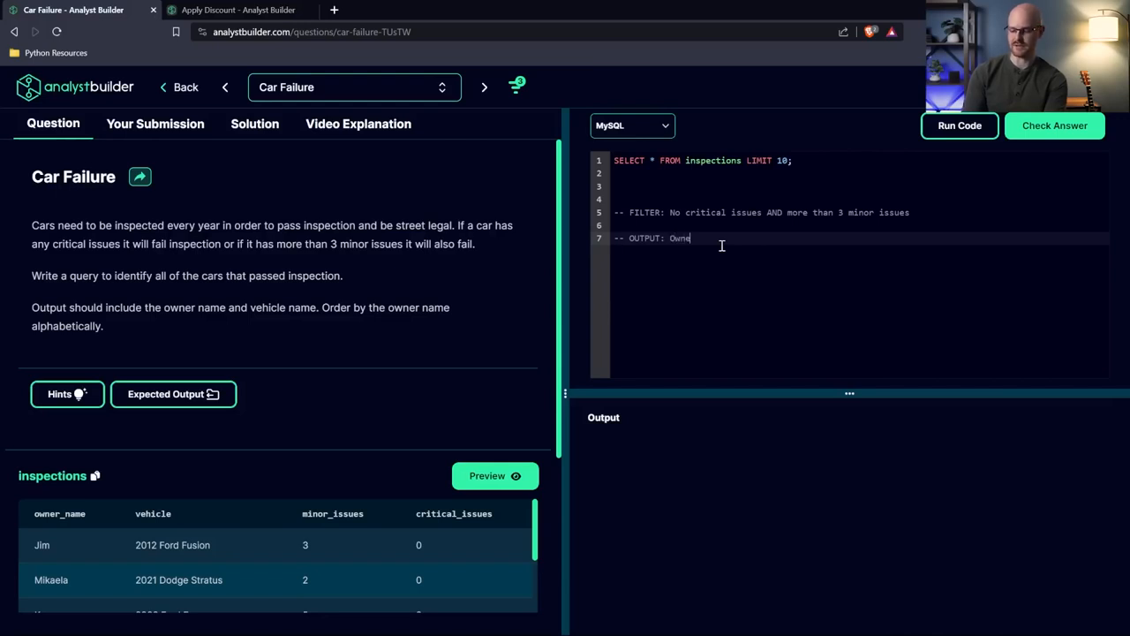
{"action": "type", "text": "Name,"}
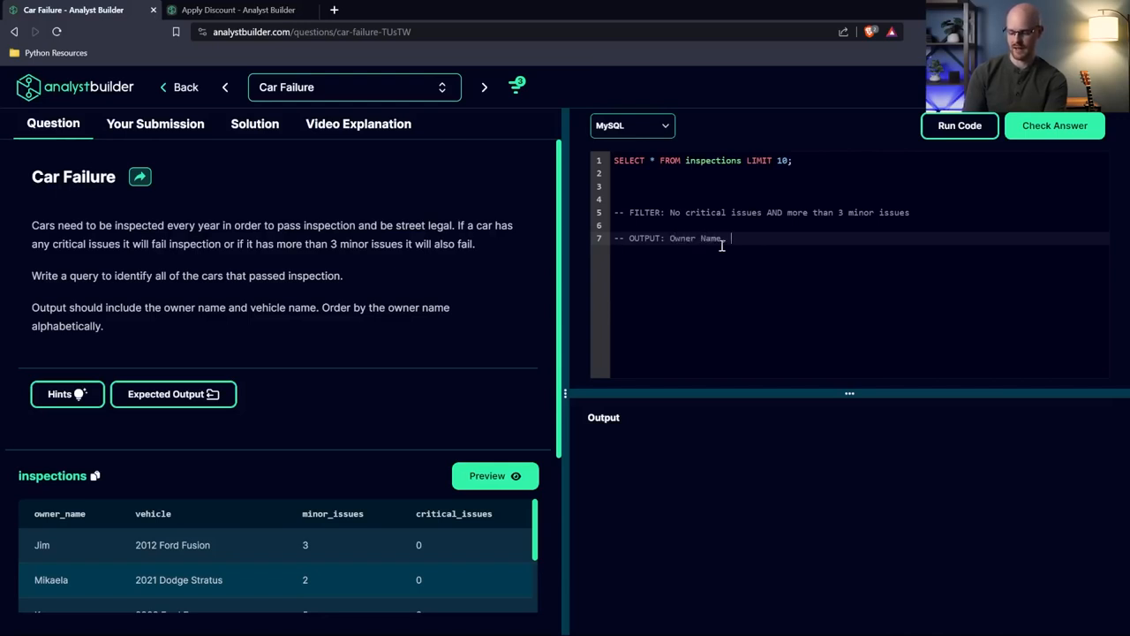
{"action": "type", "text": ", Vehicle Name"}
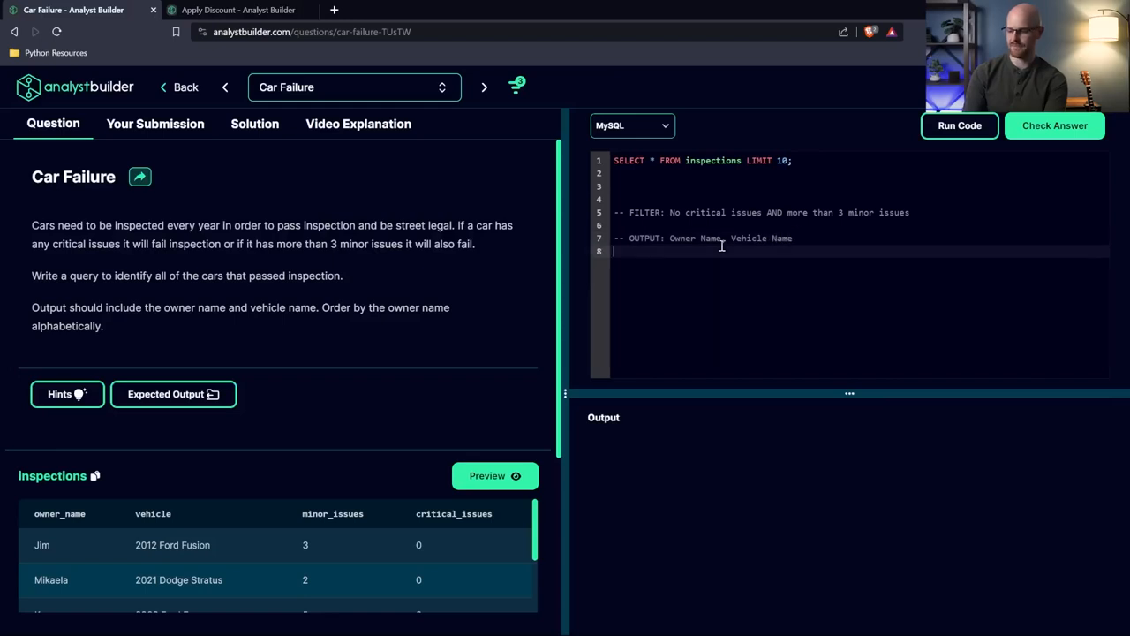
{"action": "type", "text": "-- ORD"}
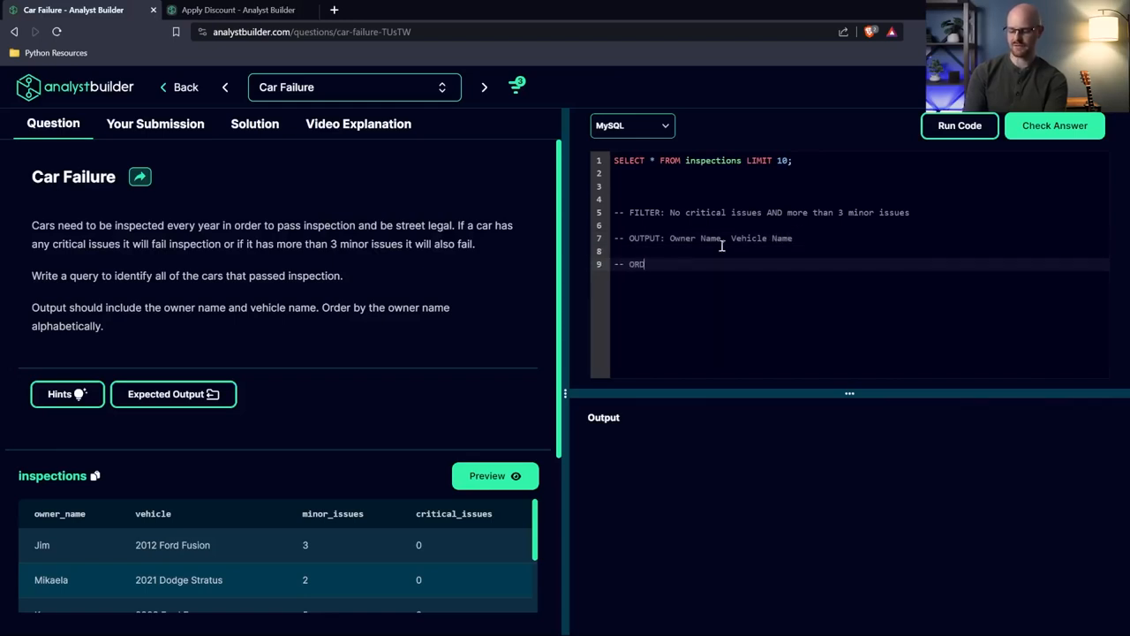
{"action": "type", "text": "ER BY"}
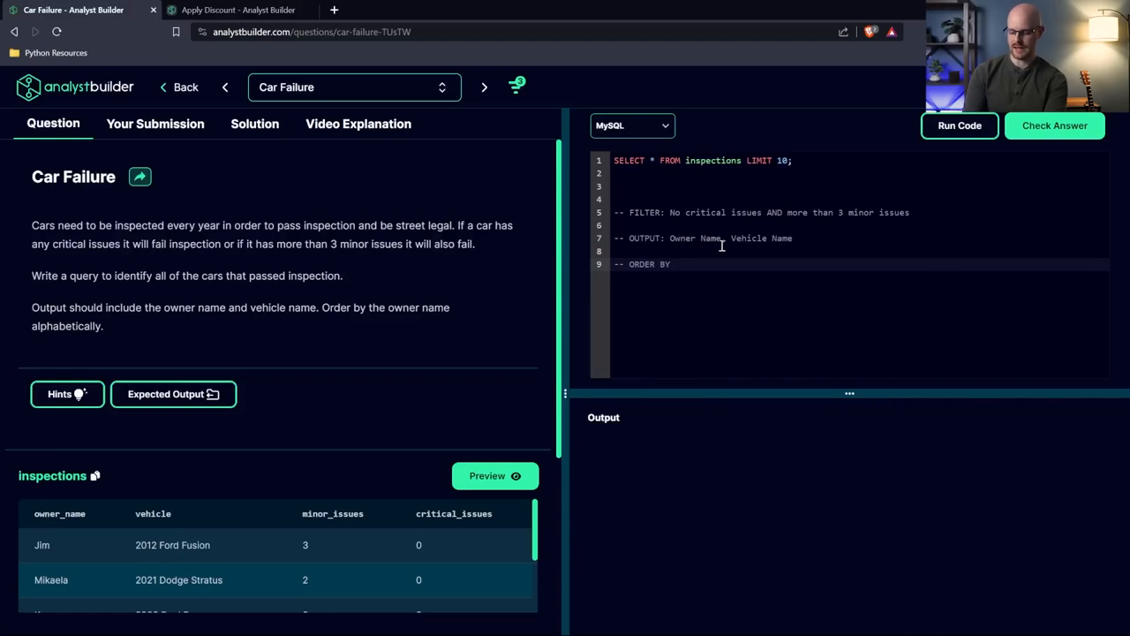
{"action": "type", "text": "Owner Name A"}
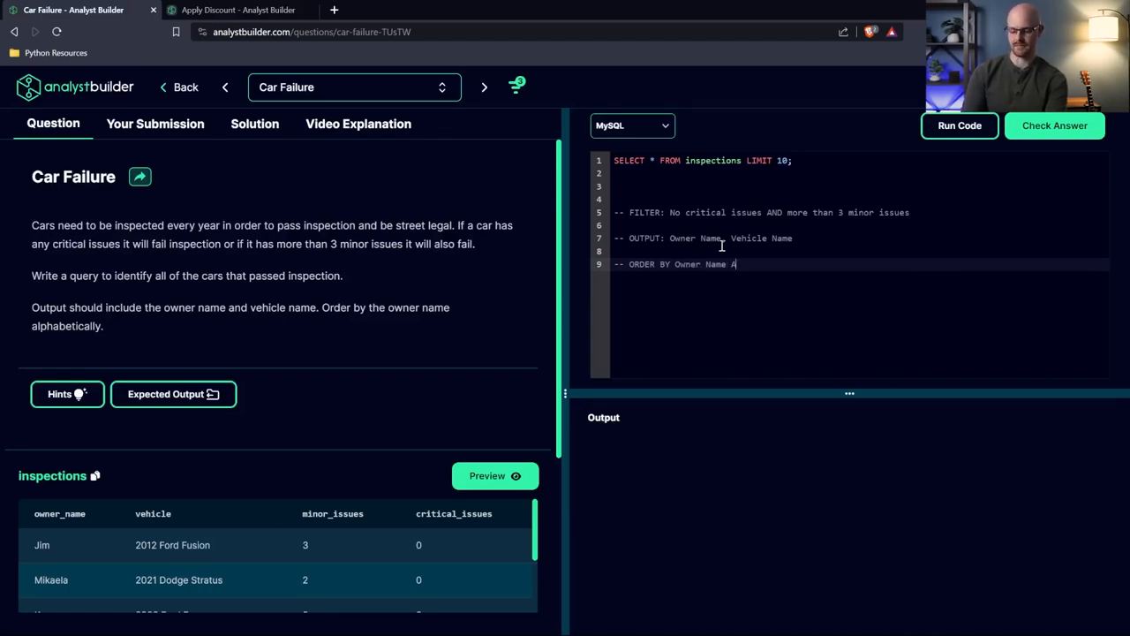
{"action": "type", "text": "SC"}
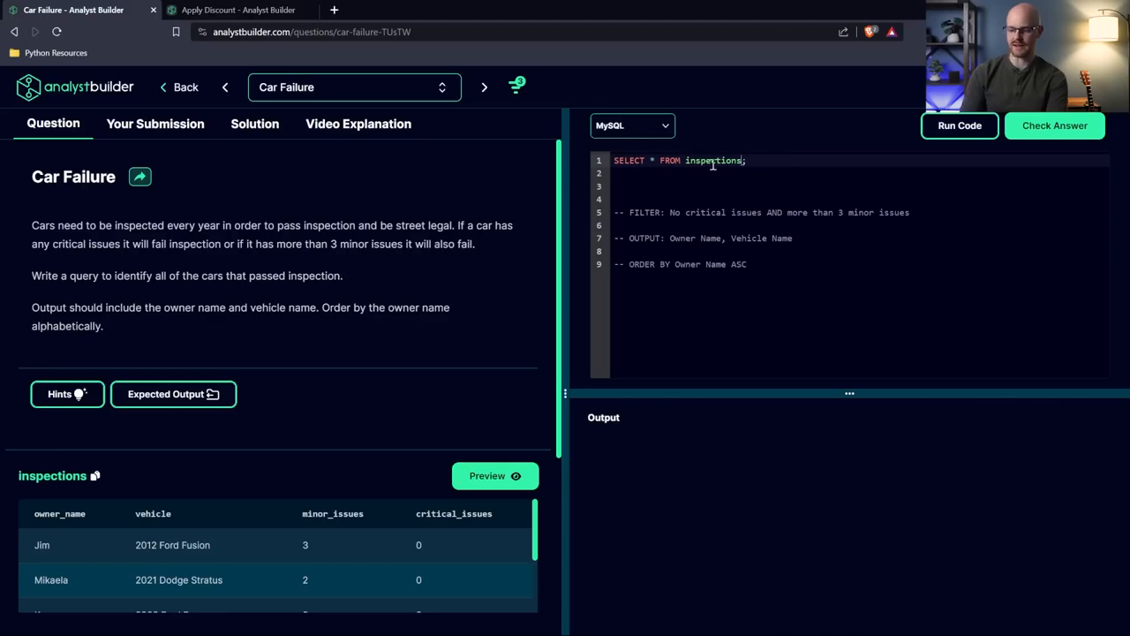
Step: Split the starter query onto two lines and run SELECT * FROM inspections
{"action": "key", "text": "Enter"}
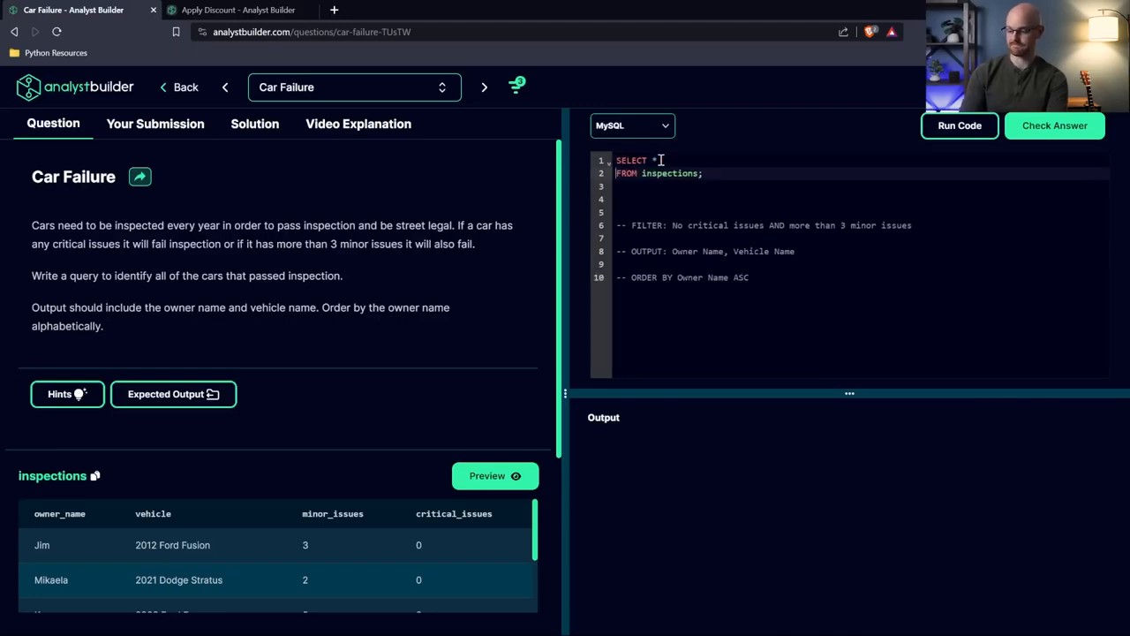
{"action": "left_click", "coordinate": [959, 125]}
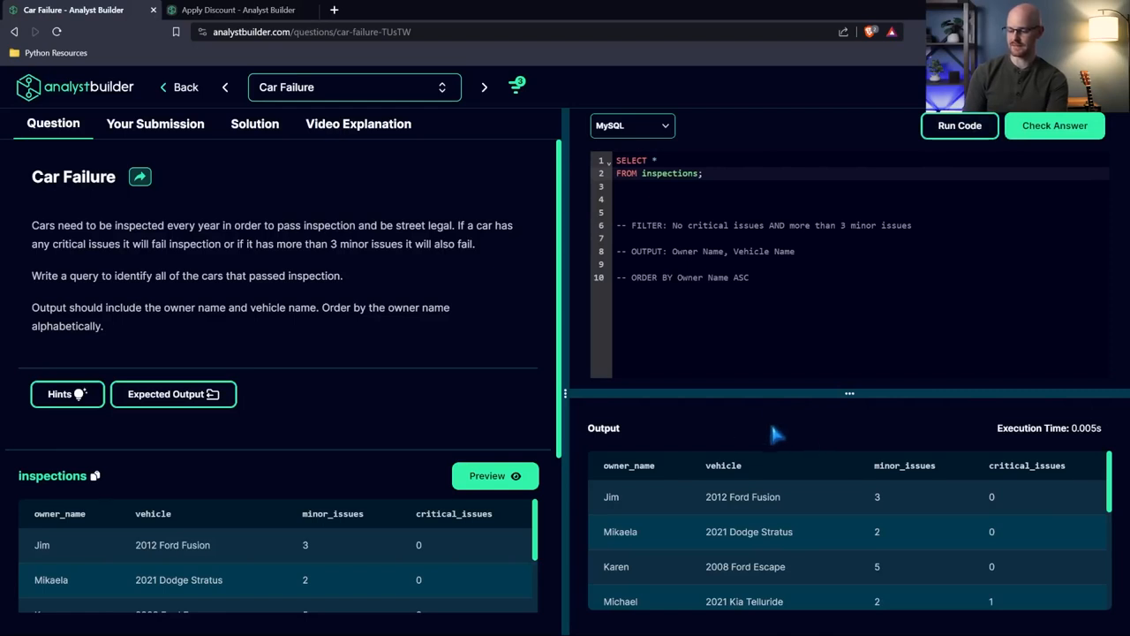
{"action": "mouse_move", "coordinate": [821, 512]}
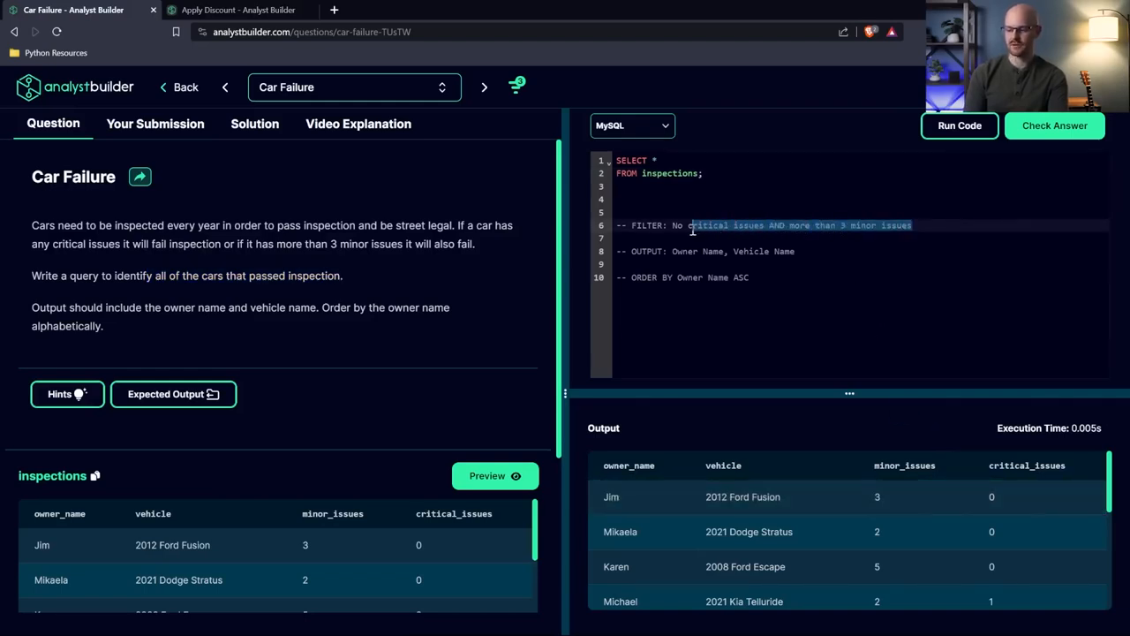
{"action": "left_click", "coordinate": [699, 173]}
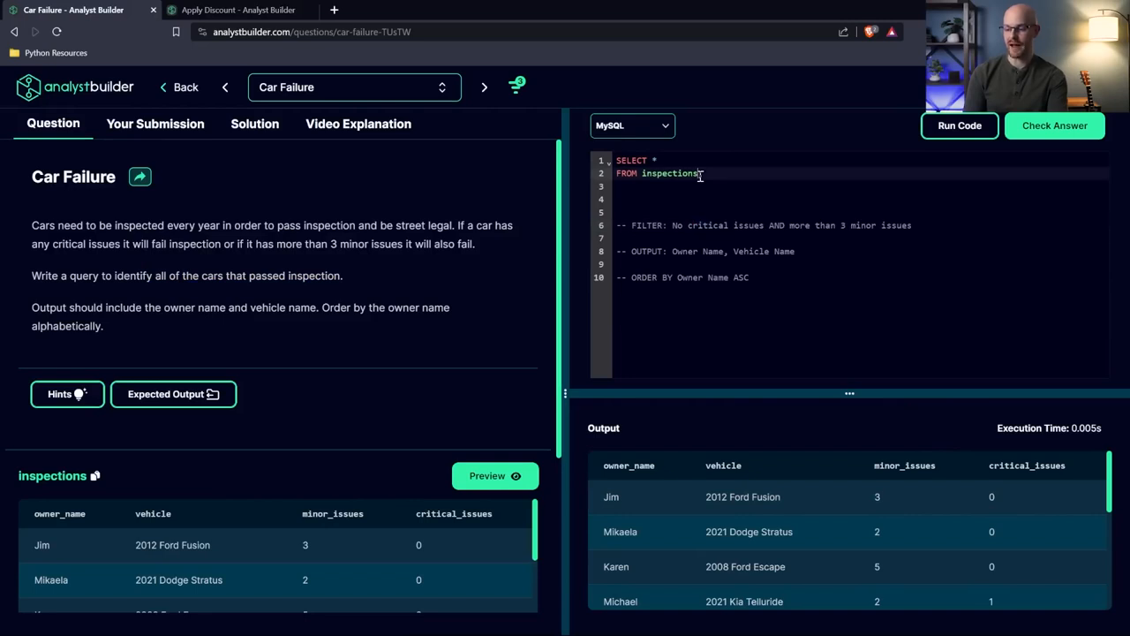
Step: Add WHERE critical_issues = 0, fix the syntax error, and rerun the query
{"action": "key", "text": "enter"}
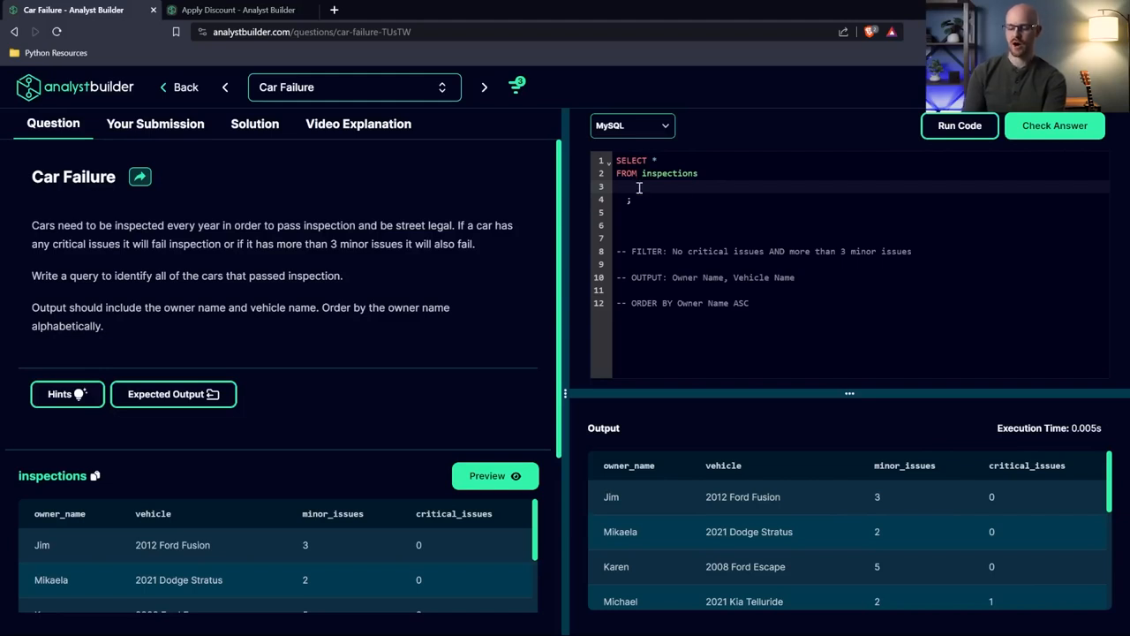
{"action": "type", "text": "WHERE critical i"}
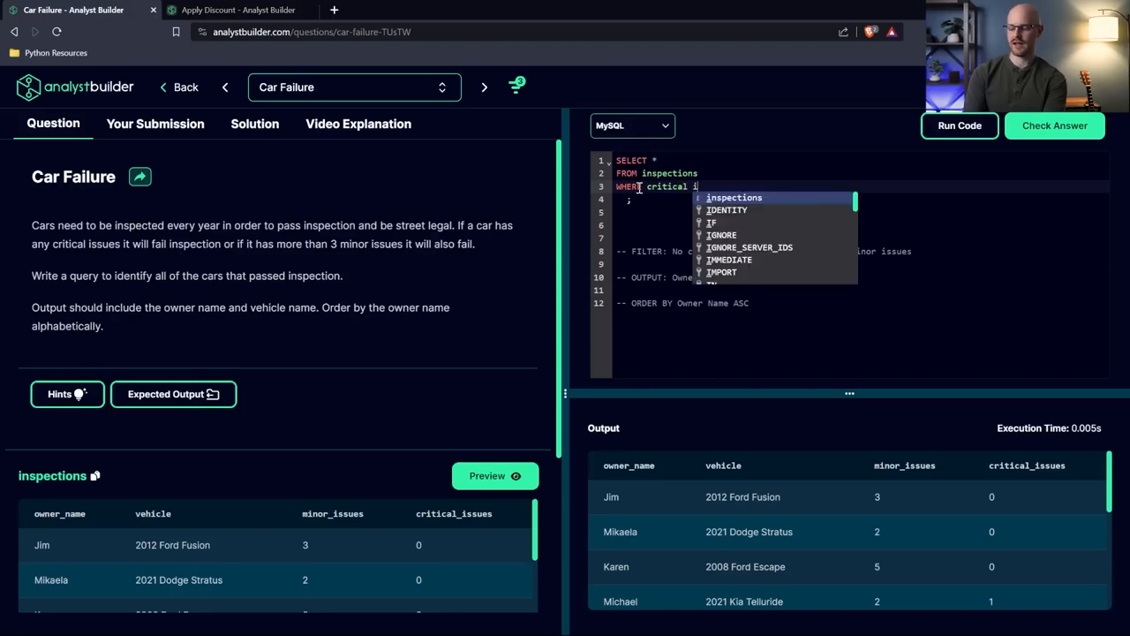
{"action": "type", "text": "_issues = 0"}
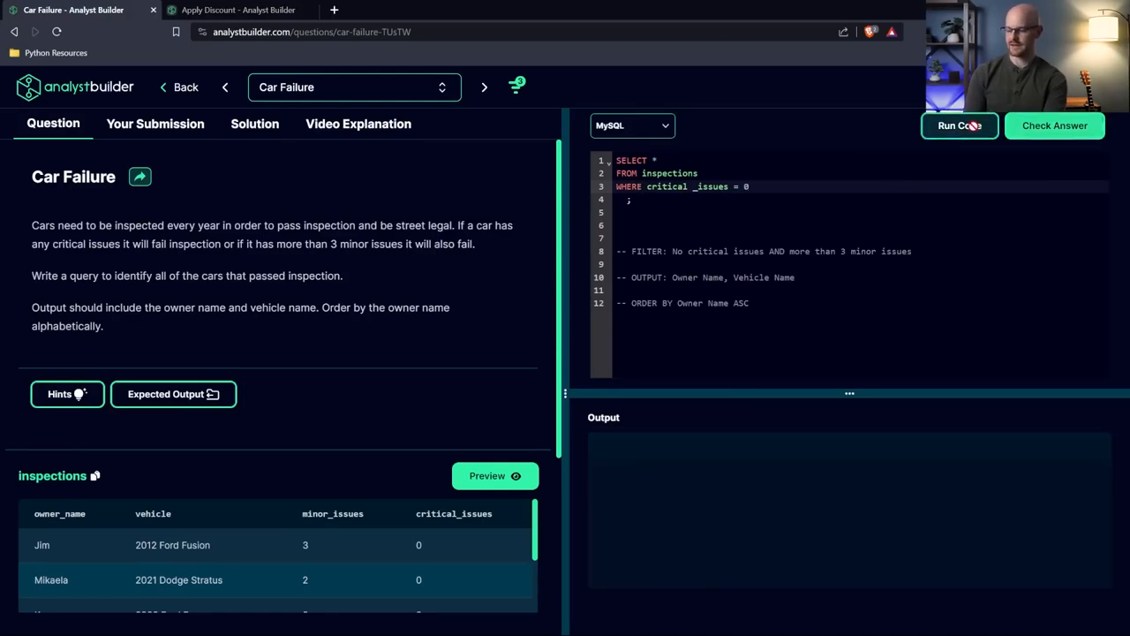
{"action": "left_click", "coordinate": [959, 125]}
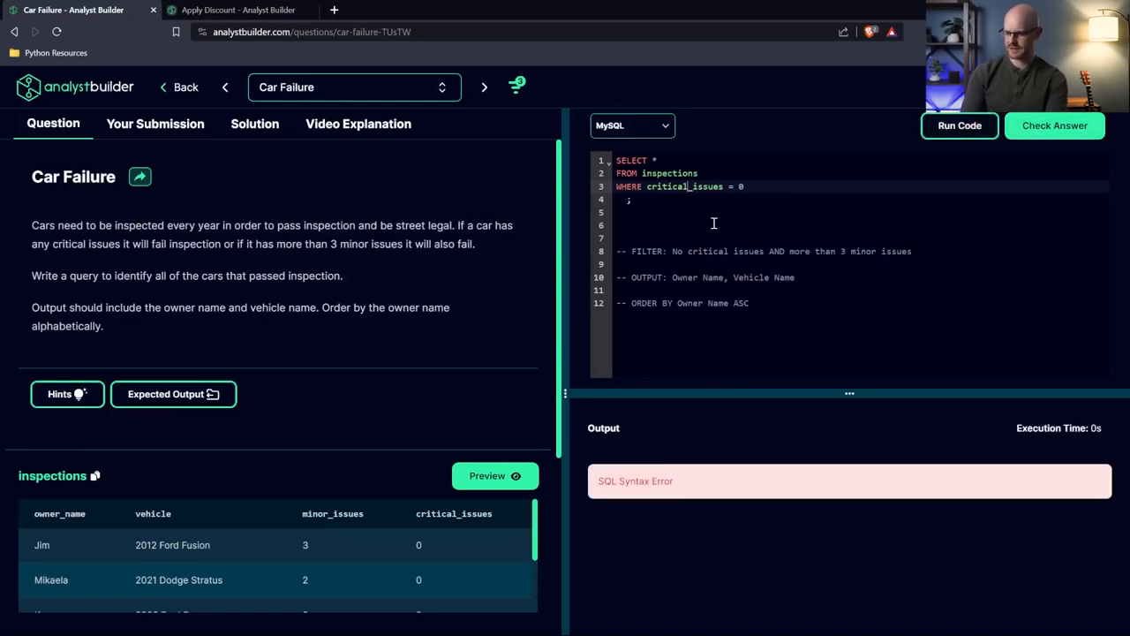
{"action": "left_click", "coordinate": [959, 124]}
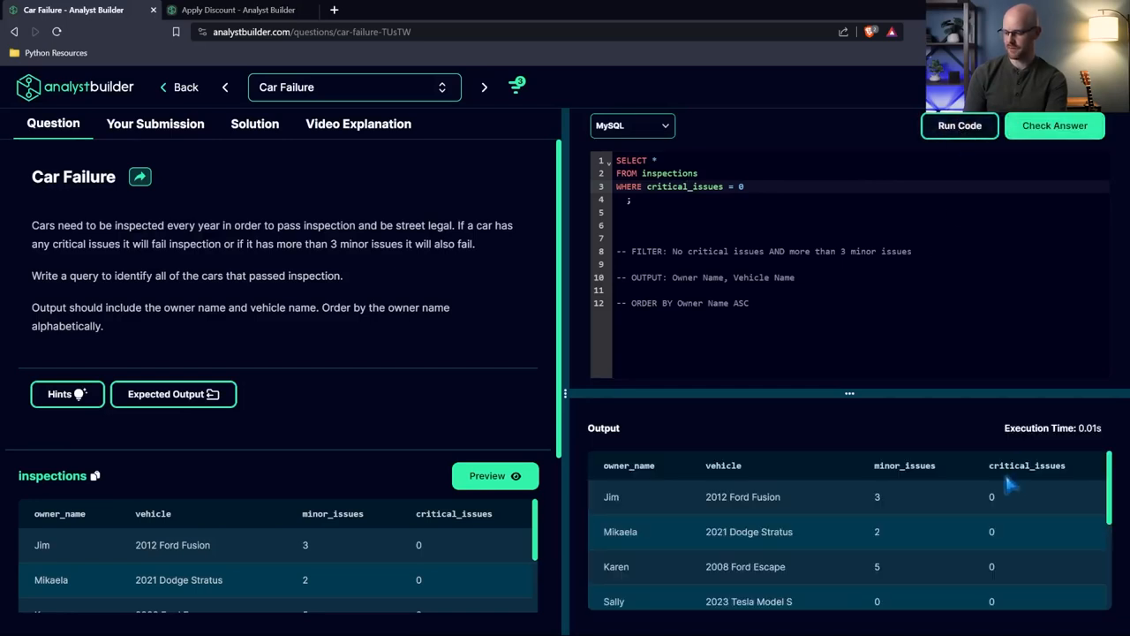
{"action": "scroll", "scroll_direction": "down", "scroll_amount": 3}
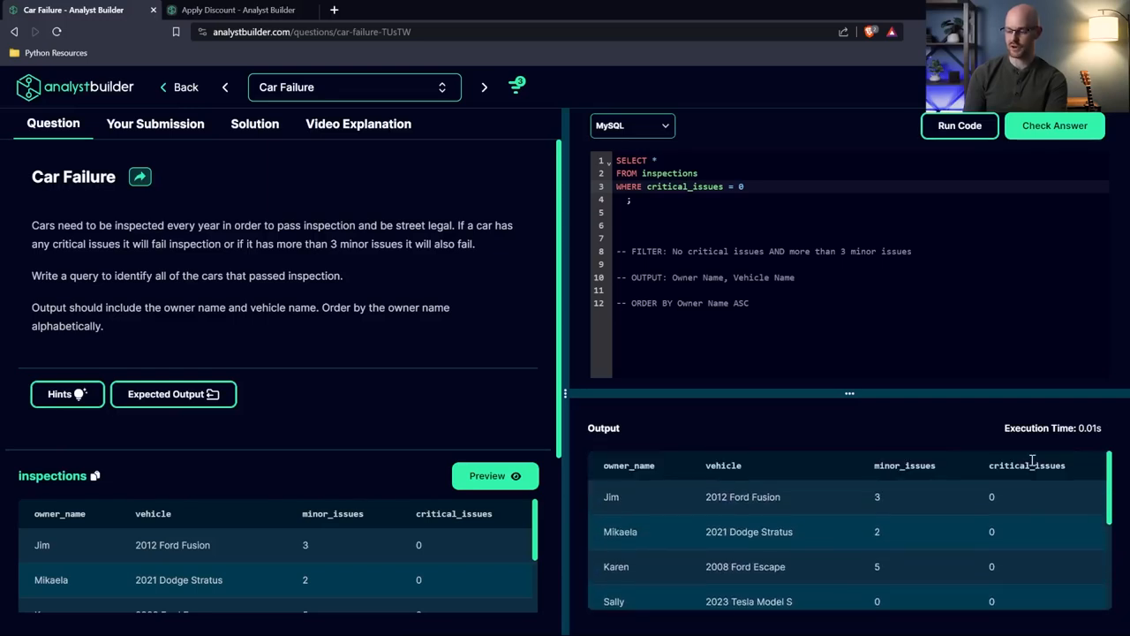
{"action": "mouse_move", "coordinate": [919, 482]}
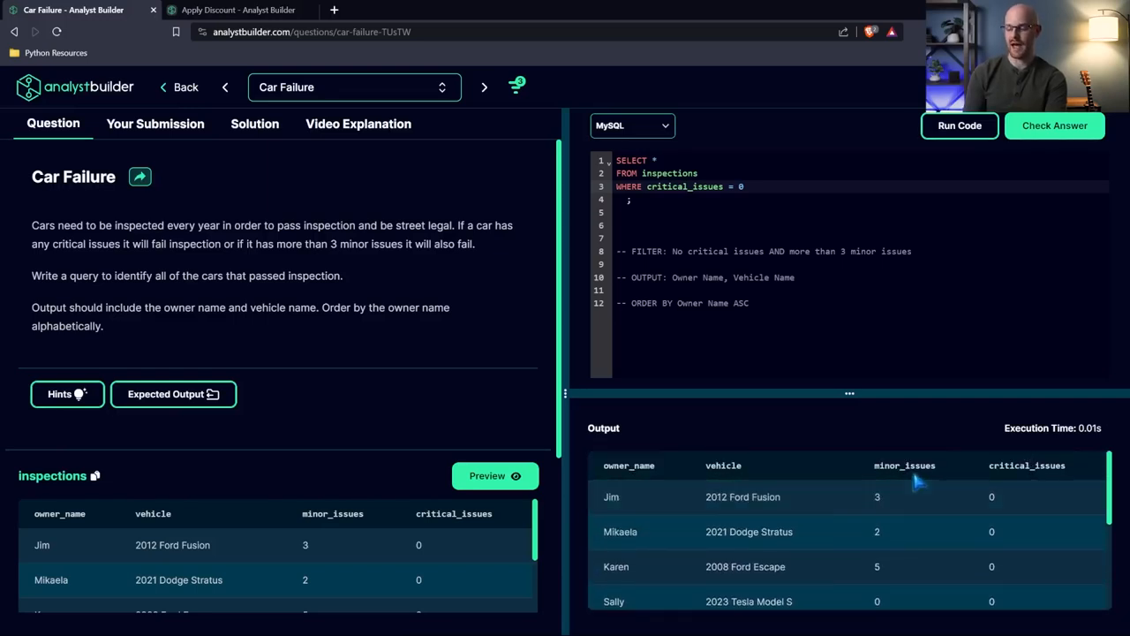
{"action": "scroll", "scroll_direction": "down", "scroll_amount": 3}
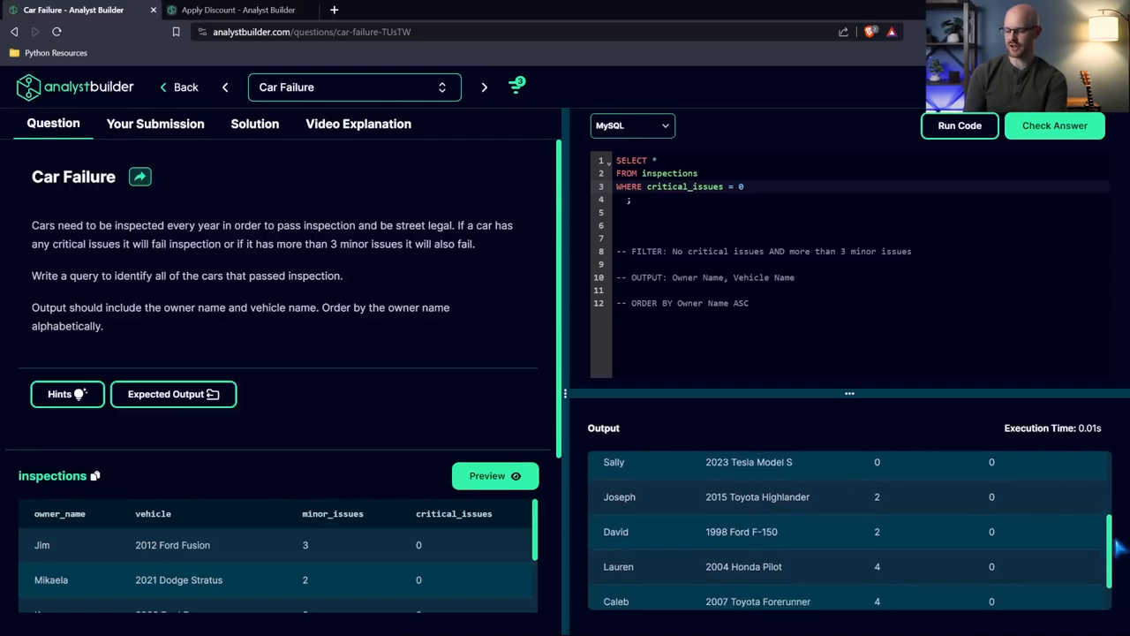
{"action": "scroll", "scroll_direction": "down", "scroll_amount": 3}
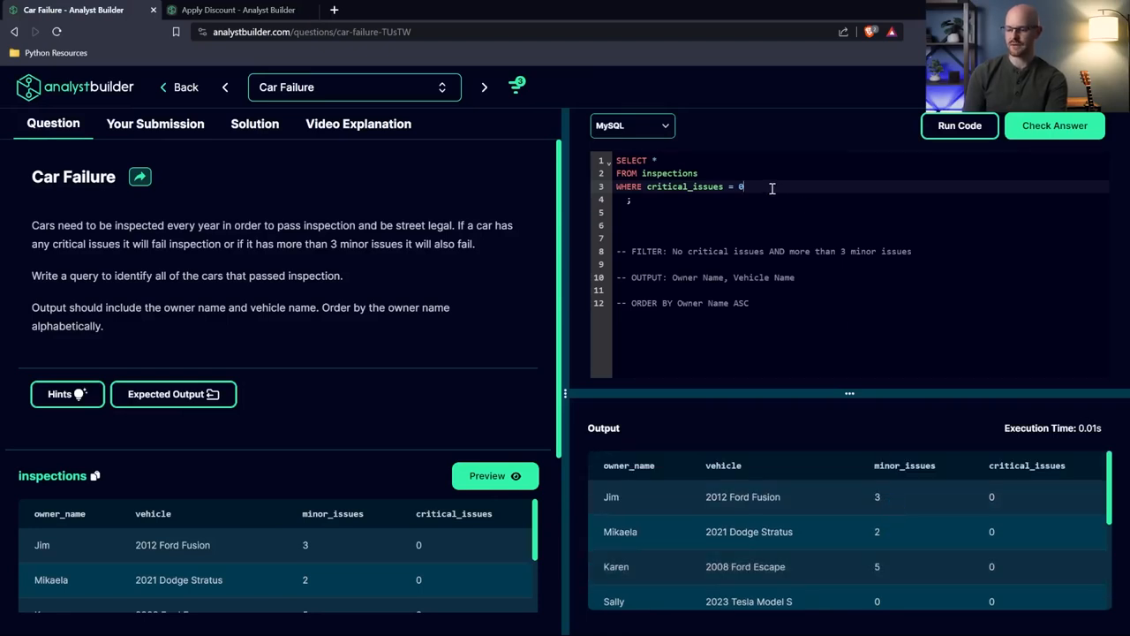
Step: Add AND minor_issues <= 3 to the filter and run the query
{"action": "type", "text": "AND"}
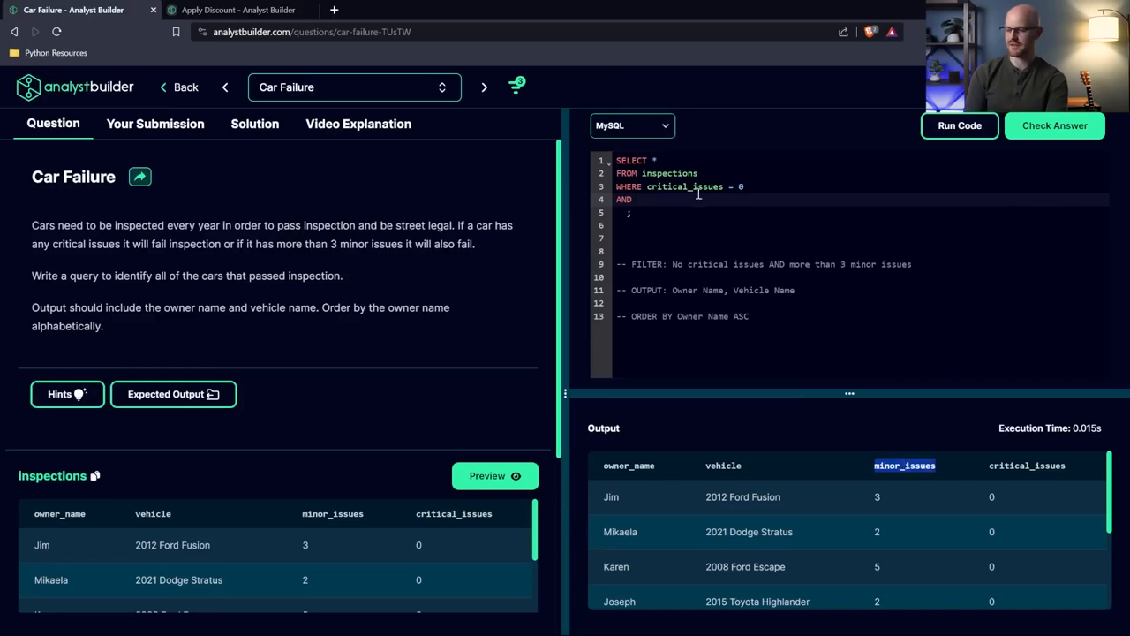
{"action": "type", "text": "minor_issues"}
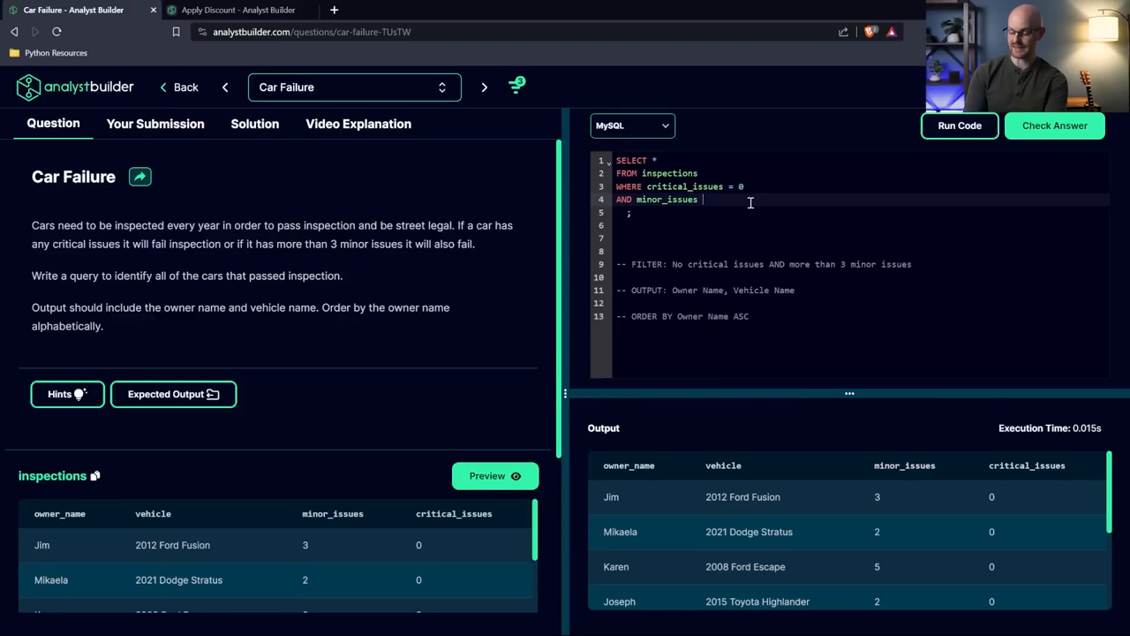
{"action": "type", "text": ">="}
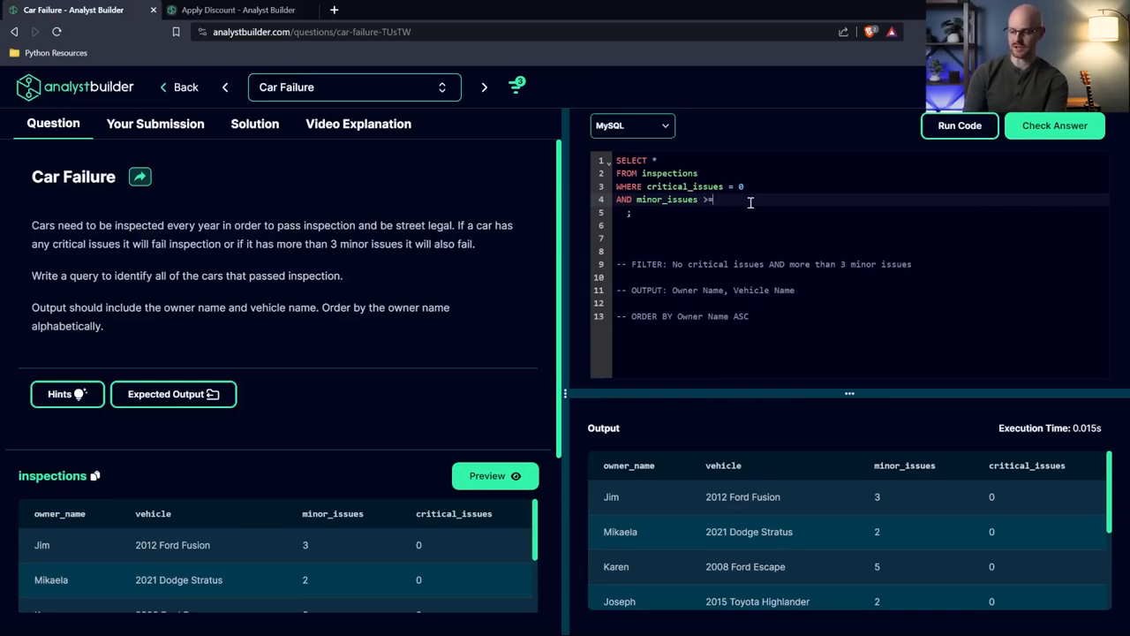
{"action": "type", "text": "3"}
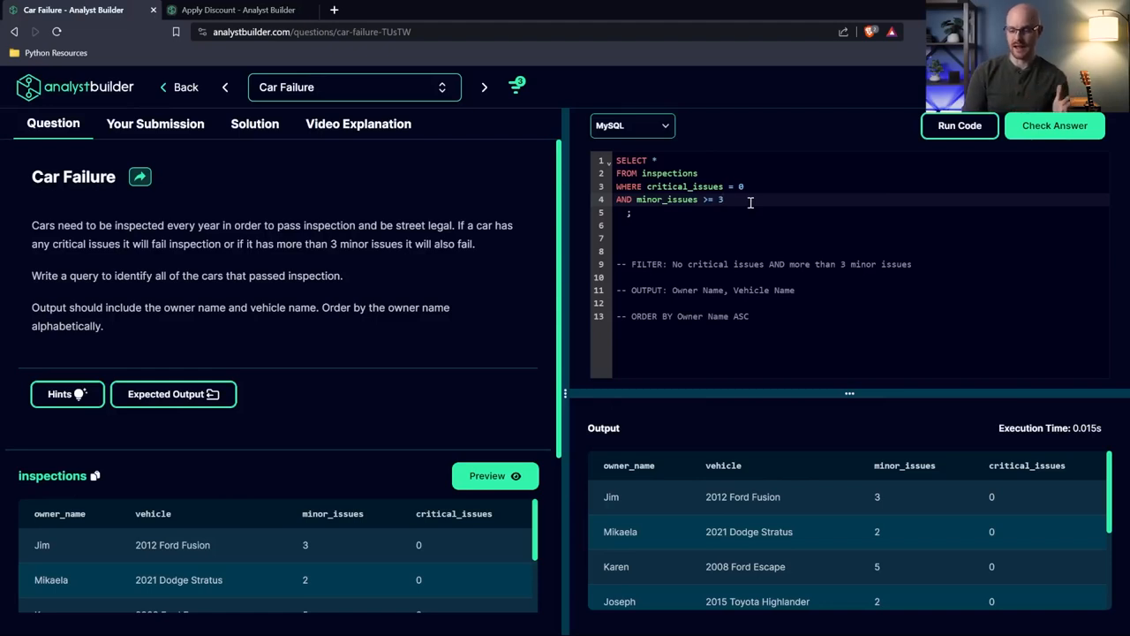
{"action": "left_click", "coordinate": [959, 124]}
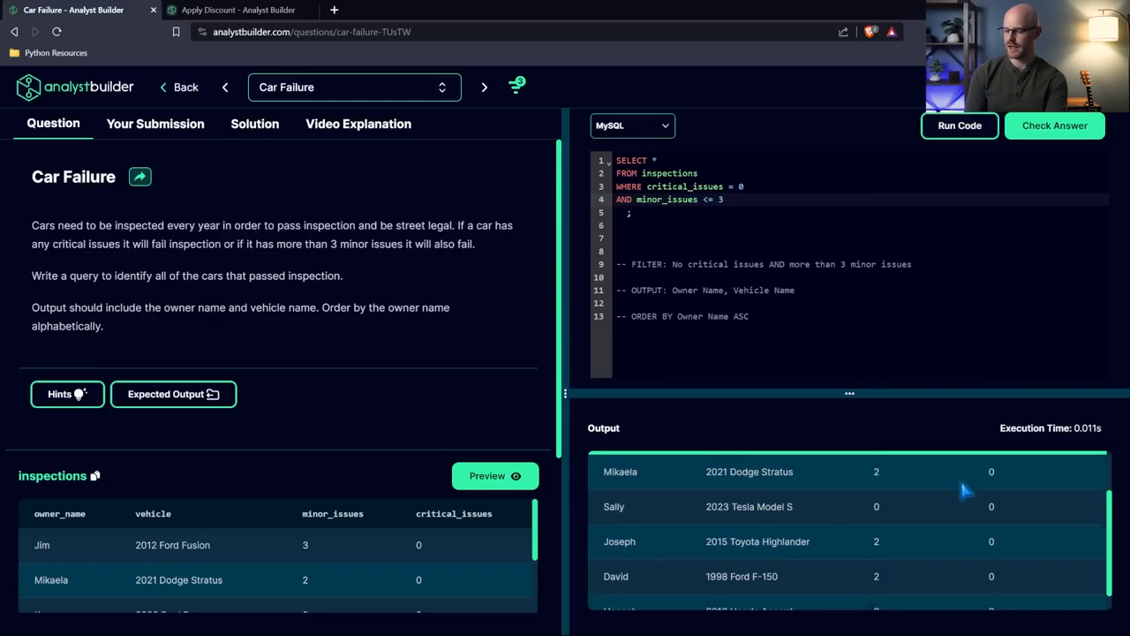
{"action": "scroll", "scroll_direction": "up", "scroll_amount": 3}
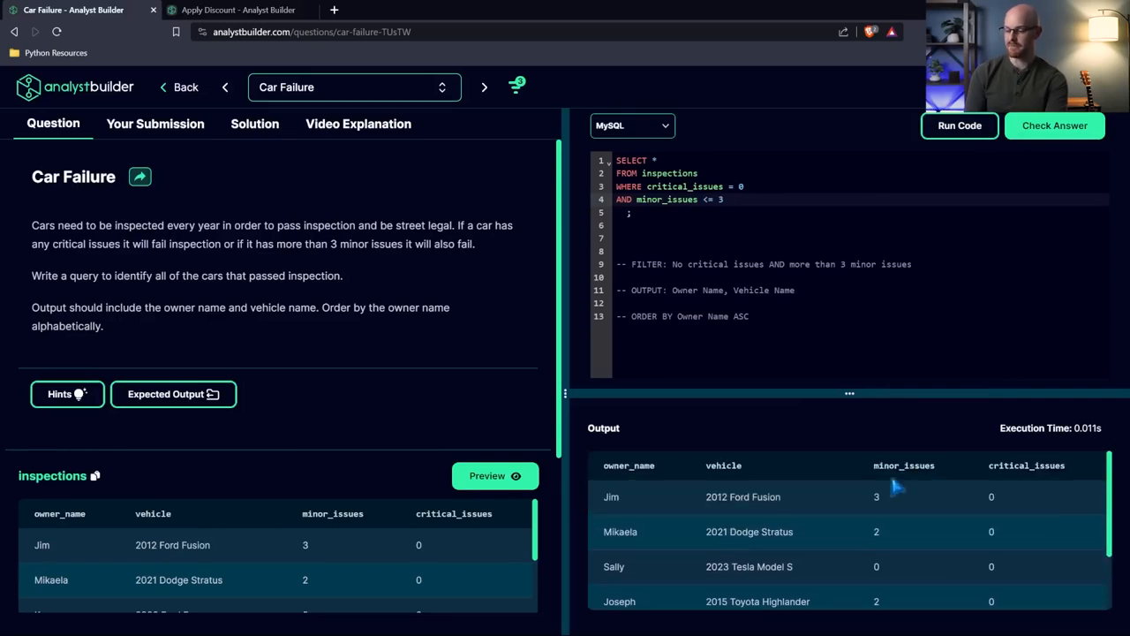
{"action": "mouse_move", "coordinate": [326, 344]}
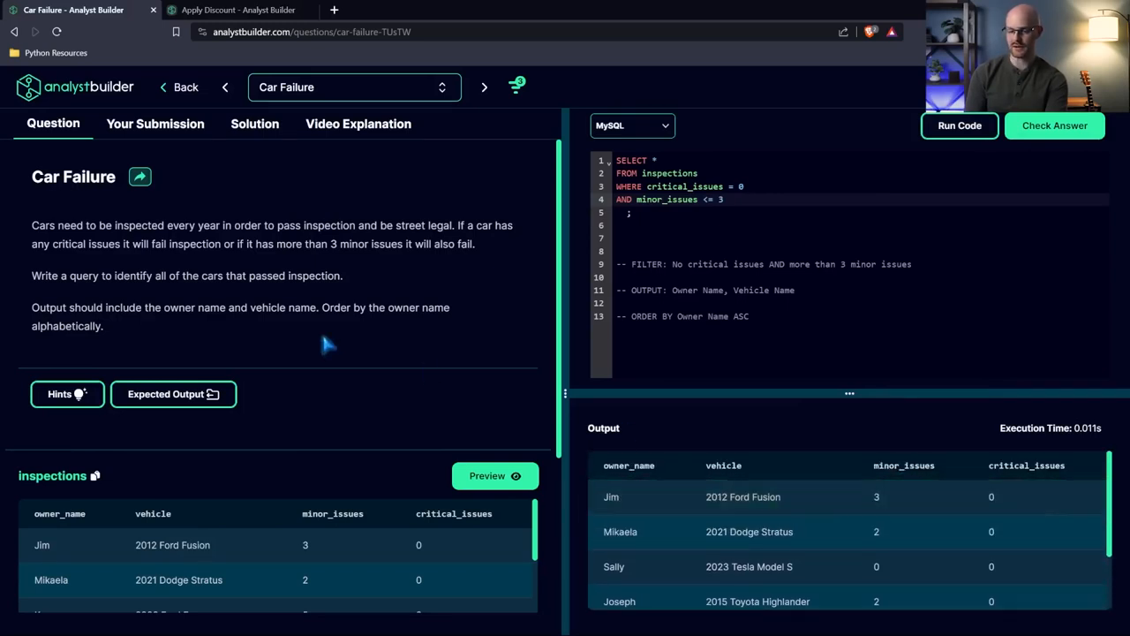
{"action": "mouse_move", "coordinate": [295, 261]}
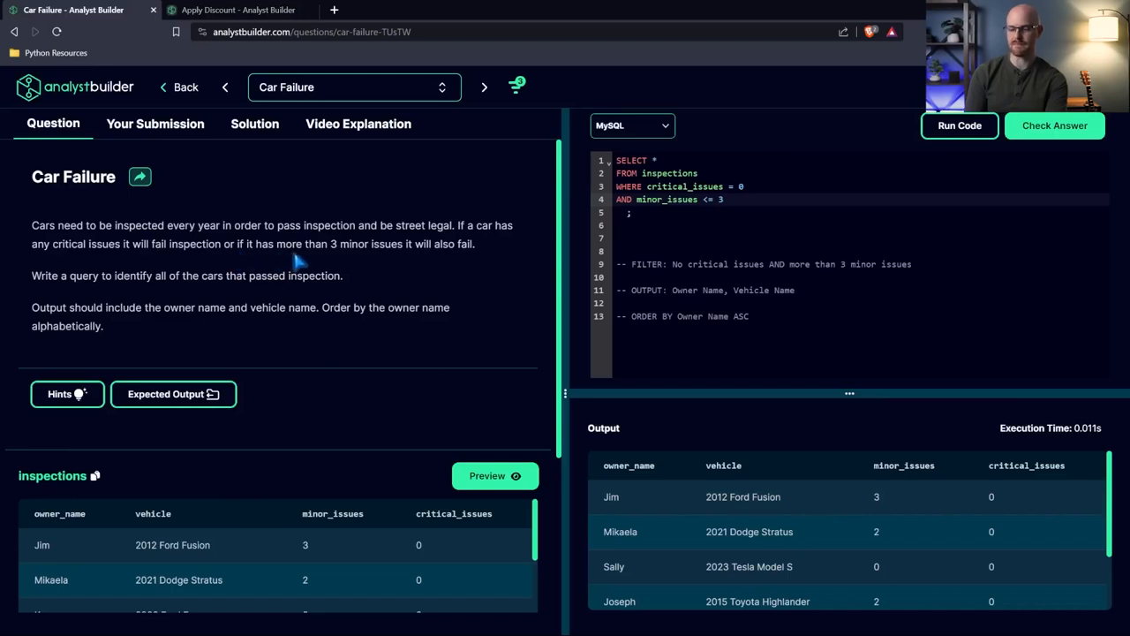
{"action": "mouse_move", "coordinate": [362, 260]}
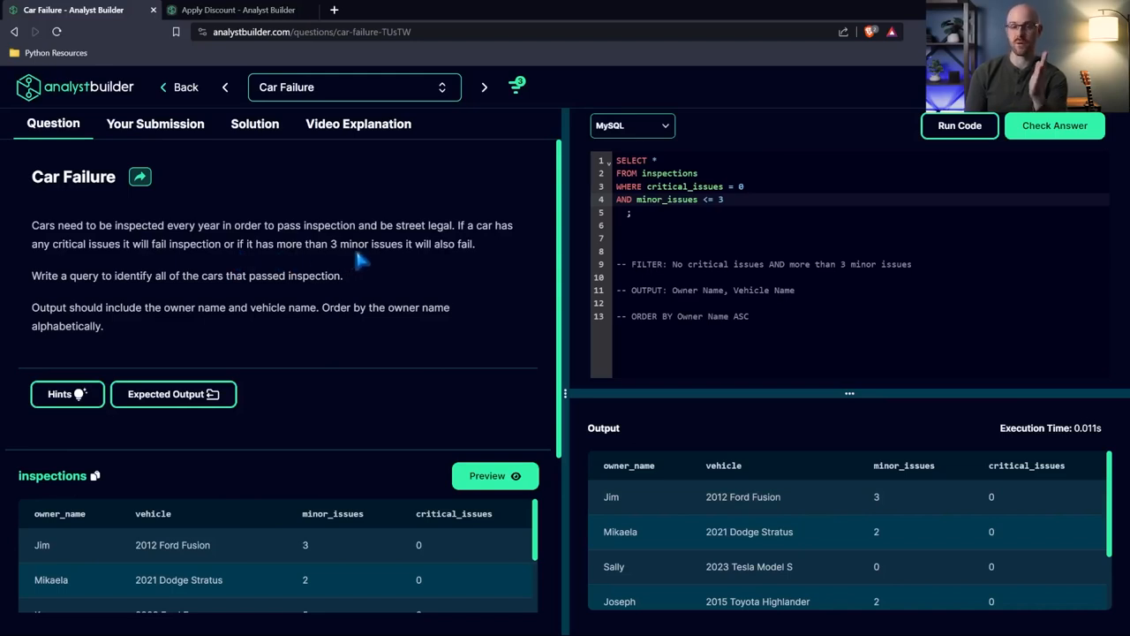
{"action": "mouse_move", "coordinate": [900, 499]}
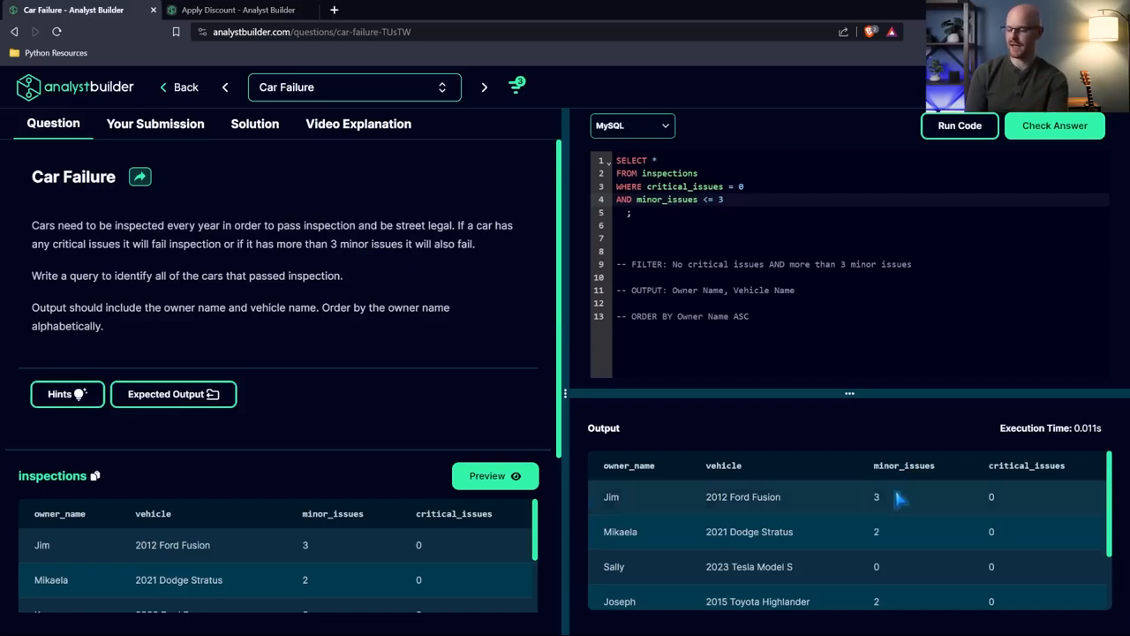
{"action": "scroll", "scroll_direction": "down", "scroll_amount": 3}
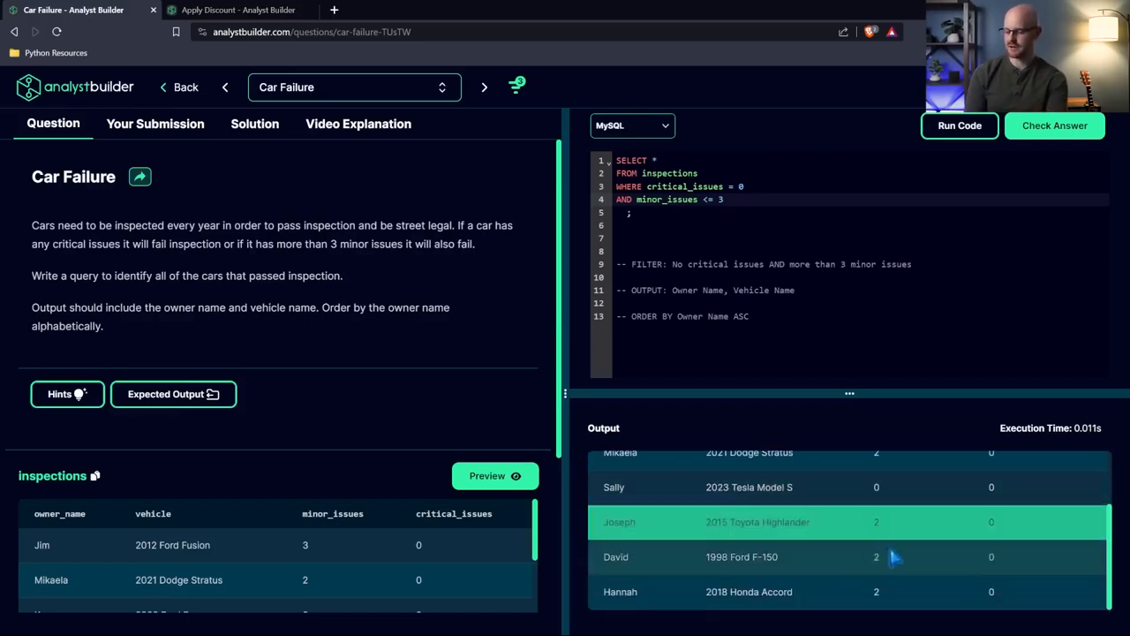
{"action": "scroll", "scroll_direction": "up", "scroll_amount": 3}
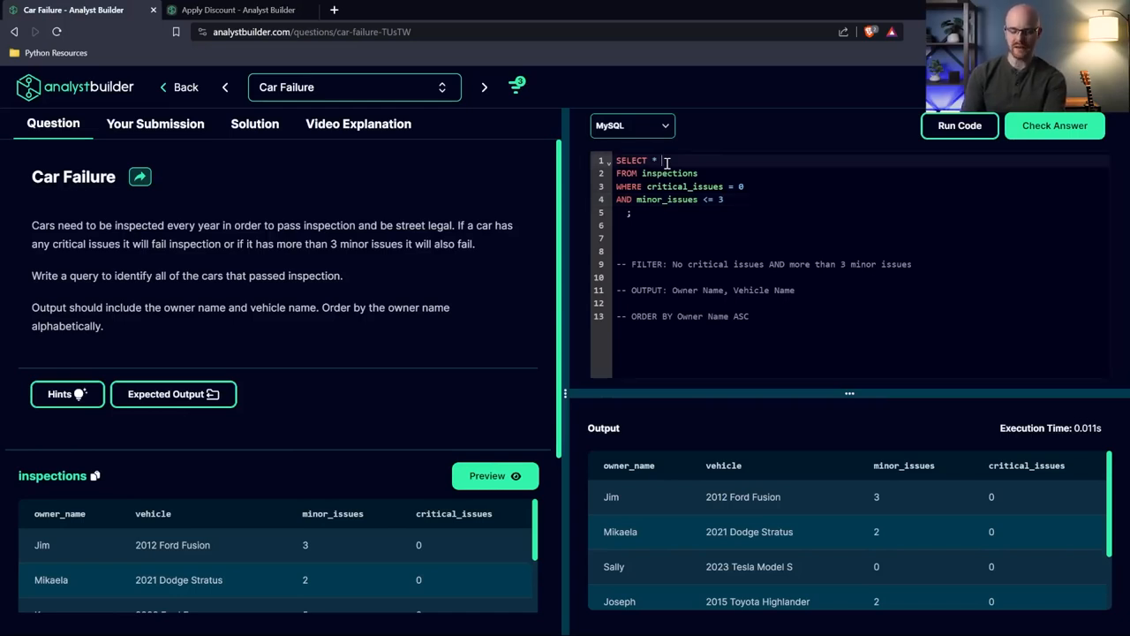
Step: Replace SELECT * with owner_name, vehicle and rerun the query
{"action": "key", "text": "Backspace"}
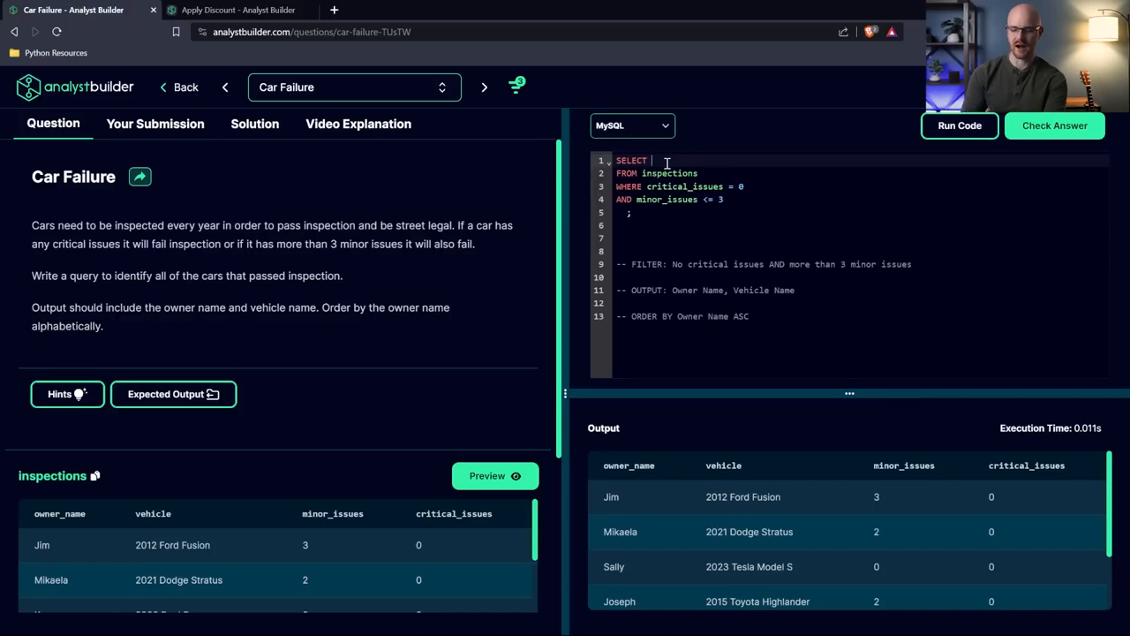
{"action": "type", "text": "owner_name, vehicle"}
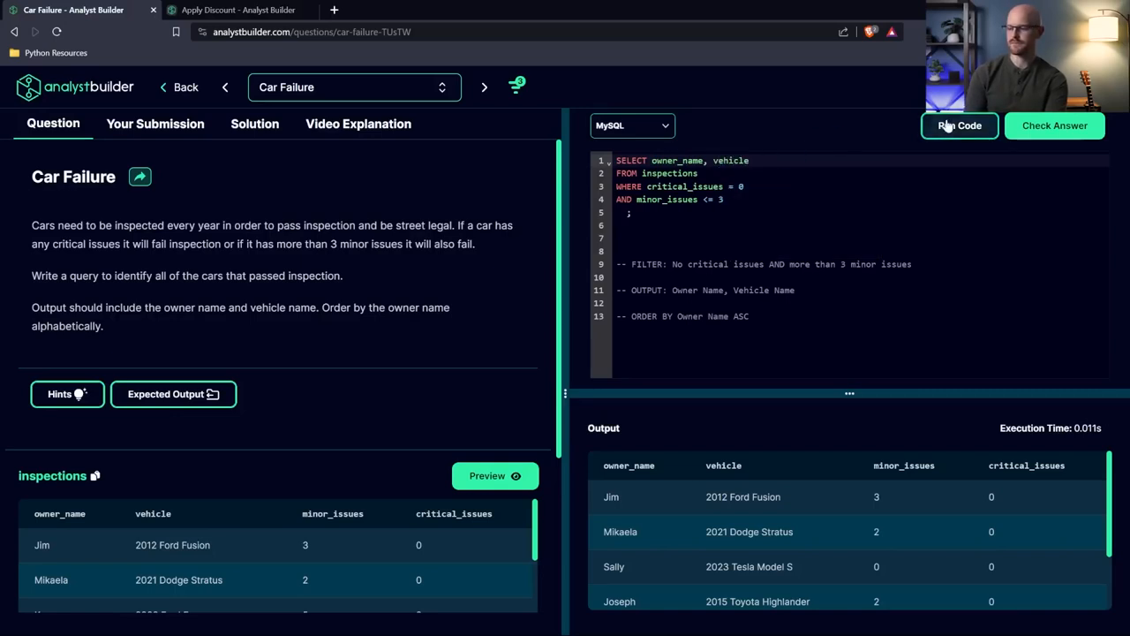
{"action": "left_click", "coordinate": [959, 125]}
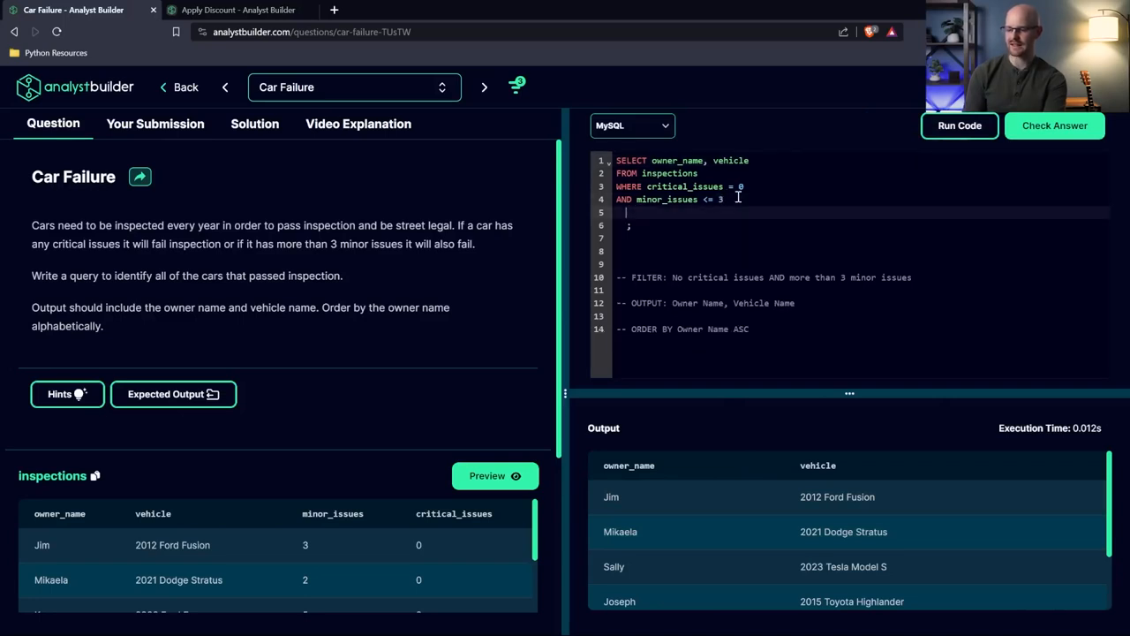
Step: End the query with ORDER BY owner_name ASC, run it, and review the alphabetical rows
{"action": "type", "text": "ORDER"}
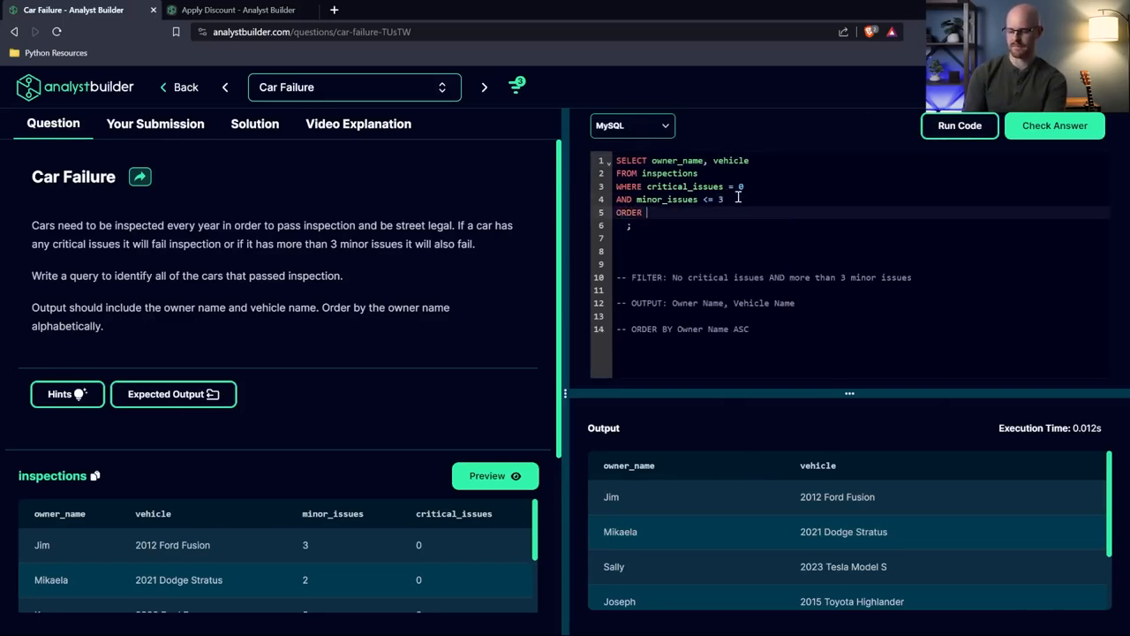
{"action": "type", "text": "BY"}
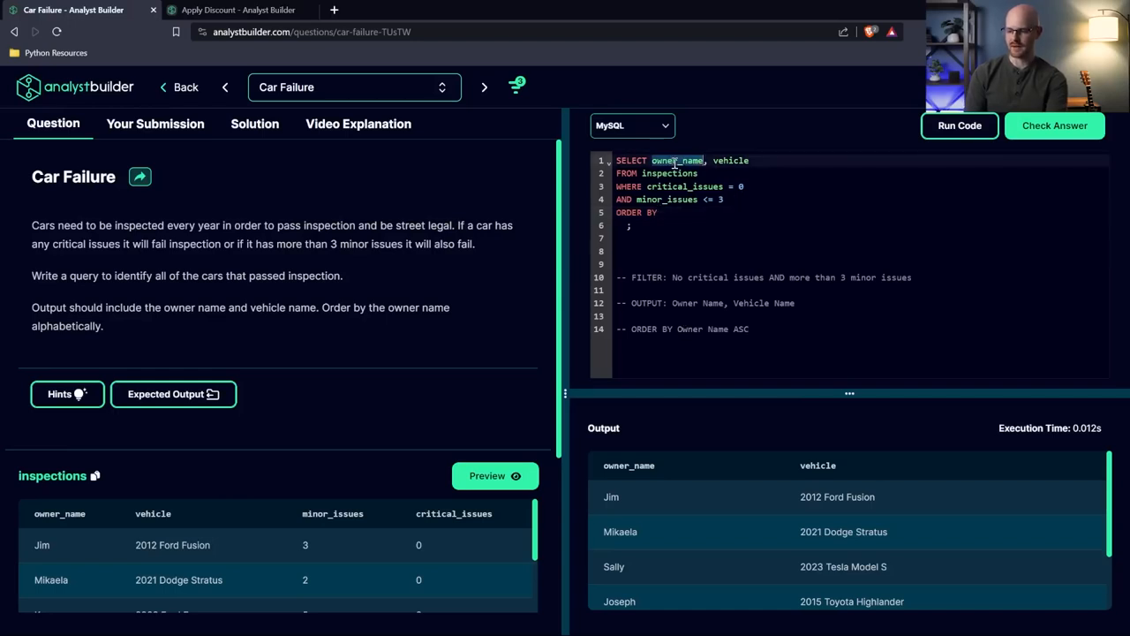
{"action": "type", "text": "owner_name"}
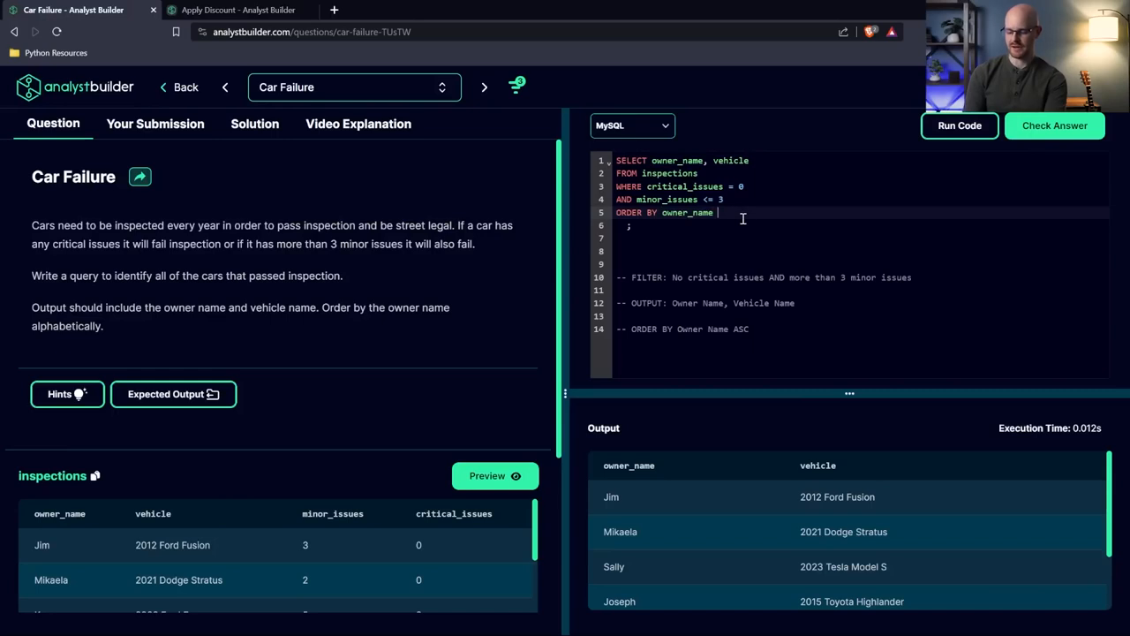
{"action": "type", "text": "ASC"}
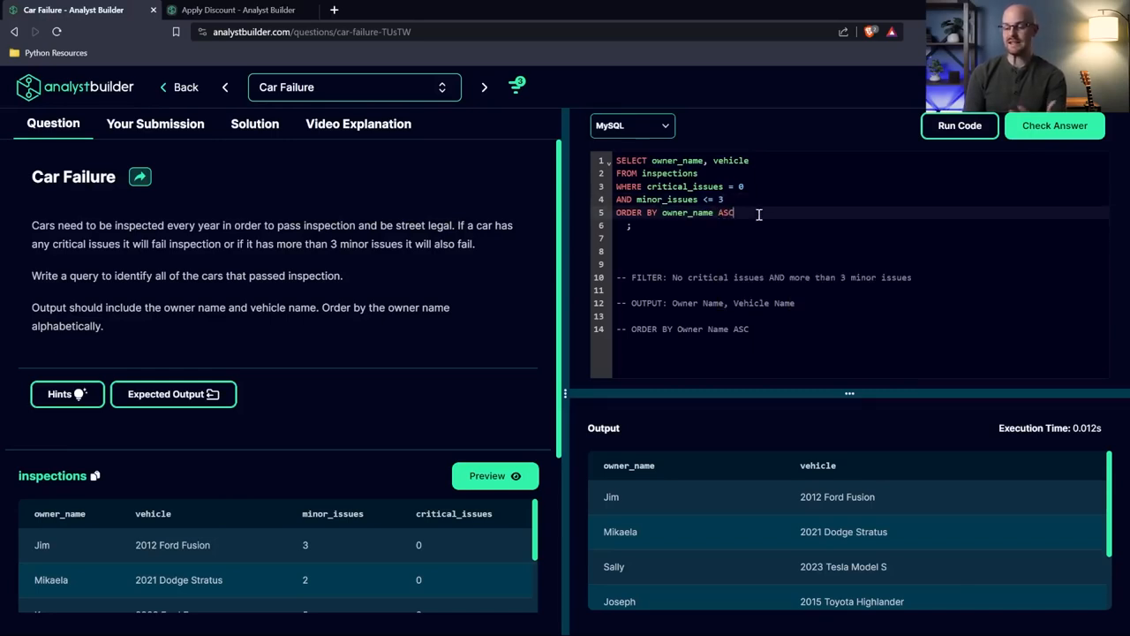
{"action": "mouse_move", "coordinate": [702, 214]}
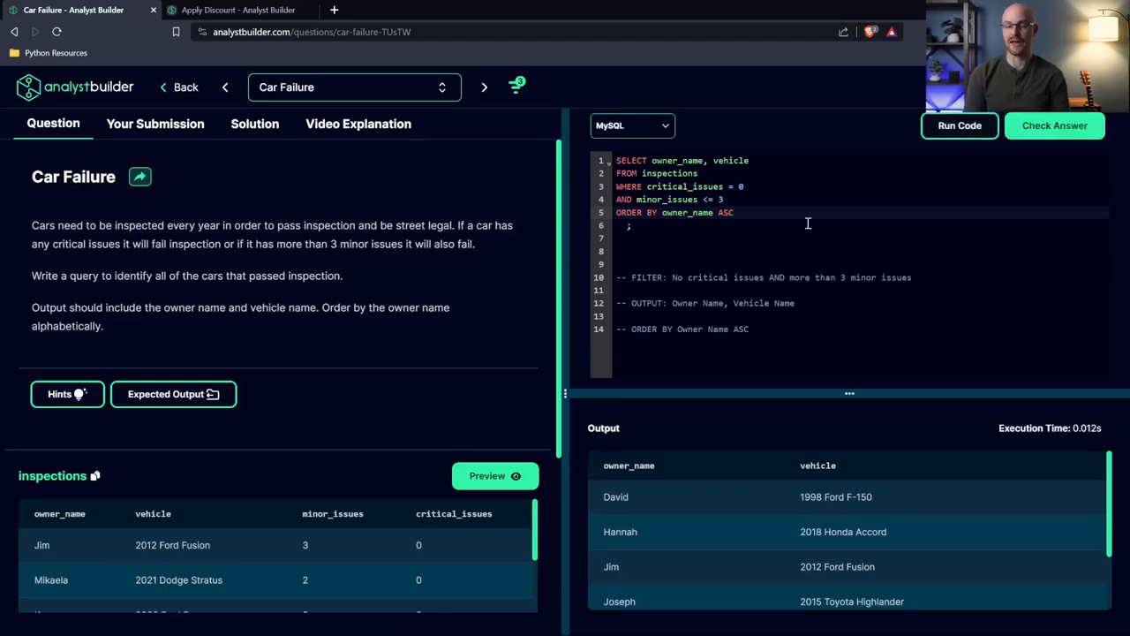
{"action": "left_click", "coordinate": [734, 213]}
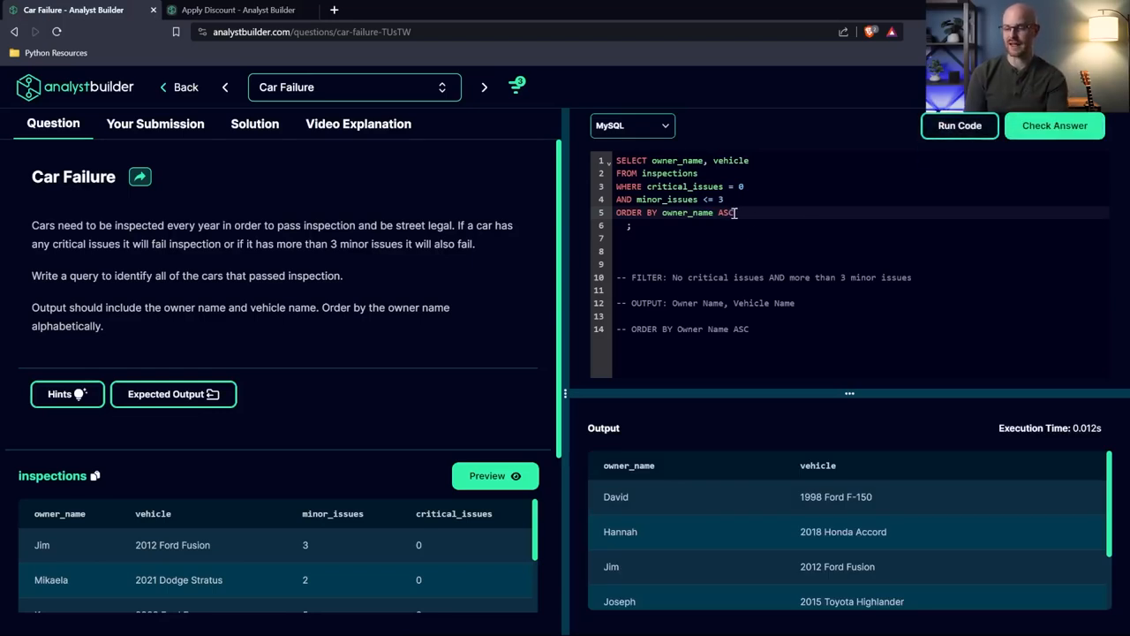
{"action": "scroll", "scroll_direction": "down", "scroll_amount": 3}
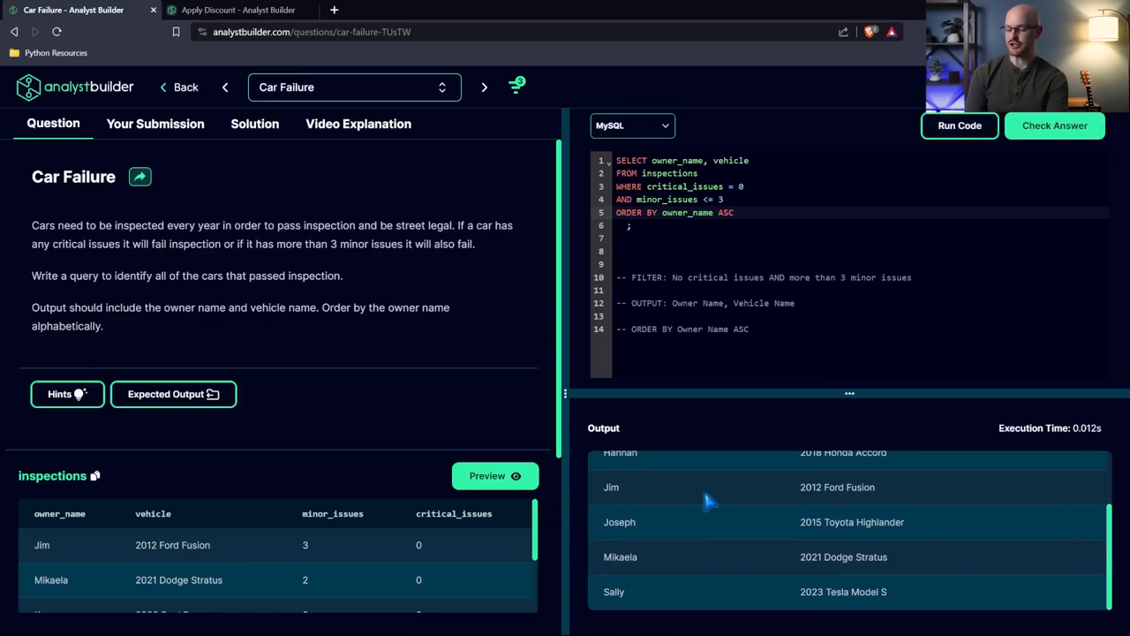
{"action": "scroll", "scroll_direction": "up", "scroll_amount": 3}
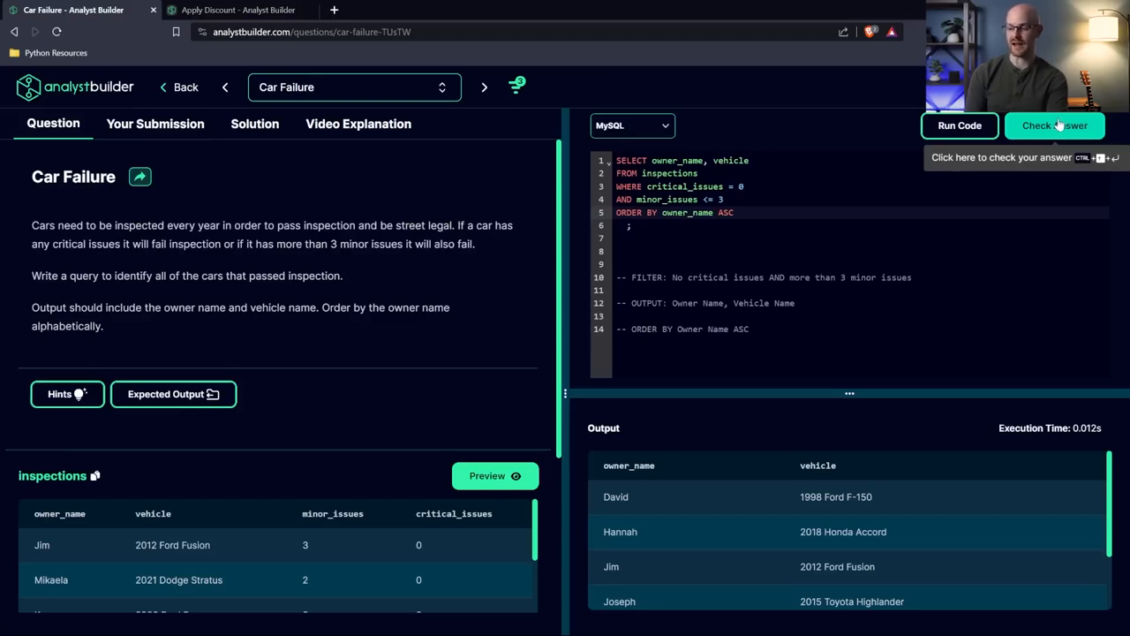
Step: Submit the Car Failure query for grading and confirm it passes
{"action": "left_click", "coordinate": [1054, 125]}
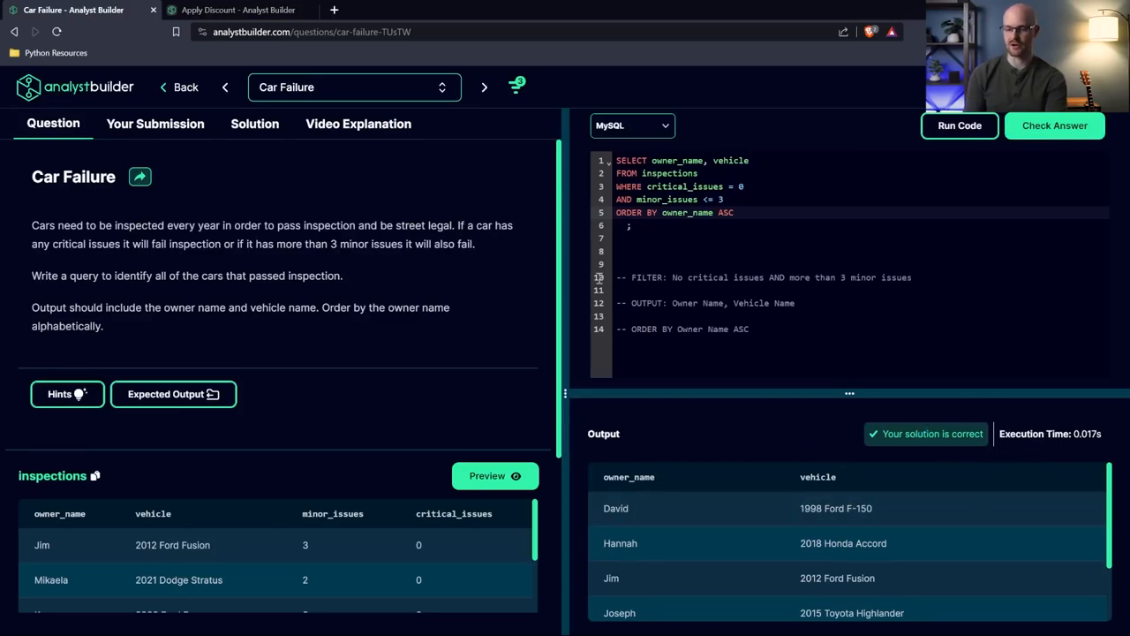
{"action": "mouse_move", "coordinate": [295, 124]}
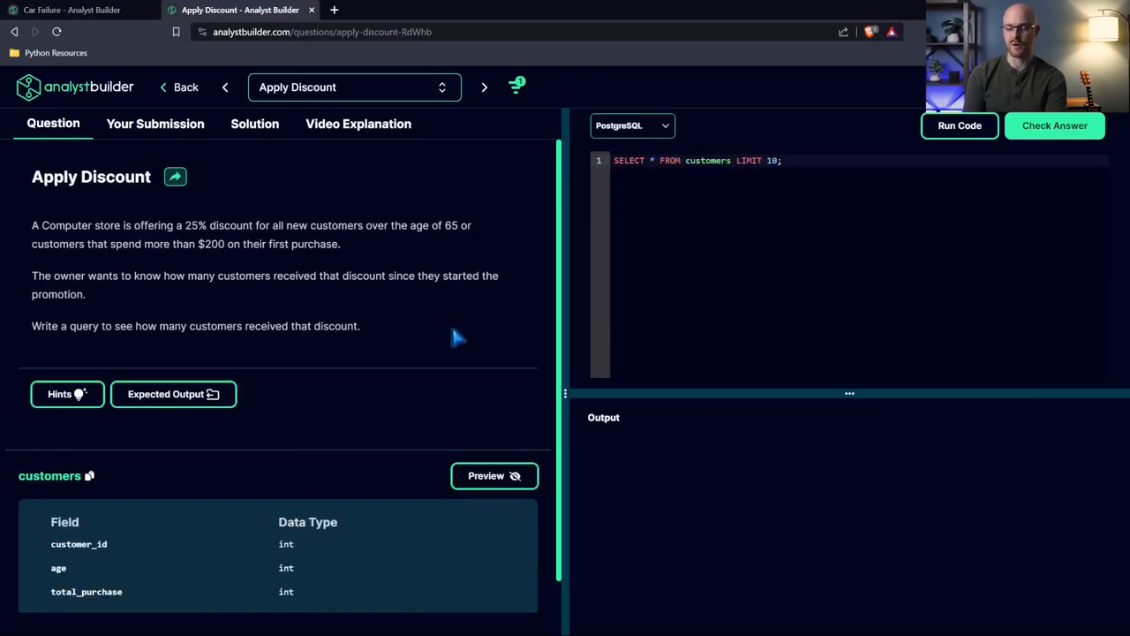
Step: Switch the query language from PostgreSQL to MySQL and preview sample customers rows
{"action": "left_click", "coordinate": [632, 124]}
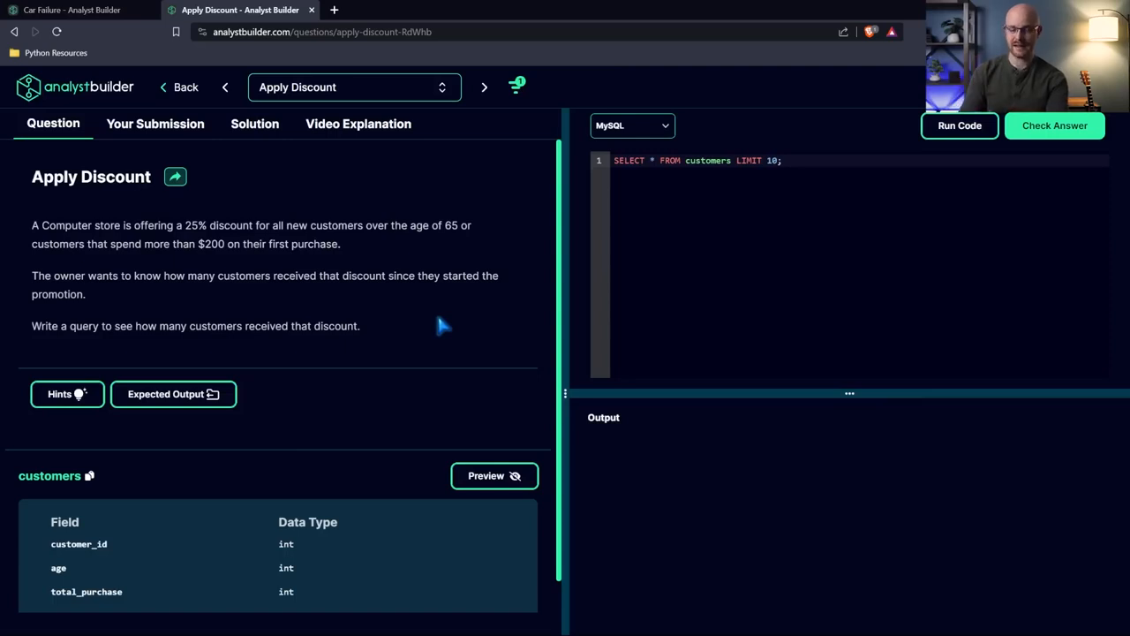
{"action": "mouse_move", "coordinate": [438, 215]}
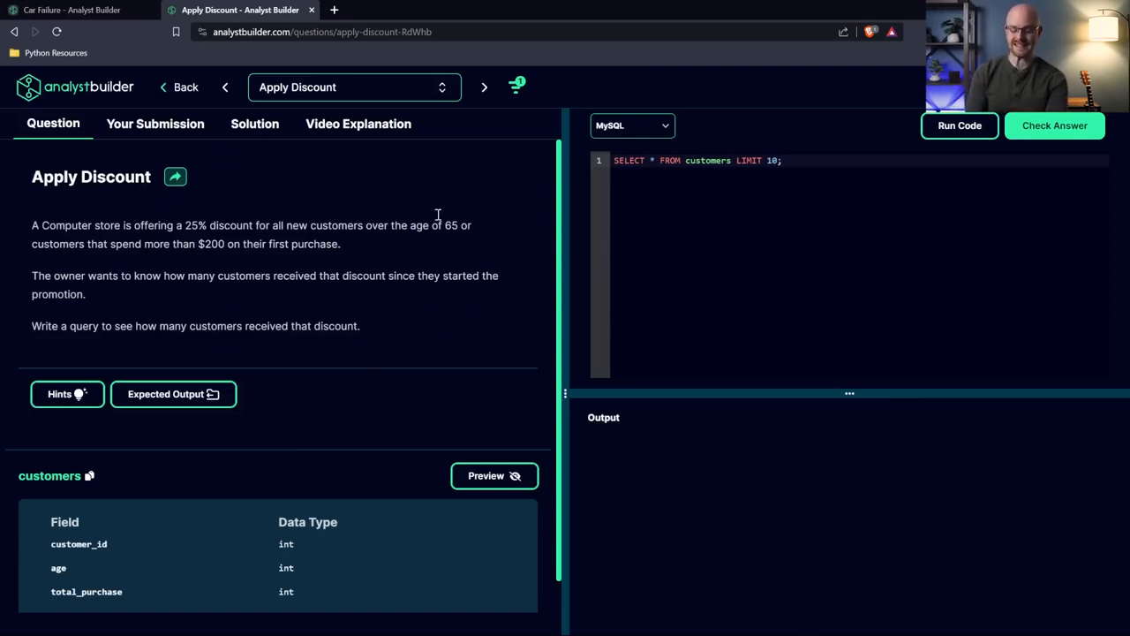
{"action": "mouse_move", "coordinate": [408, 331]}
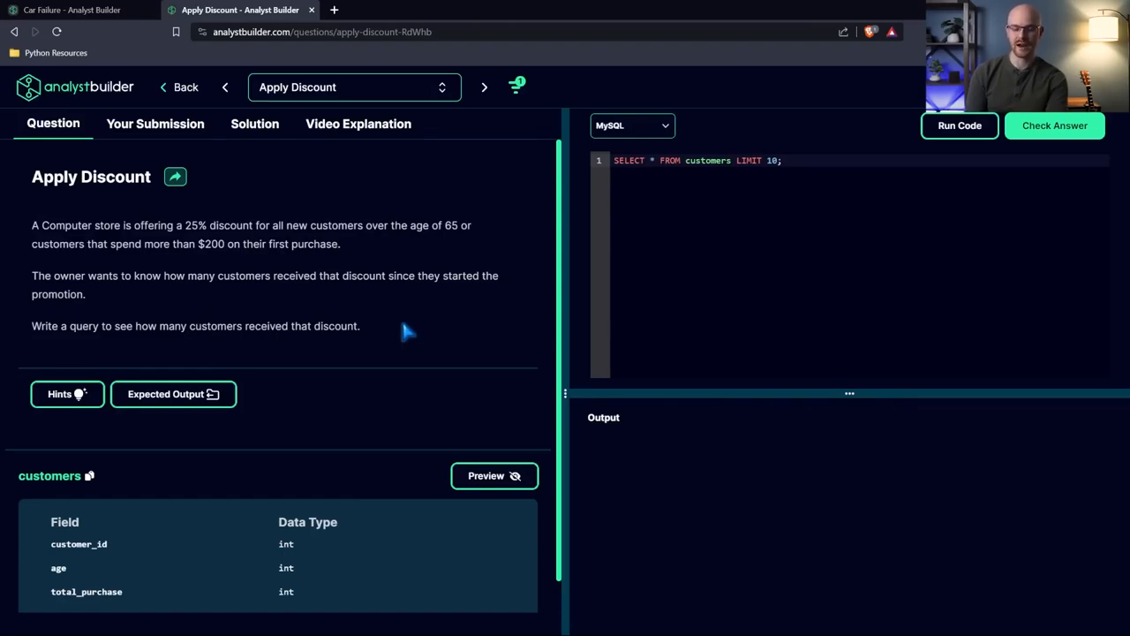
{"action": "mouse_move", "coordinate": [384, 338]}
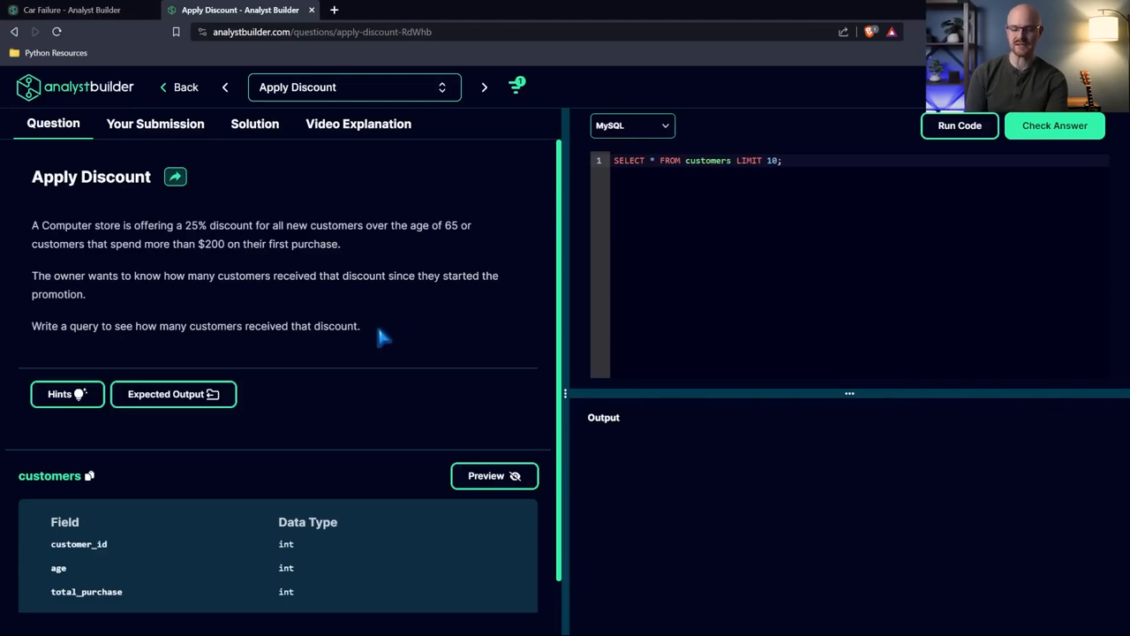
{"action": "triple_click", "coordinate": [194, 326]}
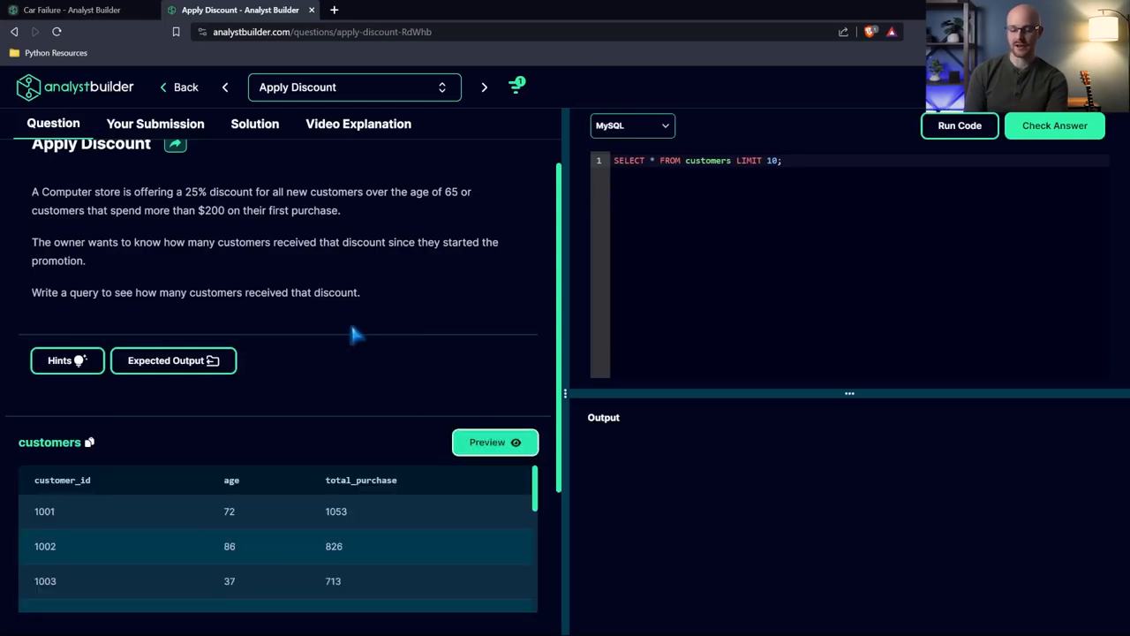
{"action": "scroll", "scroll_direction": "down", "scroll_amount": 3}
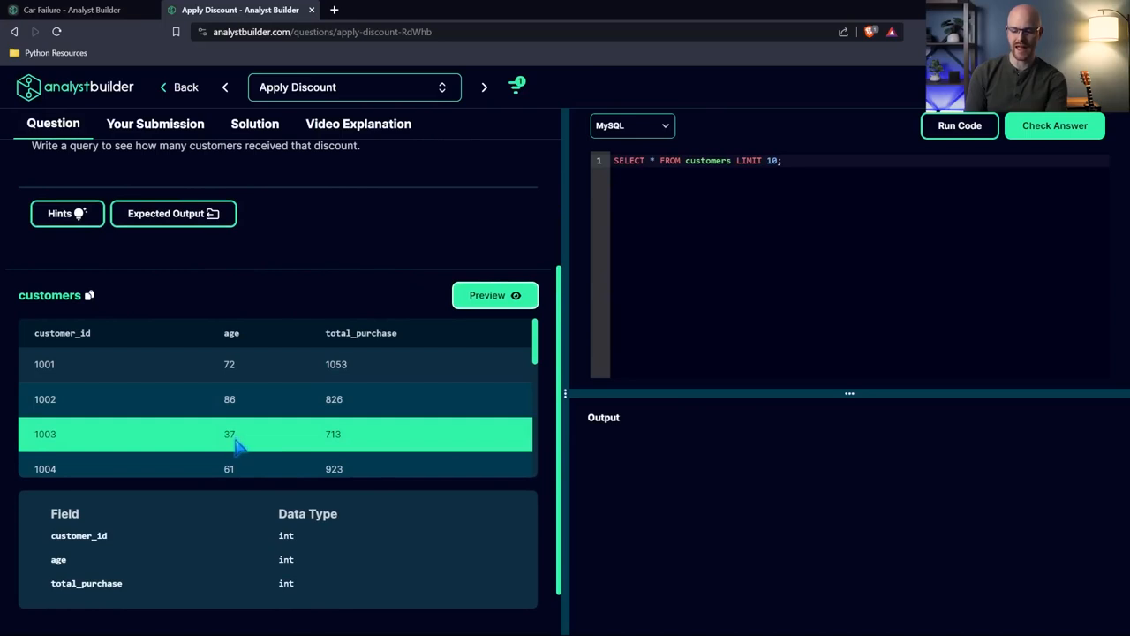
{"action": "mouse_move", "coordinate": [295, 433]}
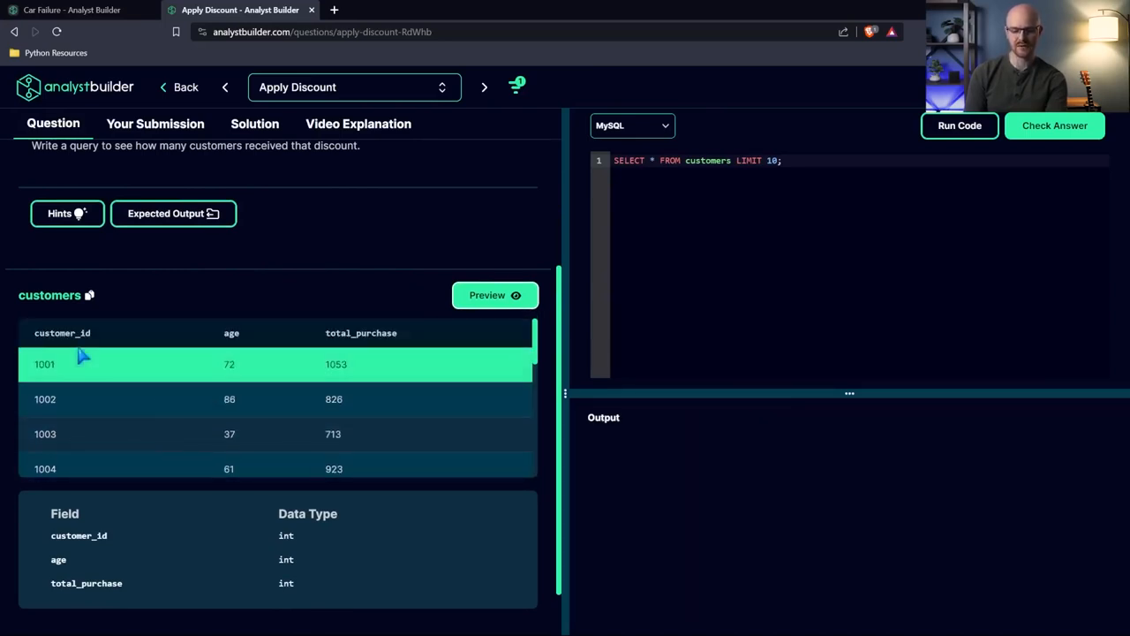
{"action": "scroll", "scroll_direction": "down", "scroll_amount": 3}
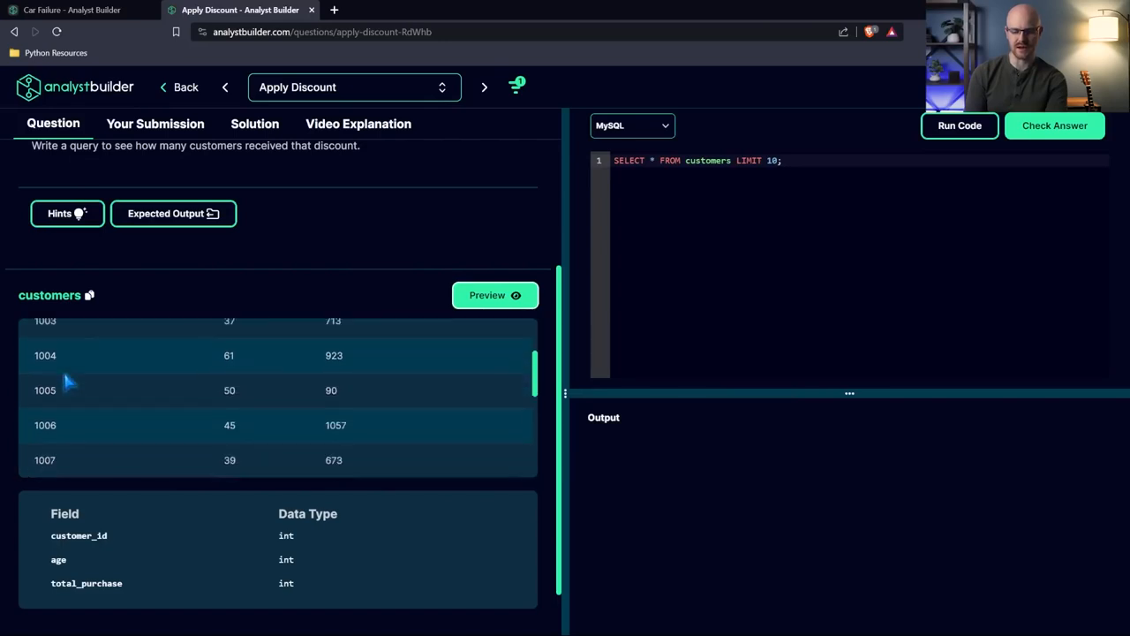
{"action": "scroll", "scroll_direction": "down", "scroll_amount": 3}
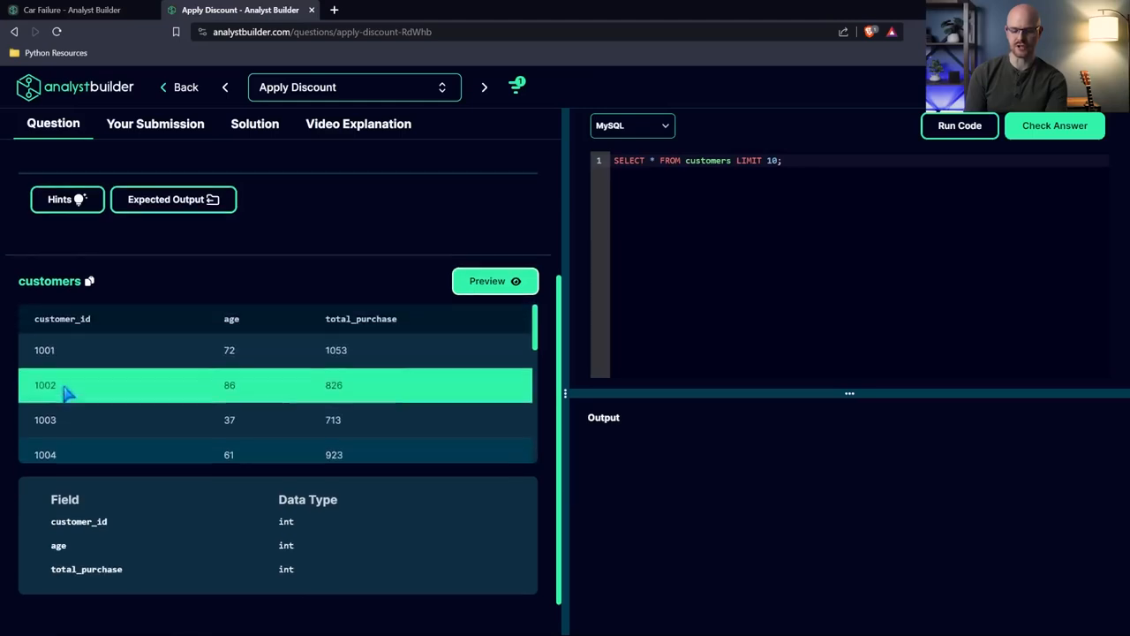
{"action": "scroll", "scroll_direction": "up", "scroll_amount": 3}
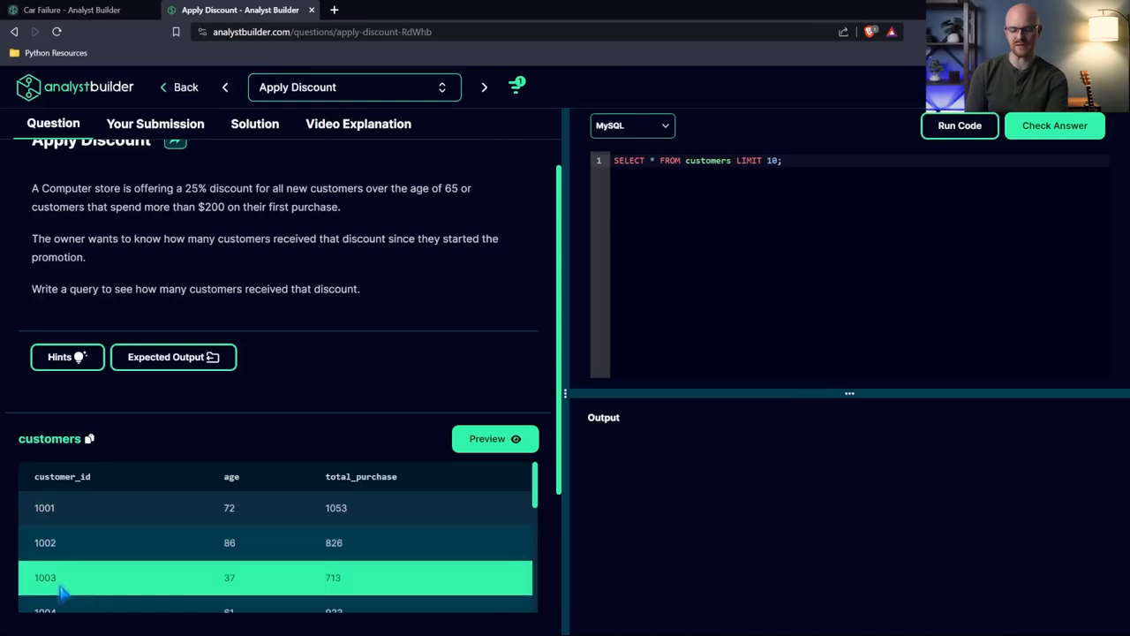
{"action": "scroll", "scroll_direction": "down", "scroll_amount": 3}
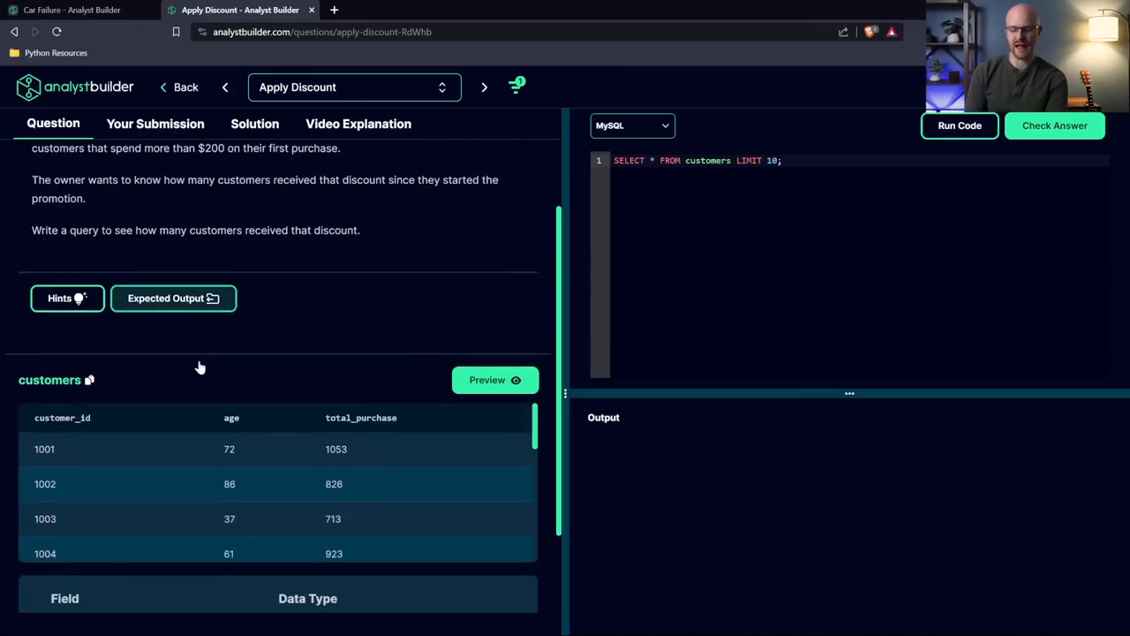
{"action": "scroll", "scroll_direction": "down", "scroll_amount": 3}
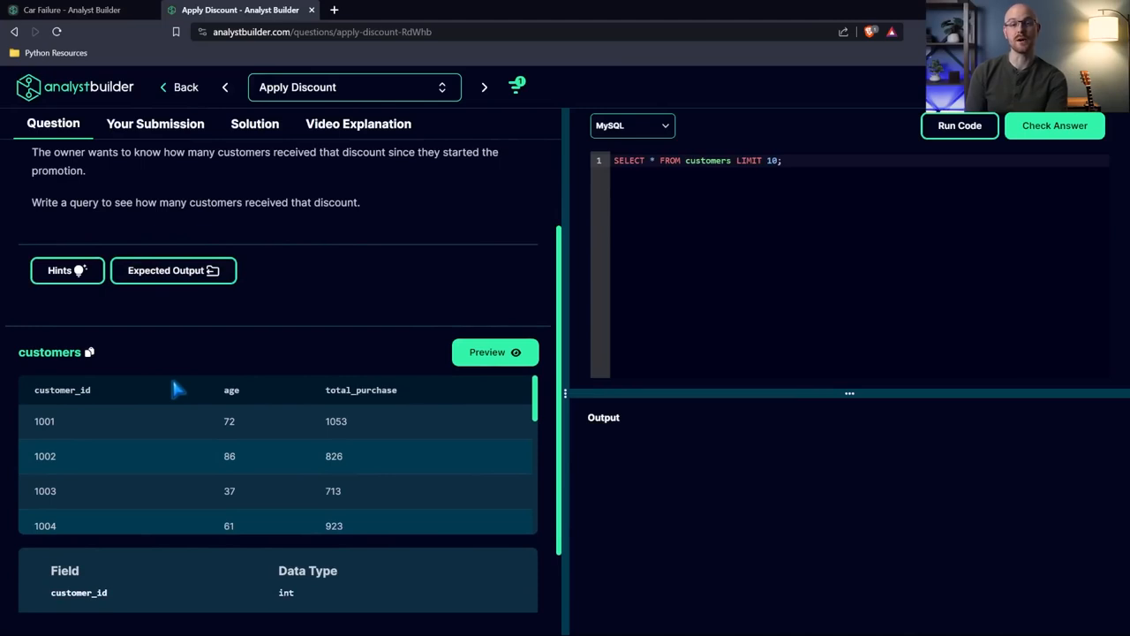
{"action": "mouse_move", "coordinate": [325, 353]}
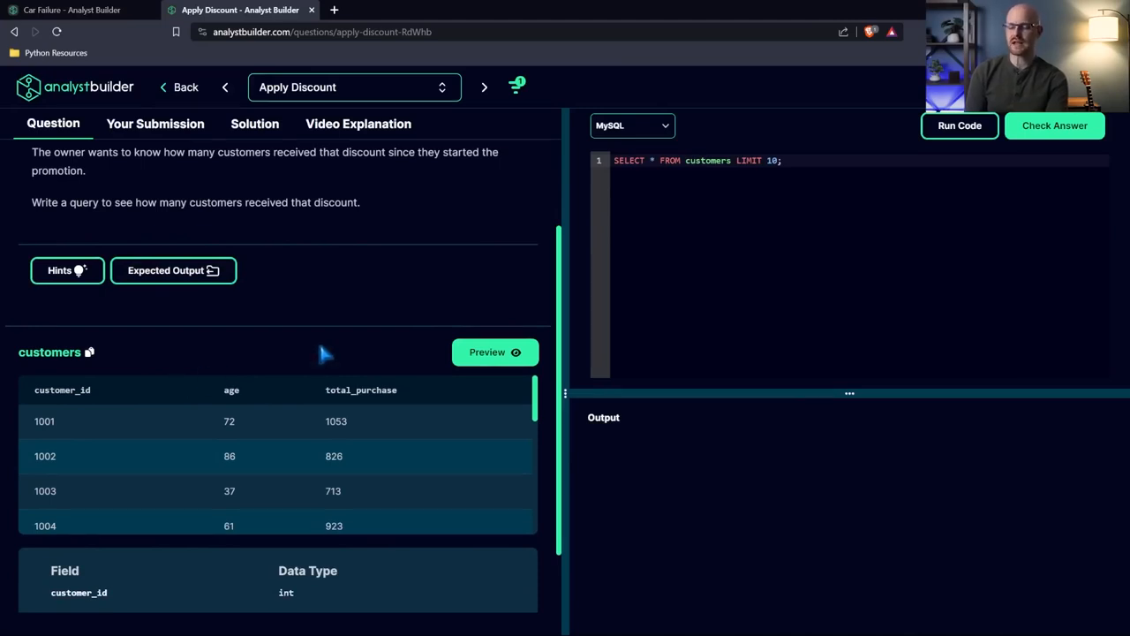
{"action": "scroll", "scroll_direction": "up", "scroll_amount": 3}
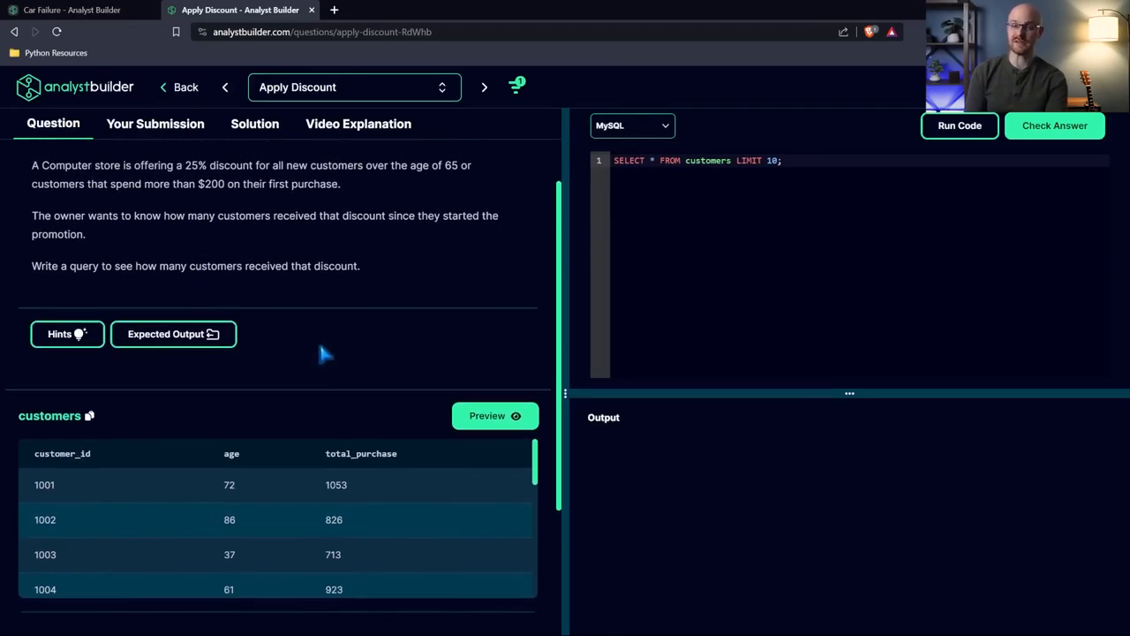
{"action": "scroll", "scroll_direction": "up", "scroll_amount": 3}
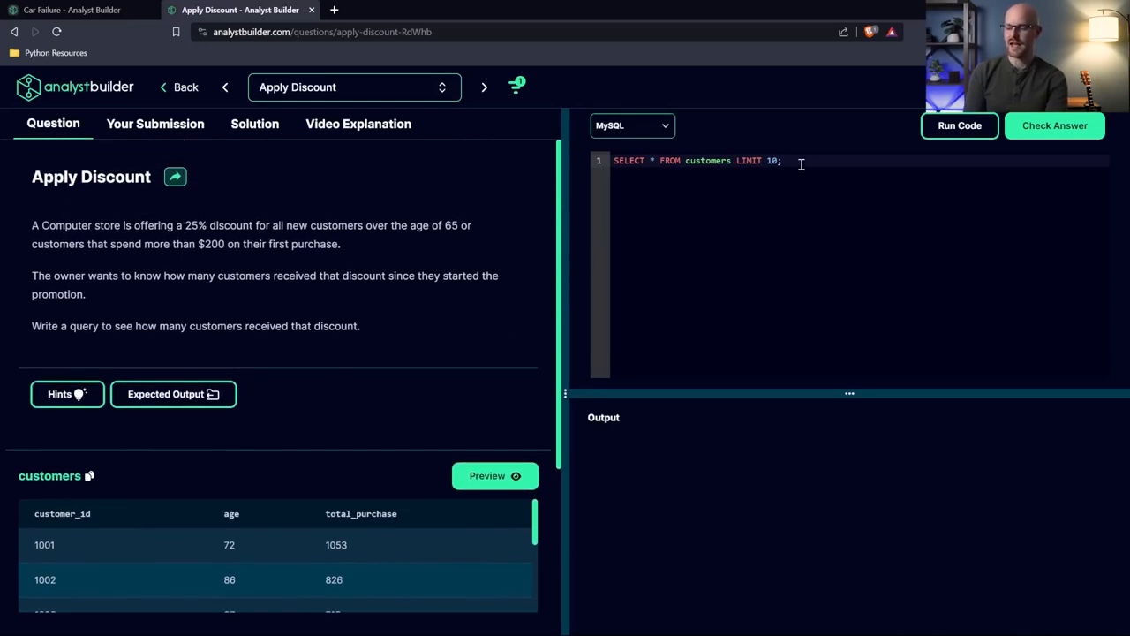
Step: Add a '-- FILTER:' comment noting age over 65 OR spent more than 200
{"action": "key", "text": "enter"}
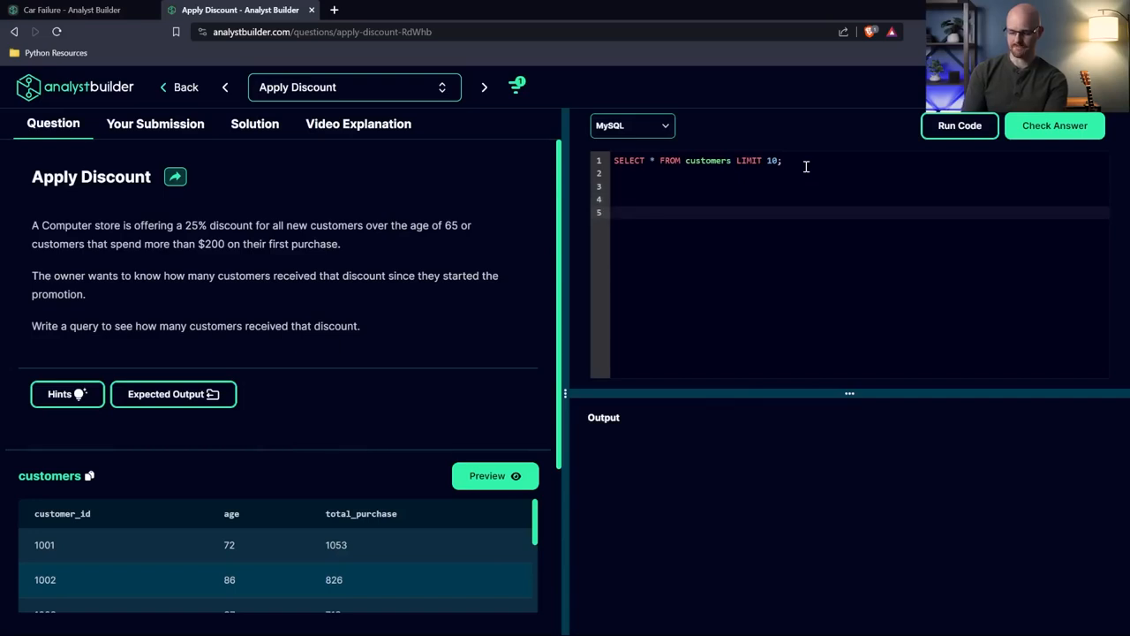
{"action": "type", "text": "-- FILTER:"}
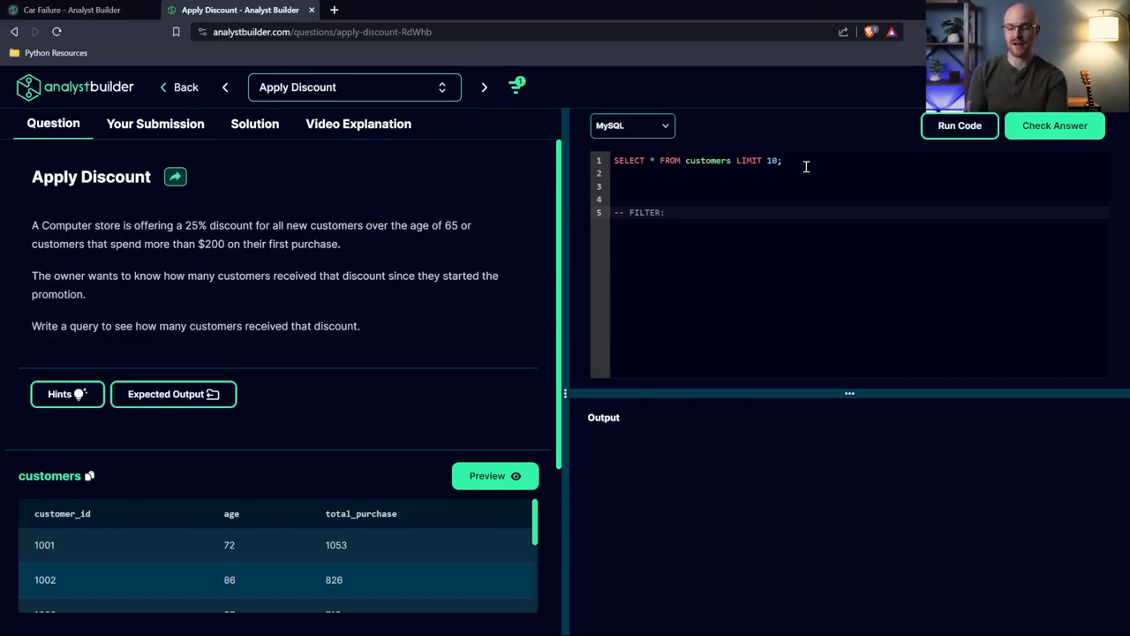
{"action": "left_click", "coordinate": [668, 212]}
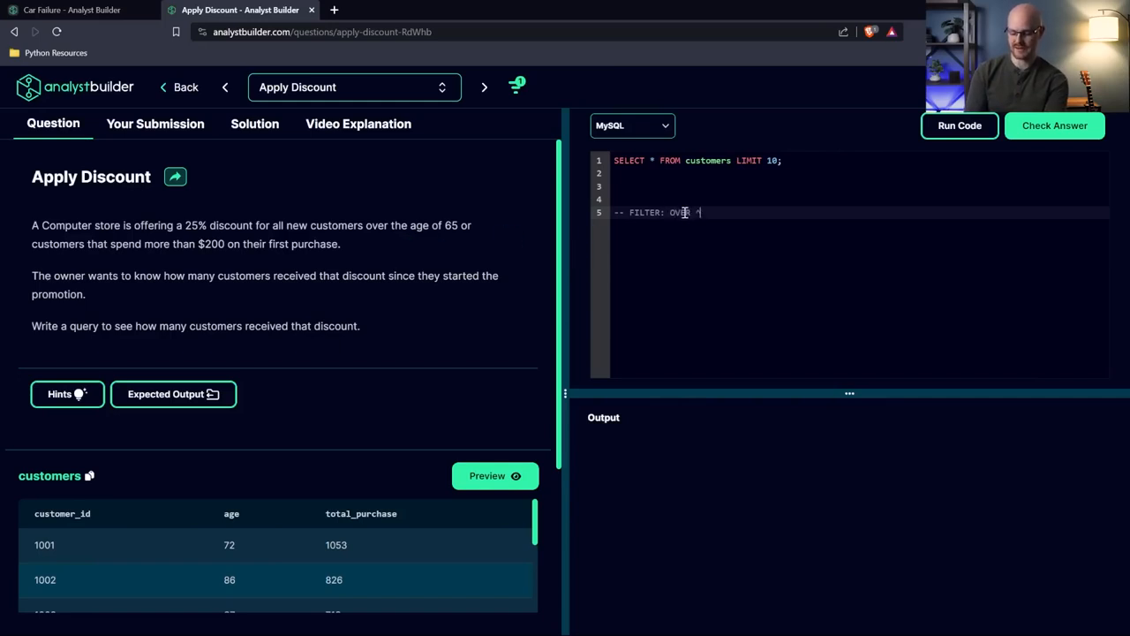
{"action": "type", "text": "6"}
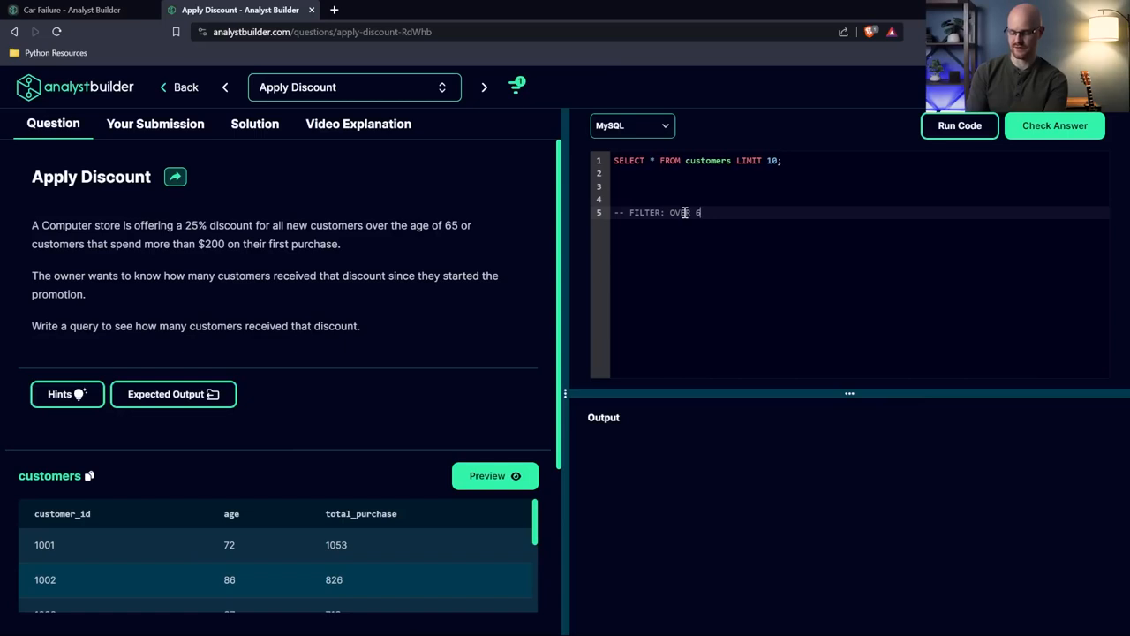
{"action": "type", "text": "65 OR"}
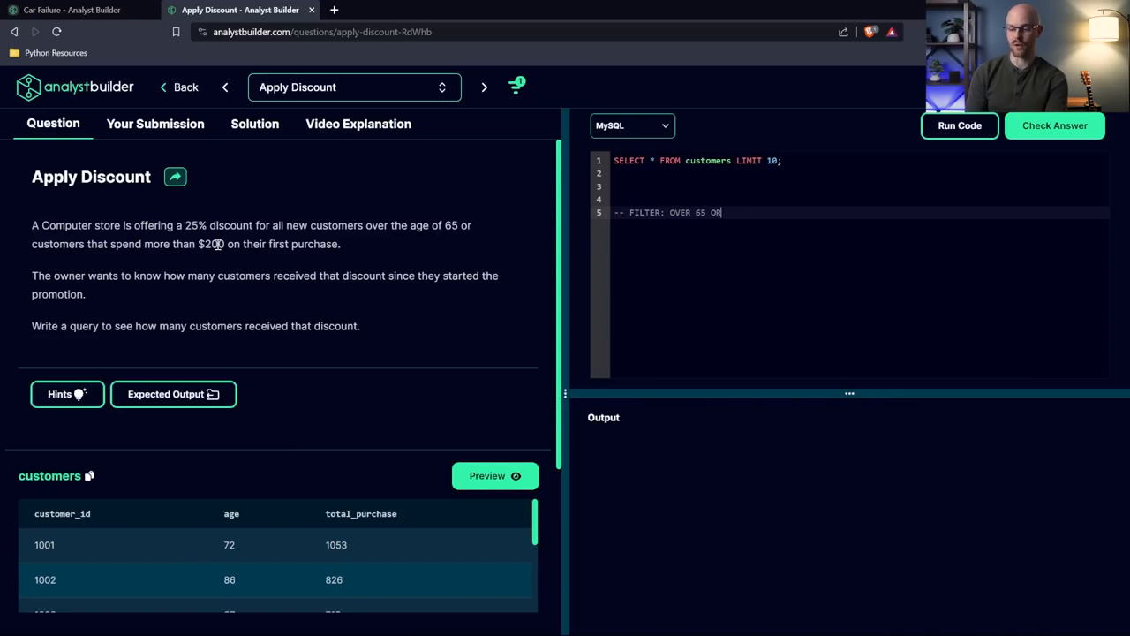
{"action": "type", "text": "SP"}
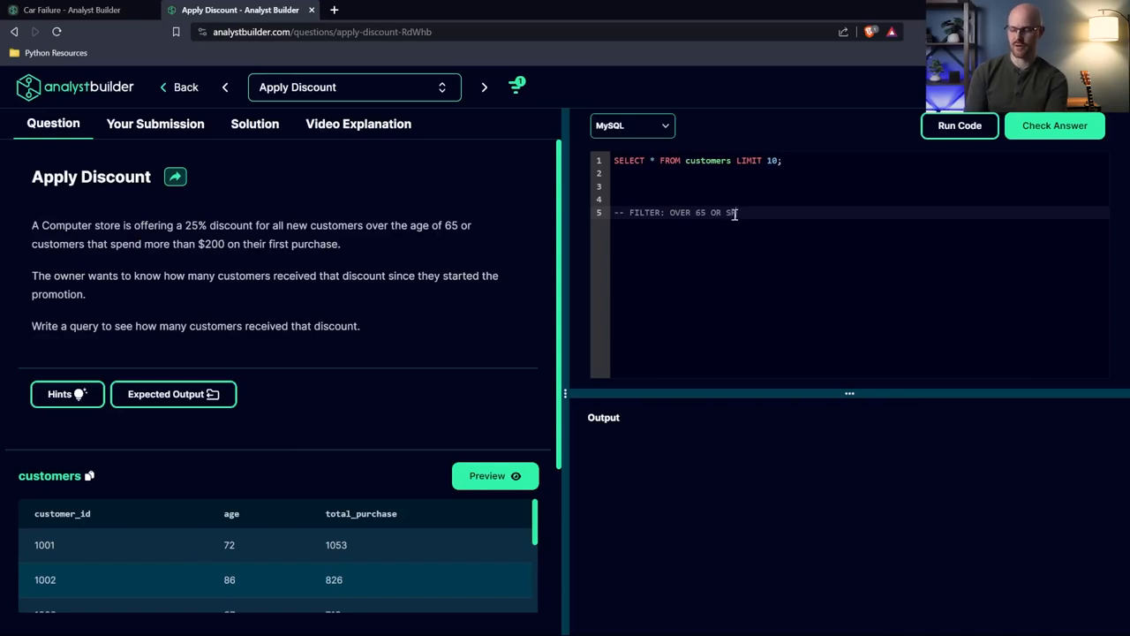
{"action": "type", "text": "ent more than 2"}
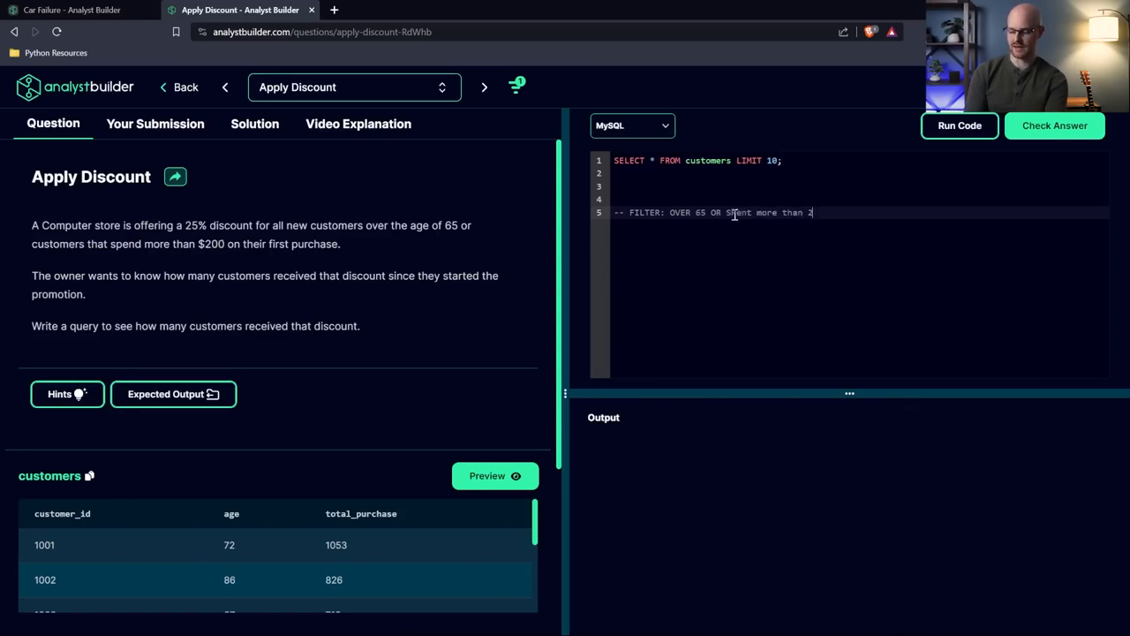
{"action": "type", "text": "00"}
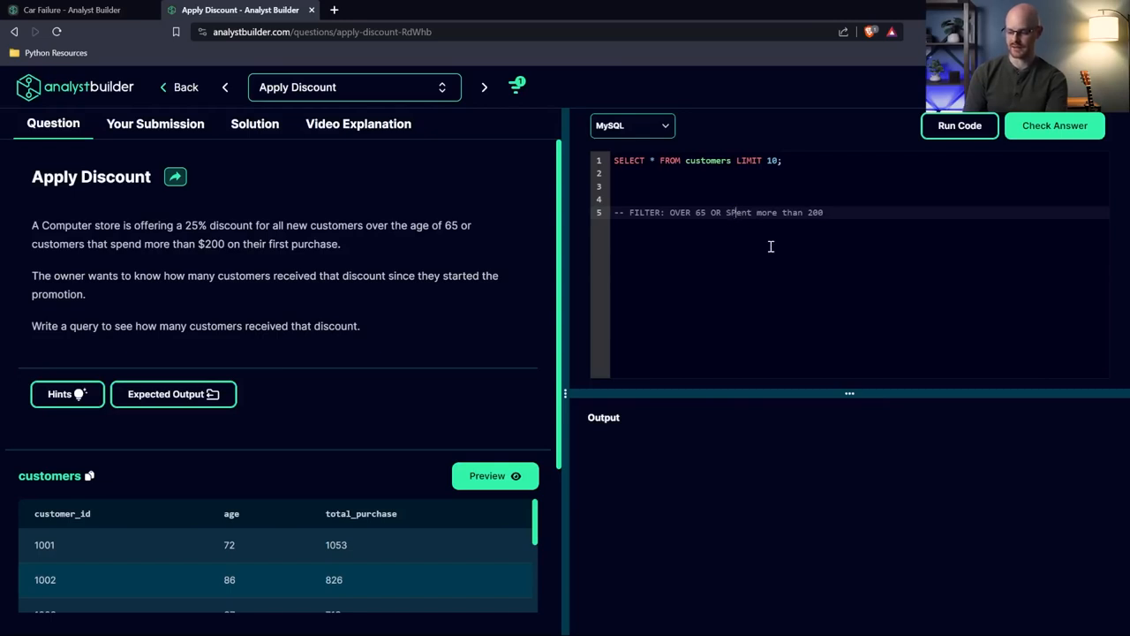
Step: Add a line 7 comment 'Count on the number of customer that fit that filter'
{"action": "key", "text": "Enter"}
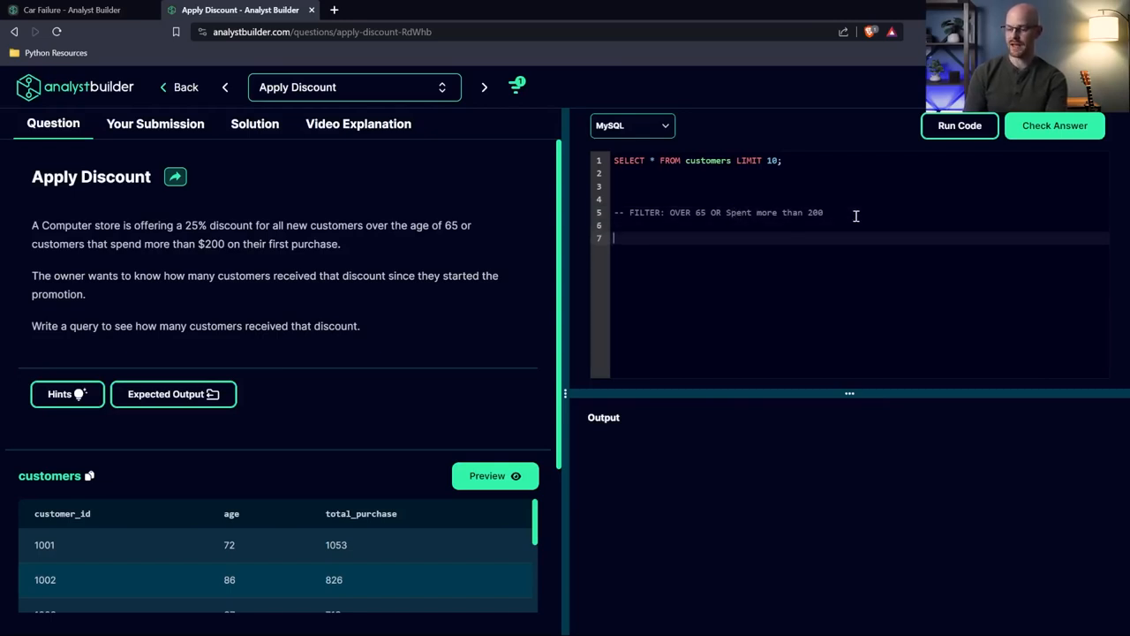
{"action": "type", "text": "--"}
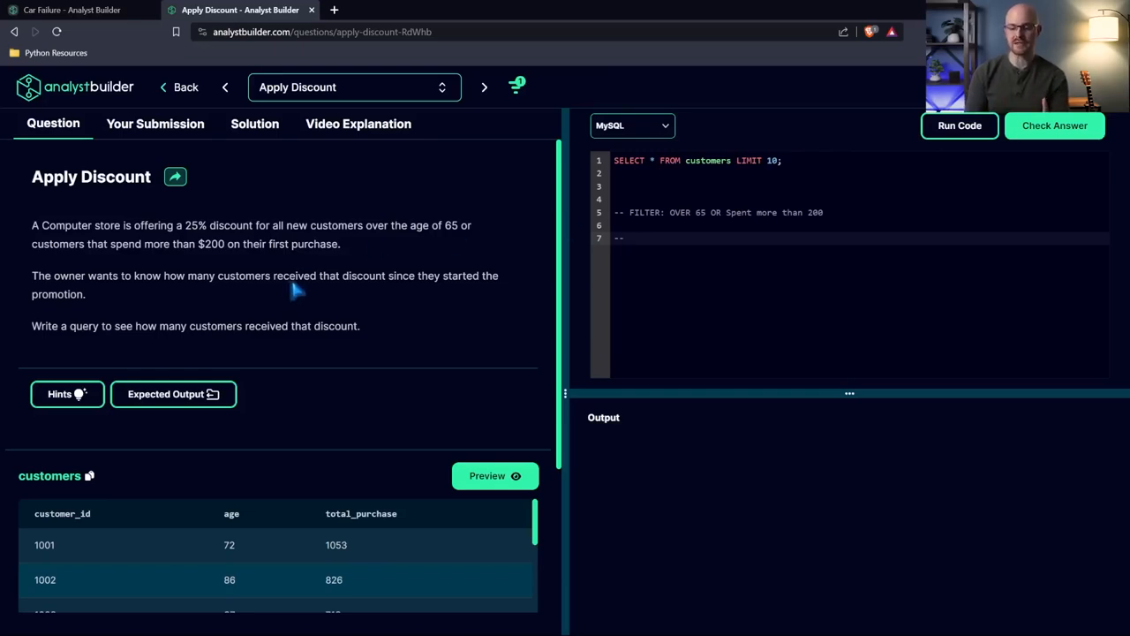
{"action": "left_click", "coordinate": [668, 239]}
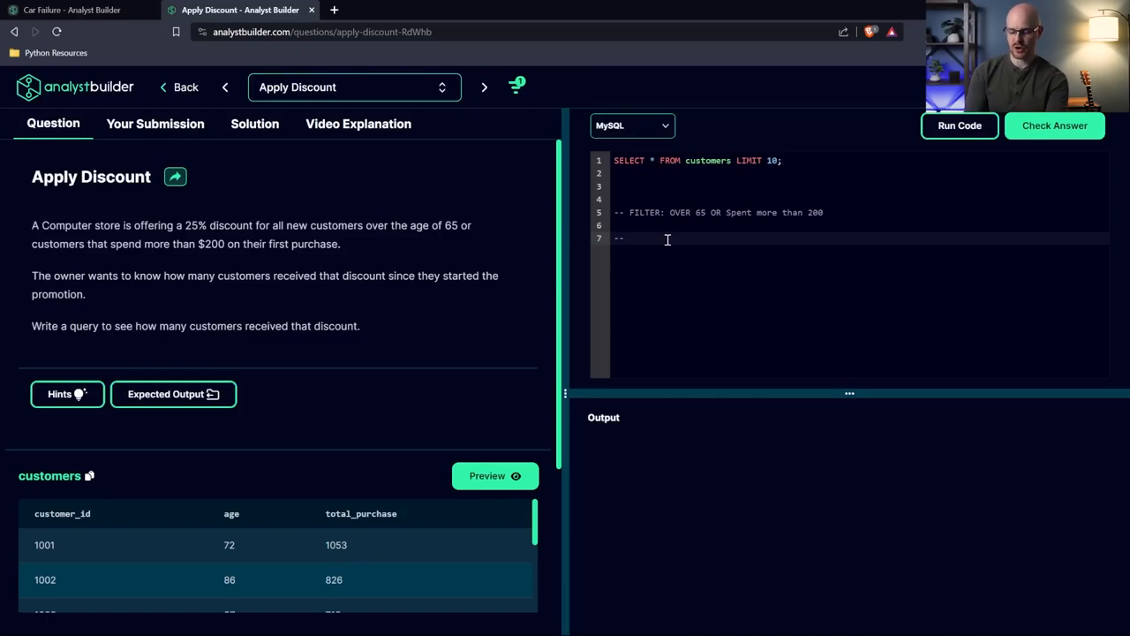
{"action": "type", "text": "COU"}
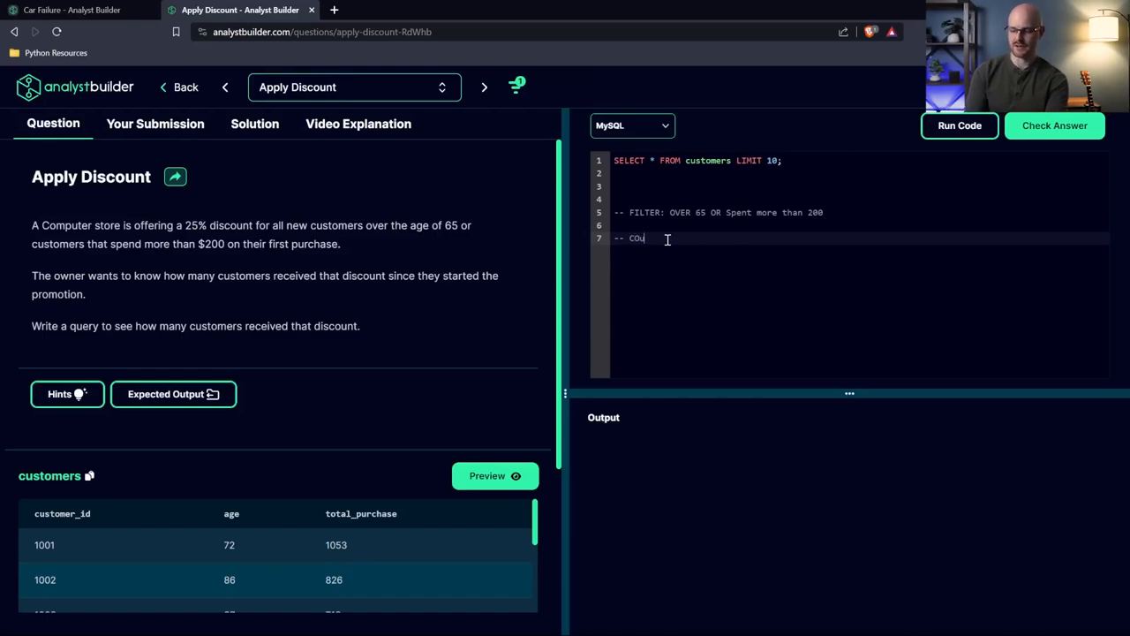
{"action": "type", "text": "unt on the"}
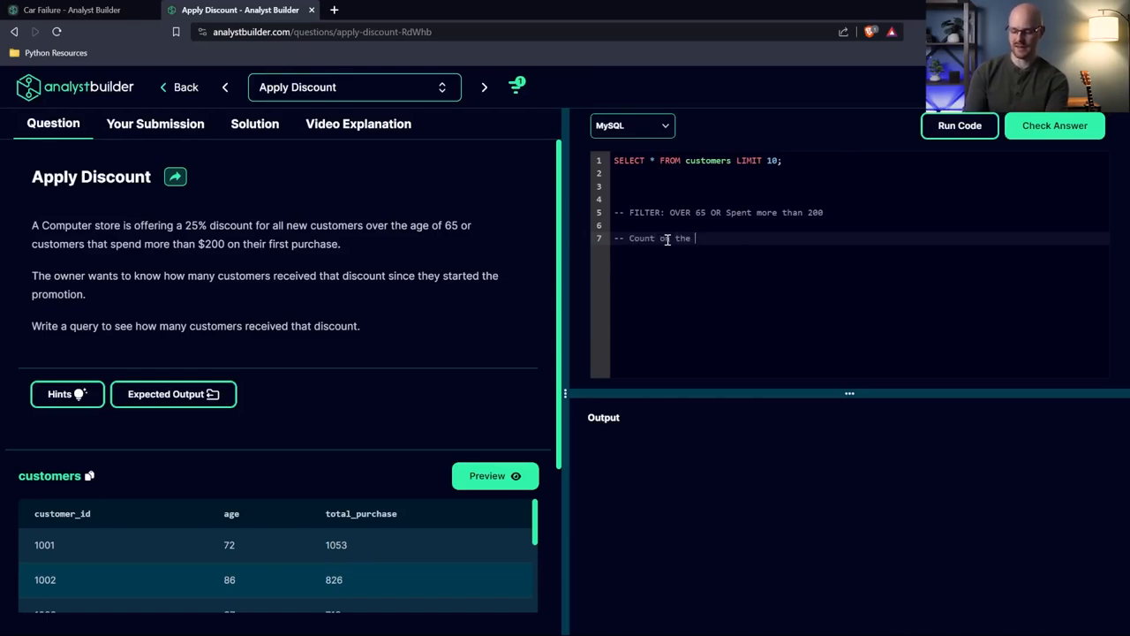
{"action": "type", "text": "number of customer"}
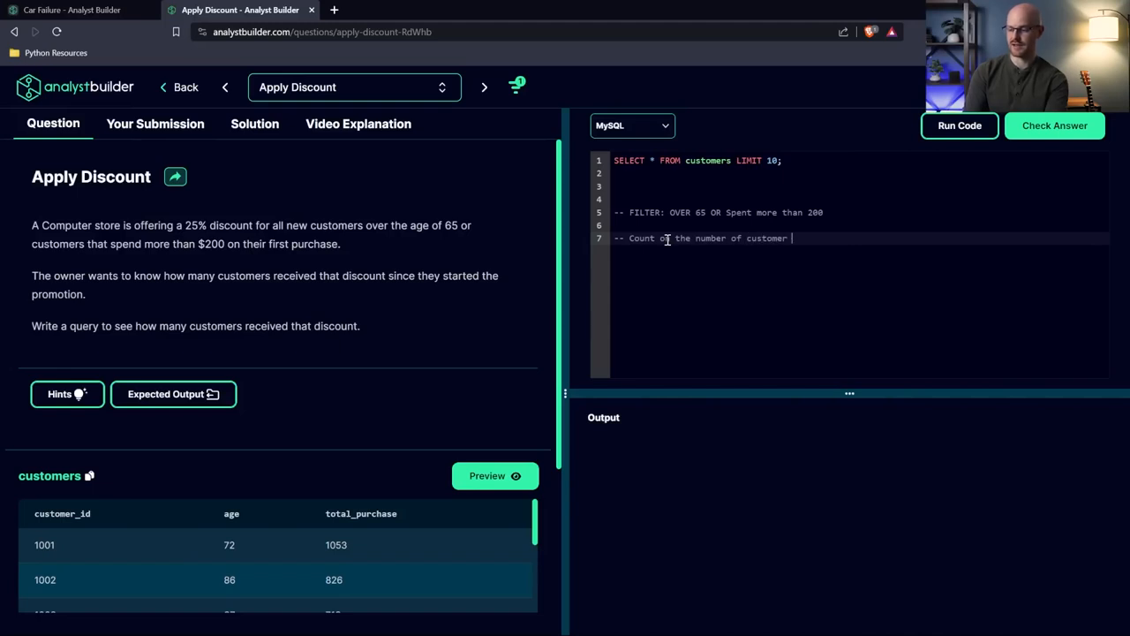
{"action": "type", "text": "that fit that filter"}
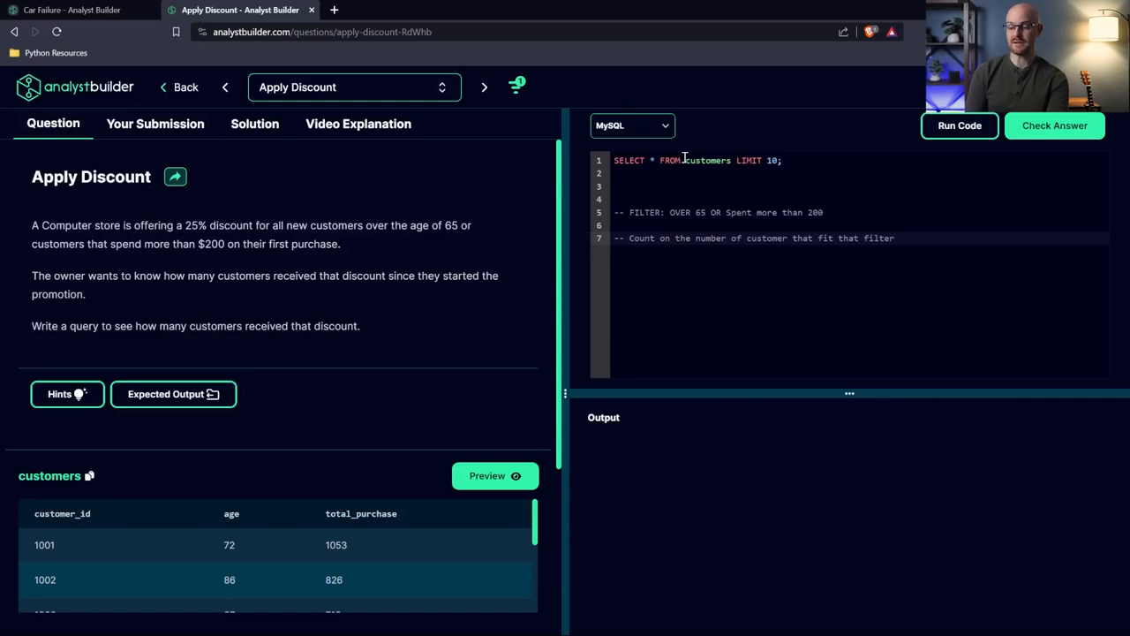
Step: Move FROM to its own line, delete LIMIT 10, and run the unrestricted query
{"action": "key", "text": "Enter"}
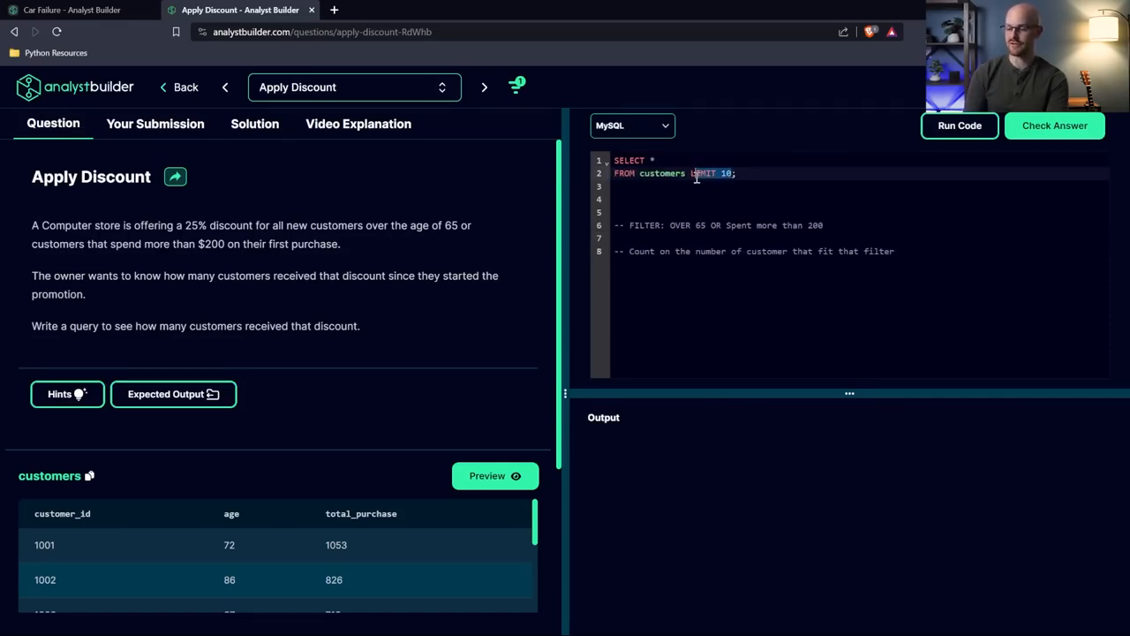
{"action": "key", "text": "Backspace"}
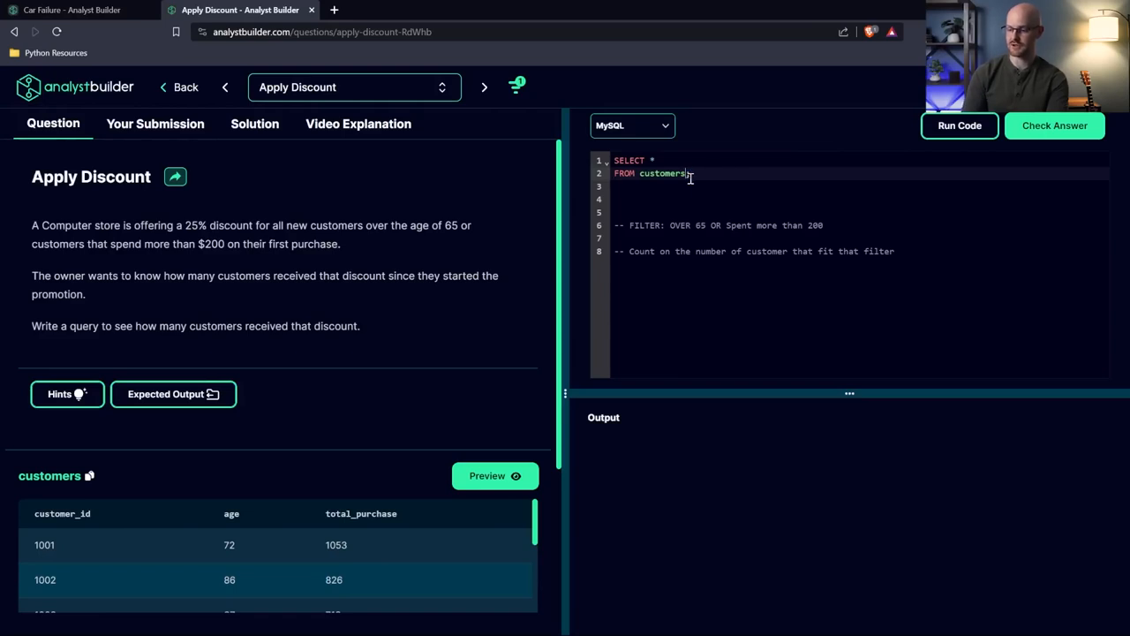
{"action": "left_click", "coordinate": [959, 125]}
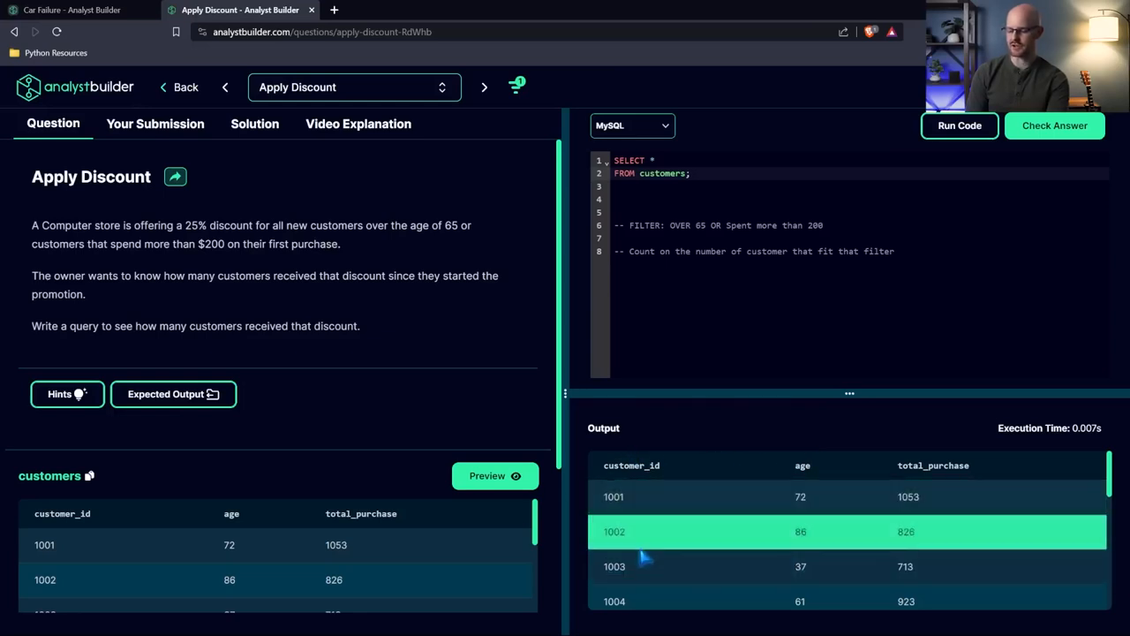
{"action": "mouse_move", "coordinate": [847, 446]}
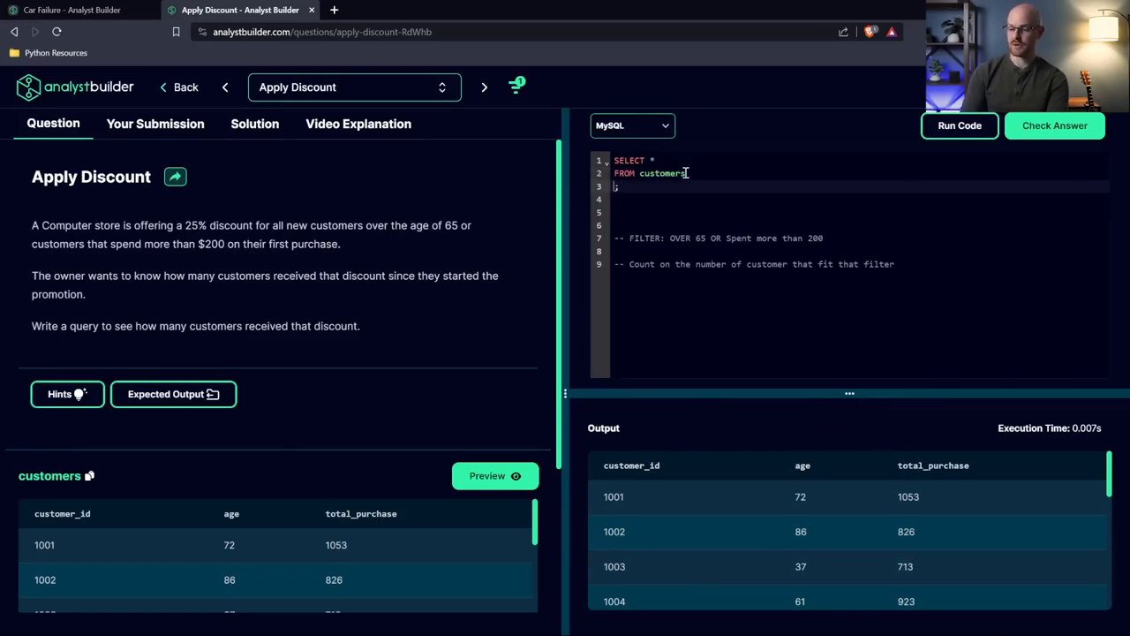
Step: Begin the filter WHERE age > 65 OR total_purchase > 20 after FROM customers
{"action": "key", "text": "Enter"}
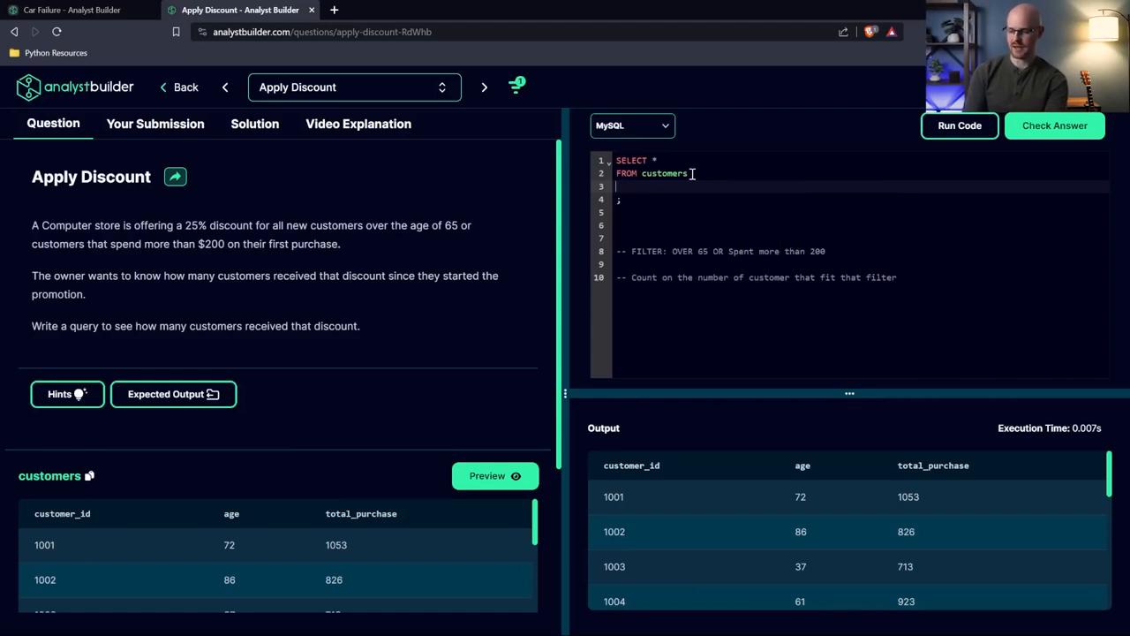
{"action": "type", "text": "WHERE age"}
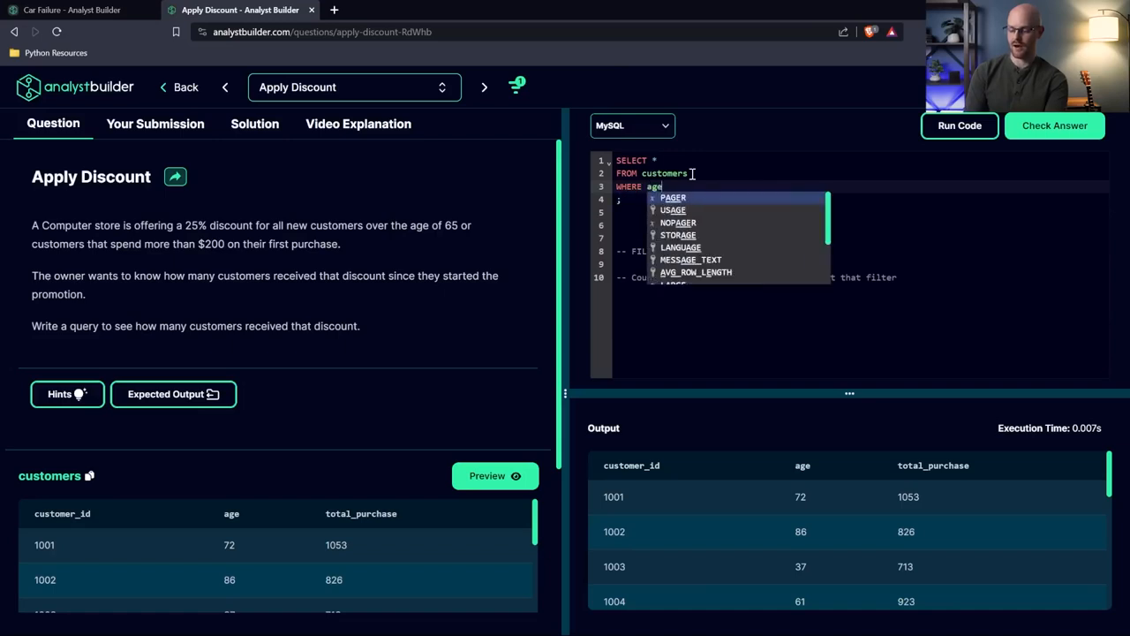
{"action": "type", "text": ">"}
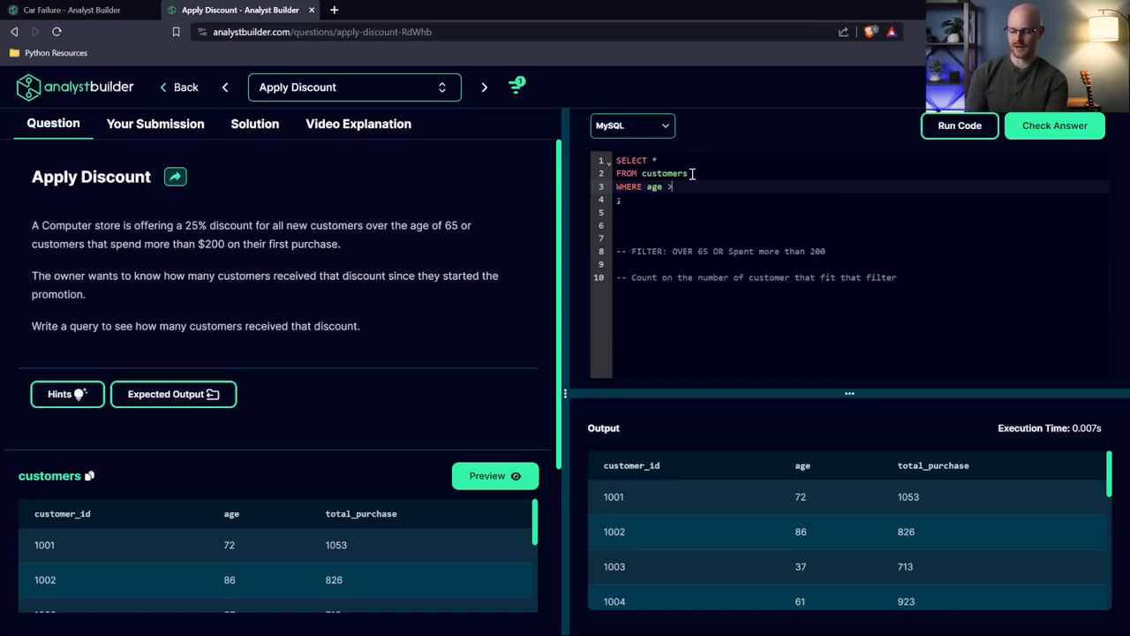
{"action": "type", "text": "65"}
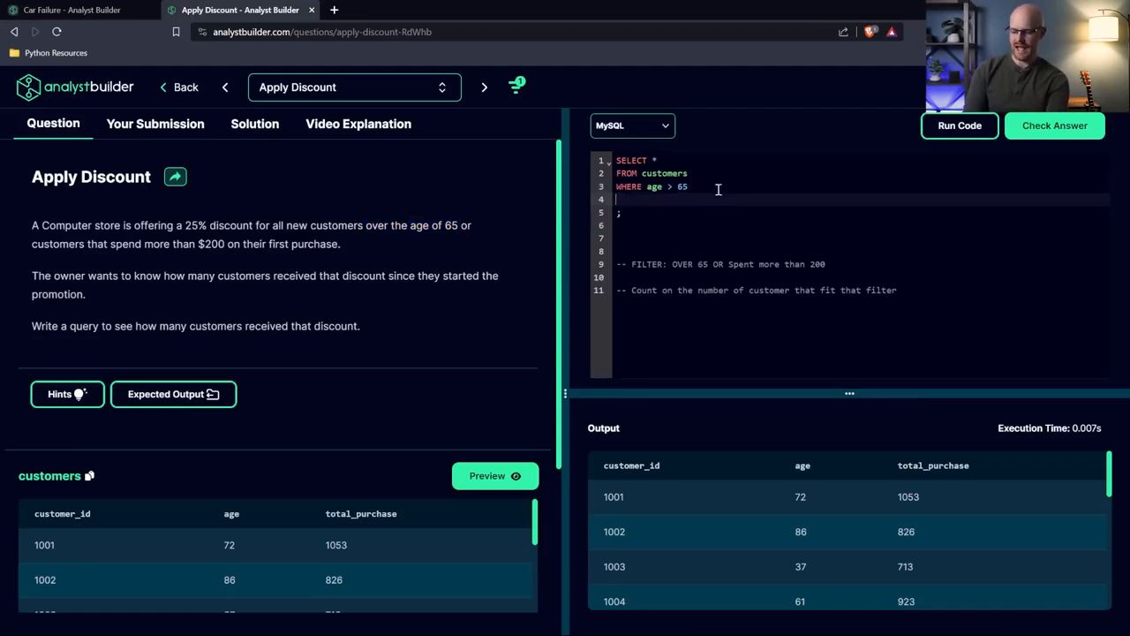
{"action": "type", "text": "A"}
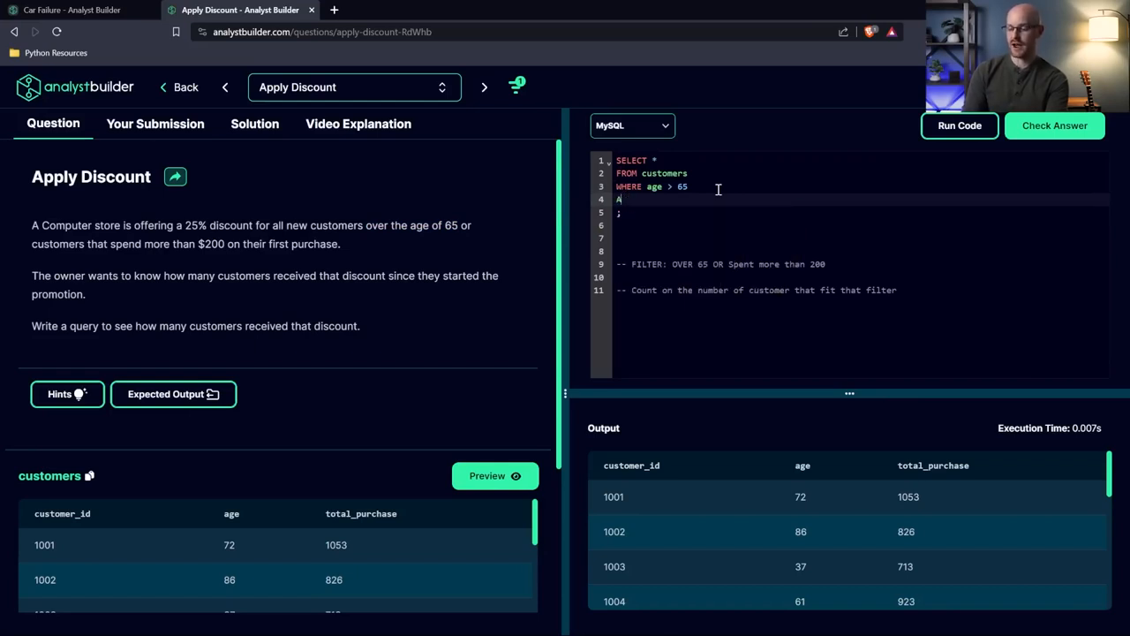
{"action": "type", "text": "OR"}
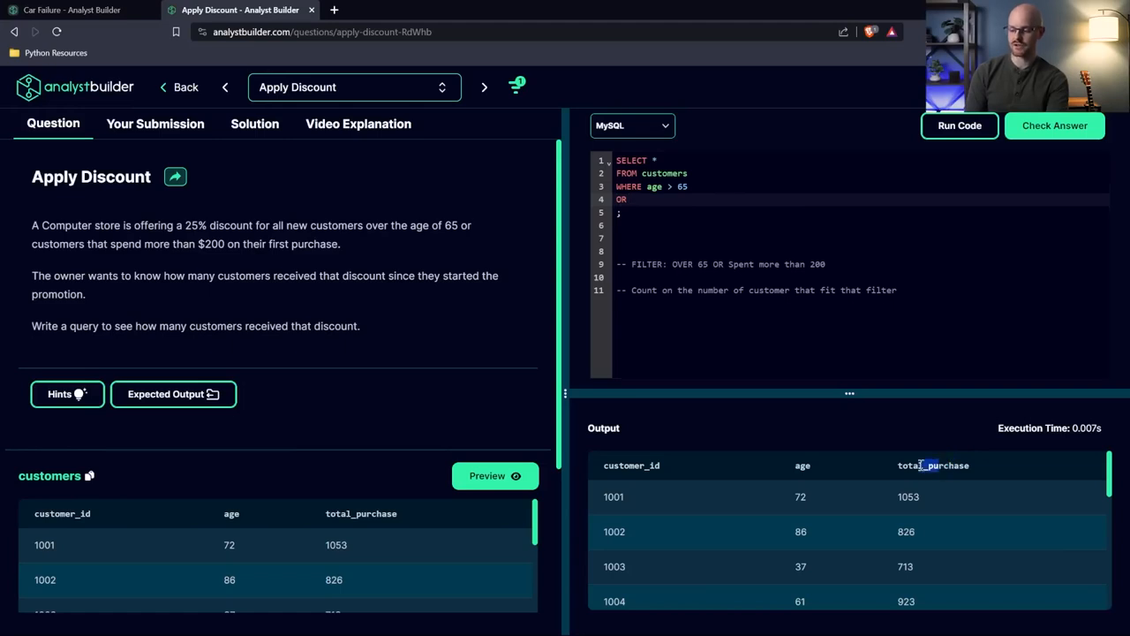
{"action": "type", "text": "total_purchase"}
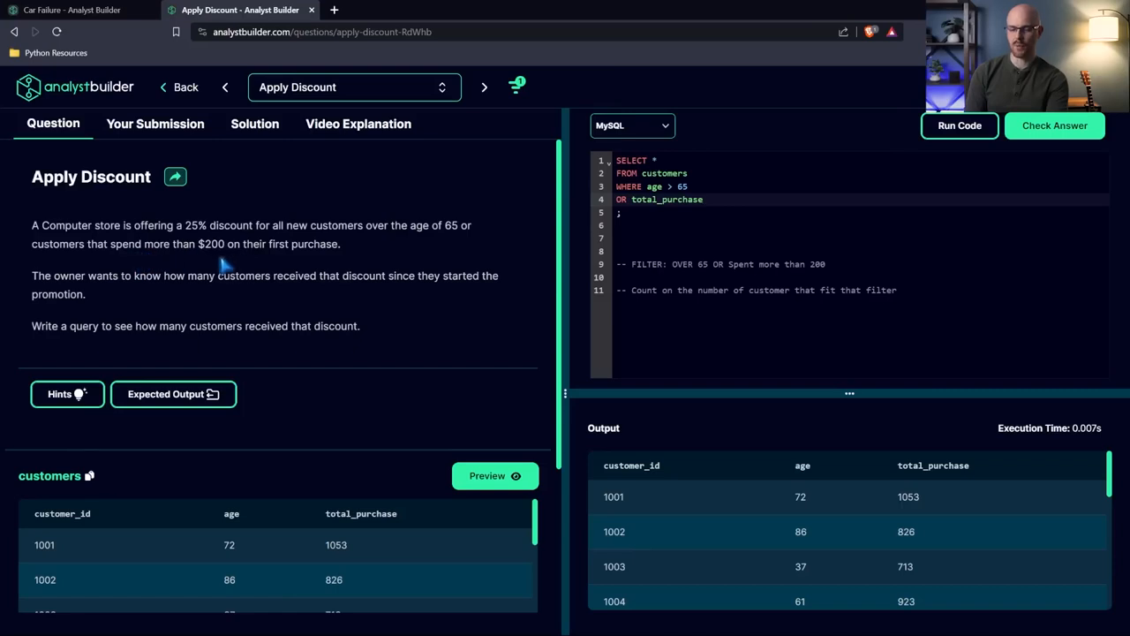
{"action": "type", "text": "> 20"}
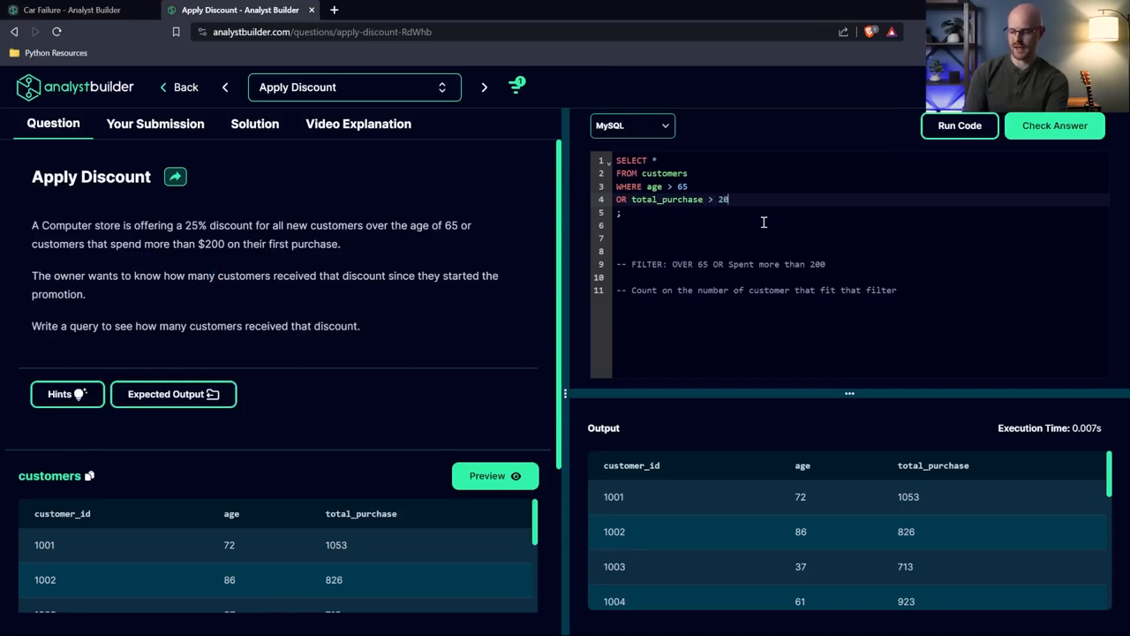
Step: Run the query filtered on total_purchase > 200 and scroll through the matching customers
{"action": "left_click", "coordinate": [959, 125]}
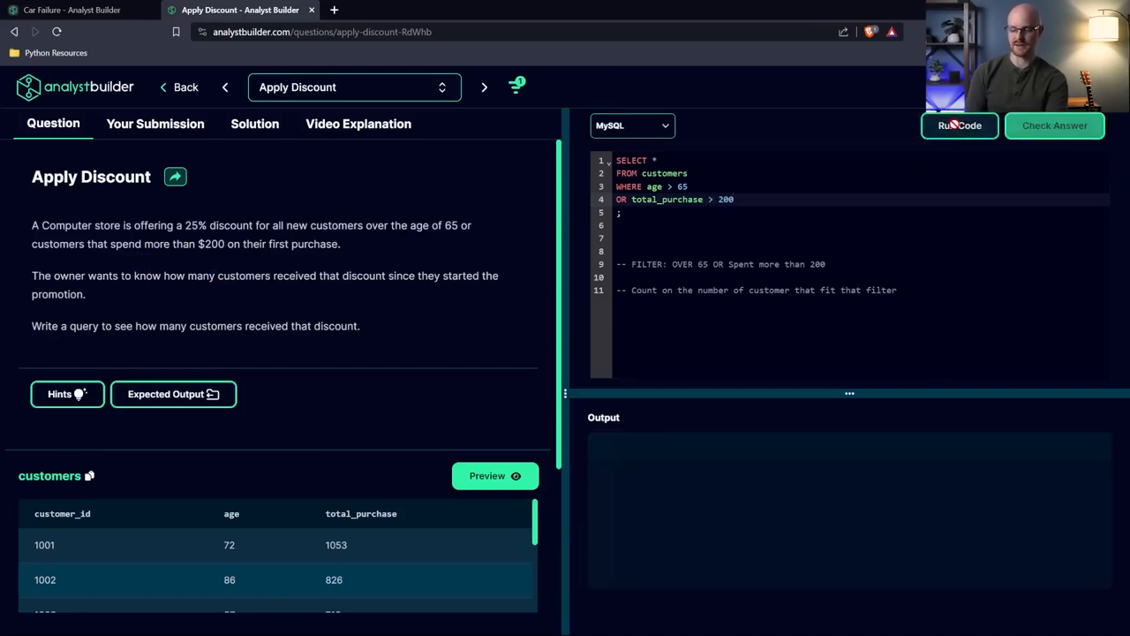
{"action": "left_click", "coordinate": [959, 124]}
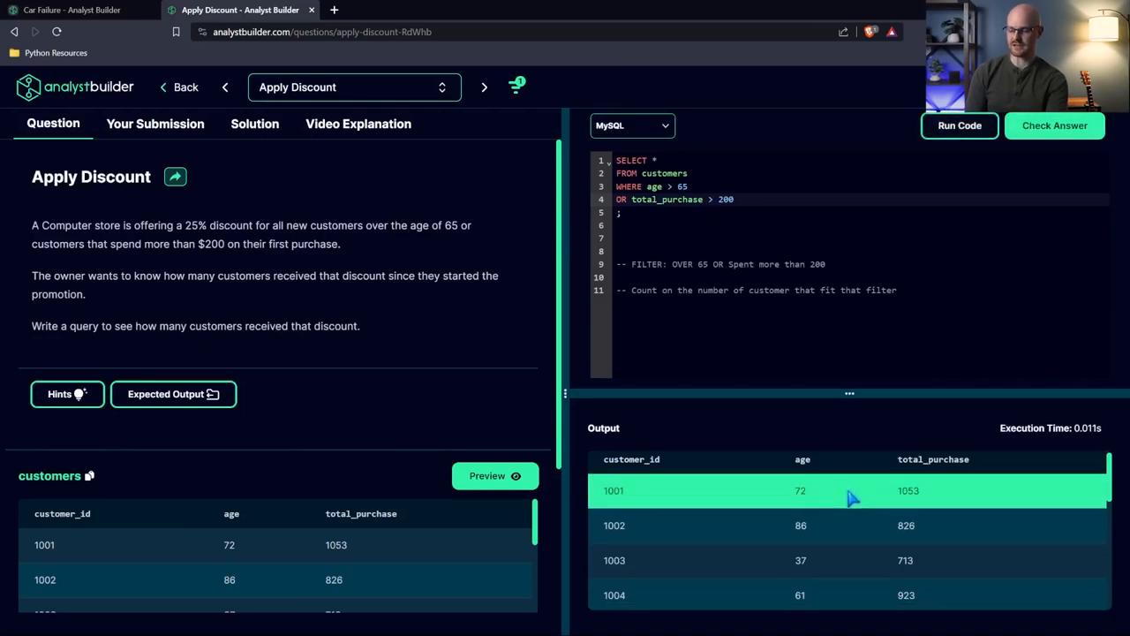
{"action": "scroll", "scroll_direction": "down", "scroll_amount": 3}
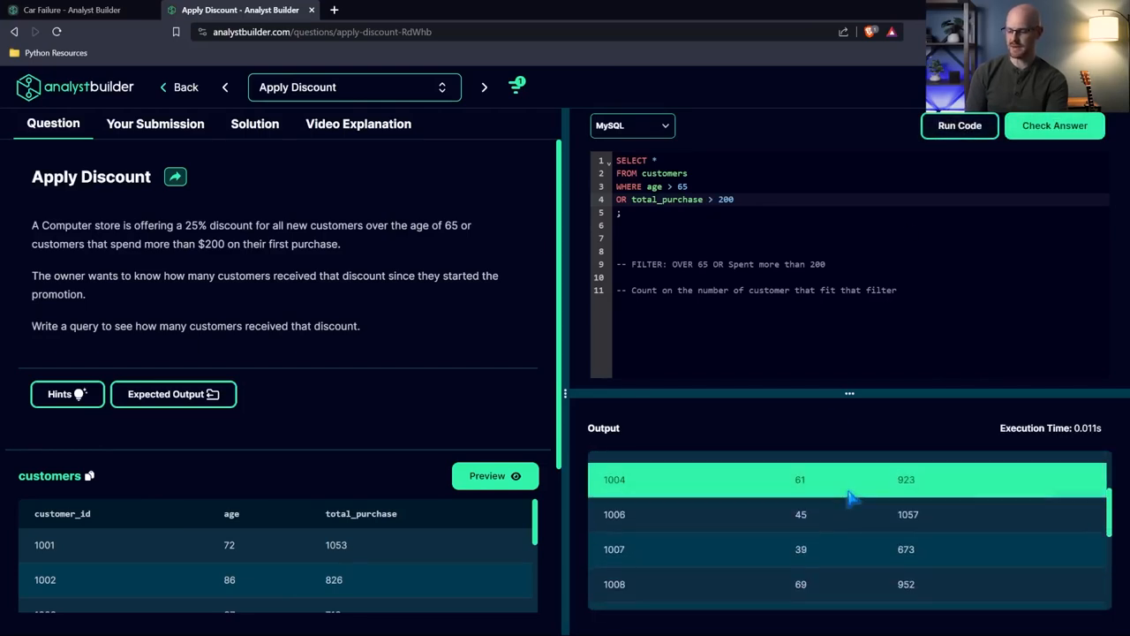
{"action": "scroll", "scroll_direction": "down", "scroll_amount": 3}
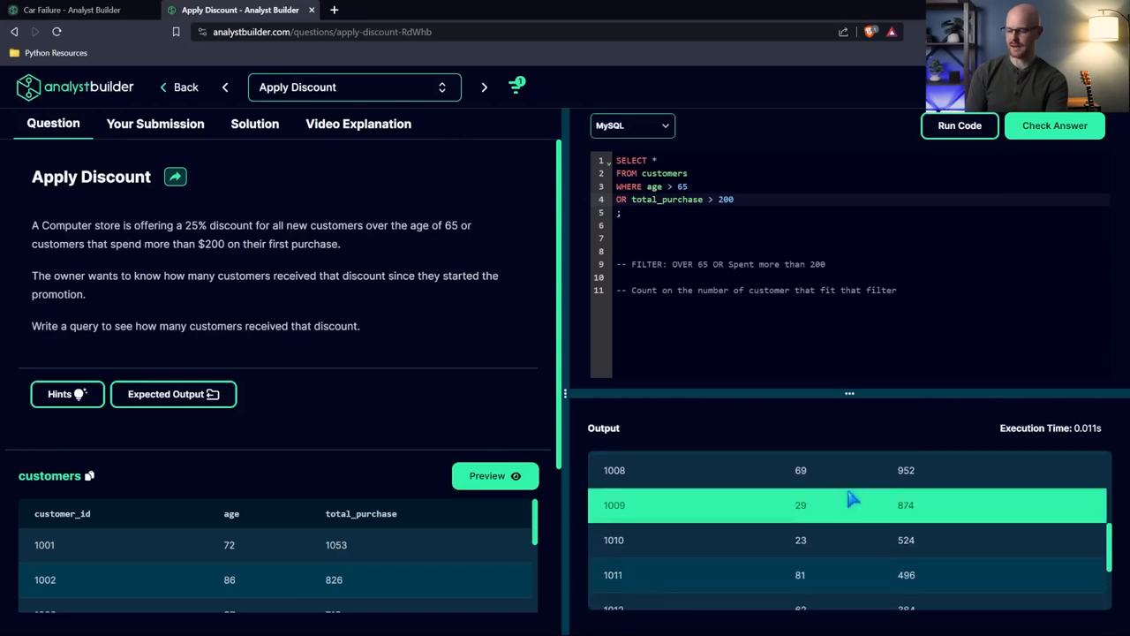
{"action": "scroll", "scroll_direction": "down", "scroll_amount": 3}
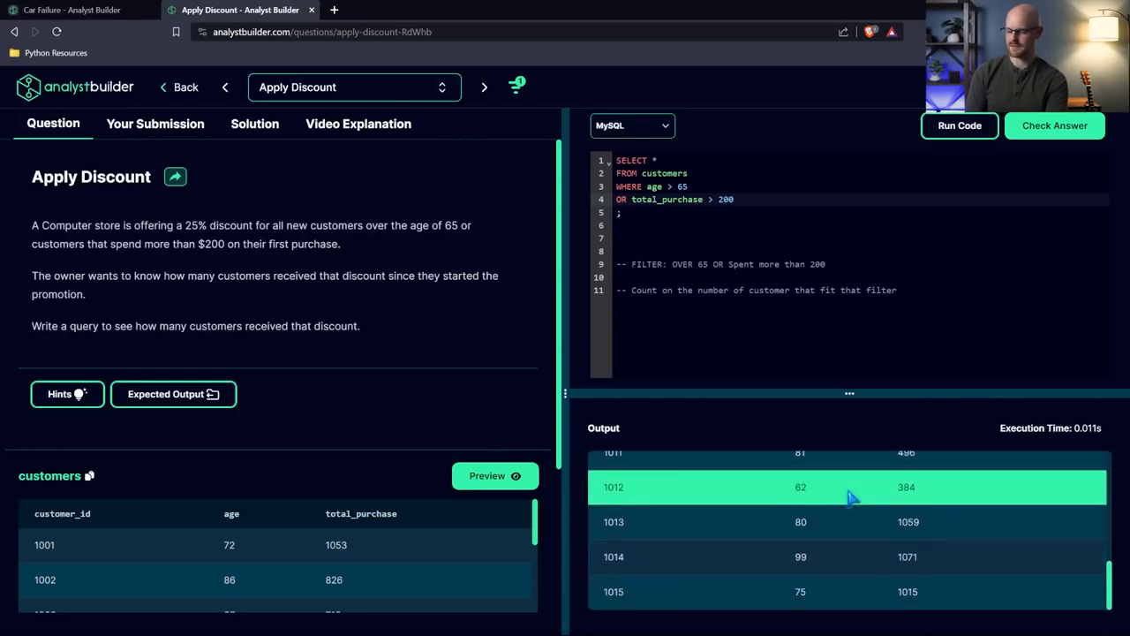
{"action": "scroll", "scroll_direction": "up", "scroll_amount": 3}
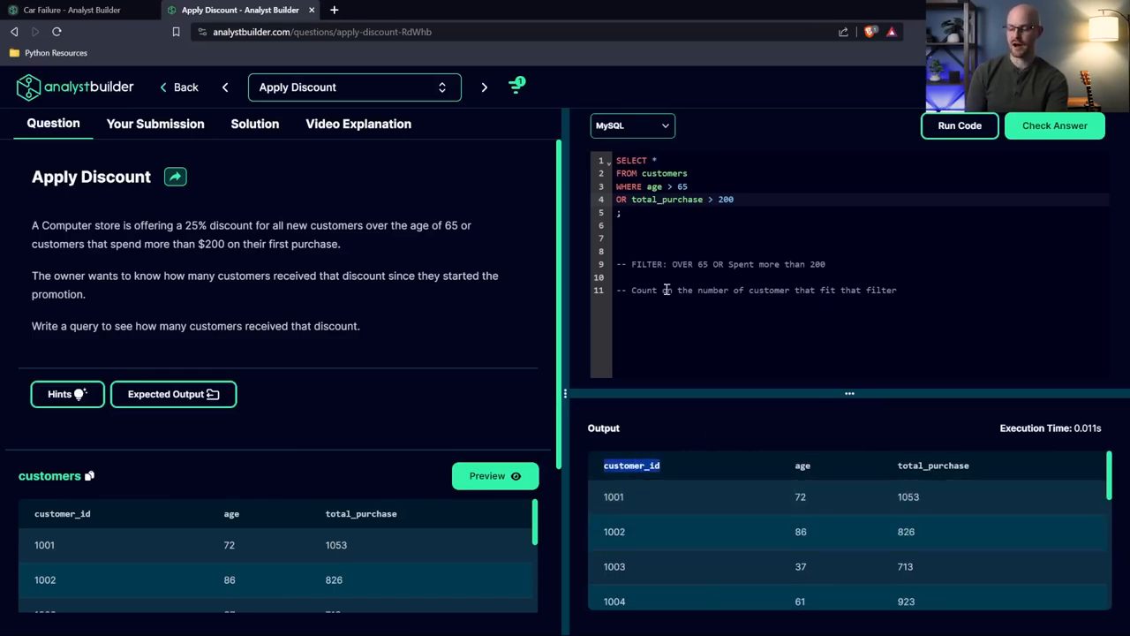
Step: Switch to SELECT COUNT(customer_id), run it (14), pass Check Answer, and open the profile
{"action": "type", "text": "COUNT(customer_id"}
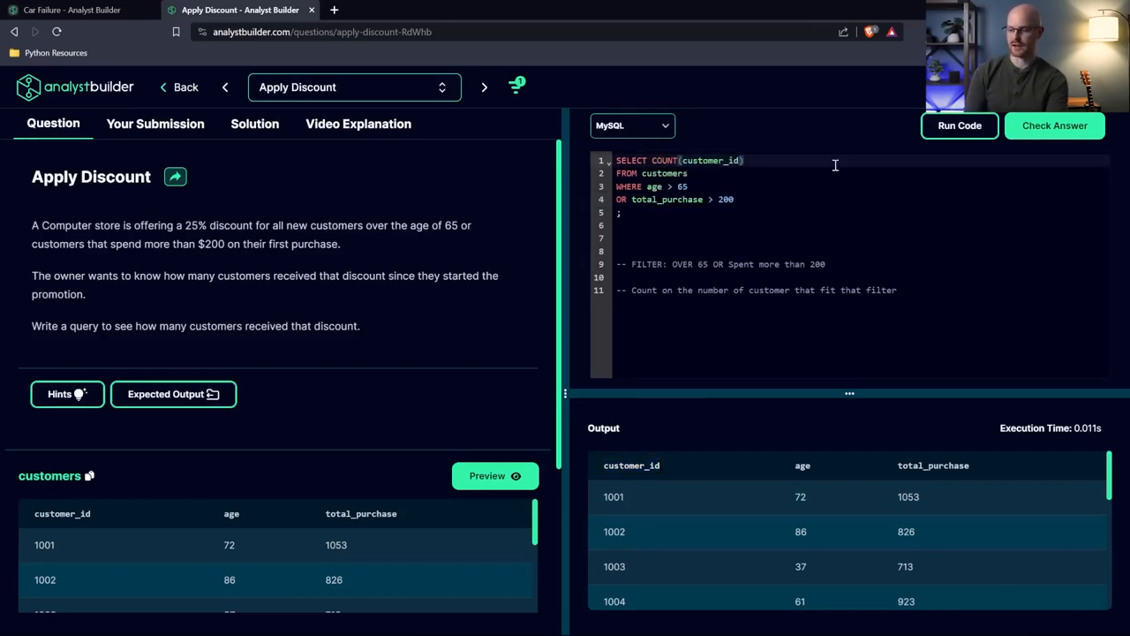
{"action": "left_click", "coordinate": [959, 124]}
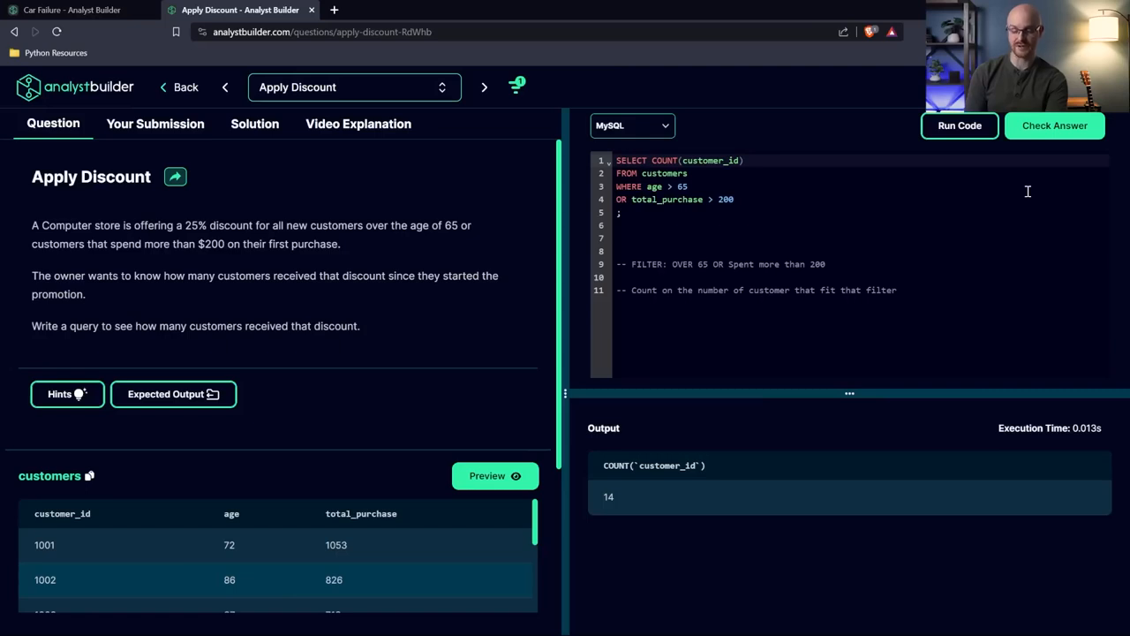
{"action": "mouse_move", "coordinate": [1054, 124]}
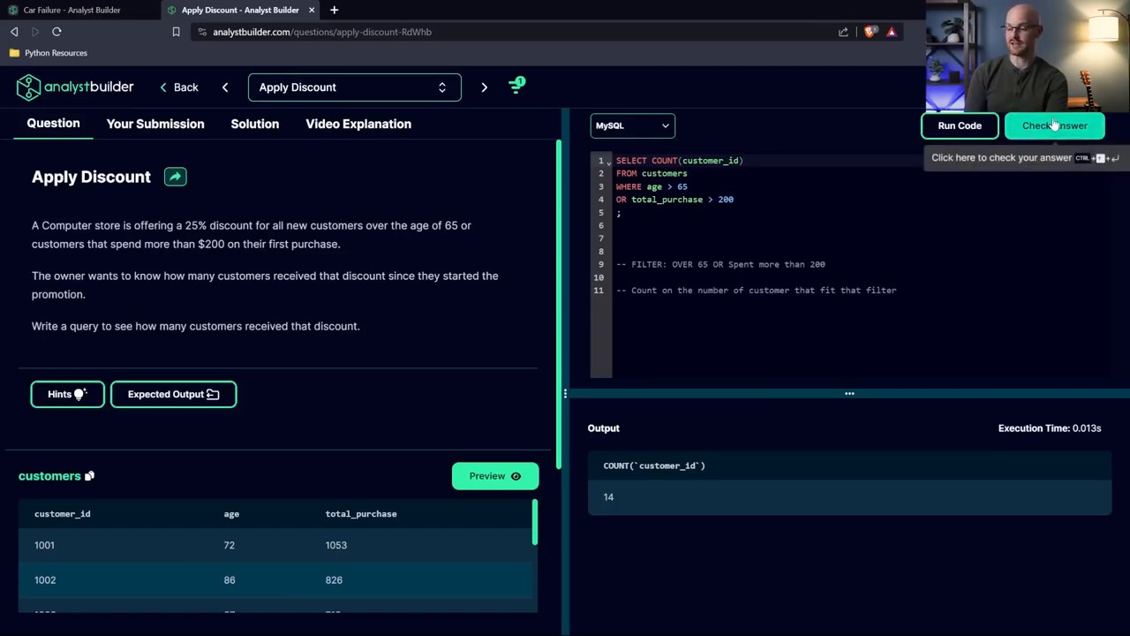
{"action": "left_click", "coordinate": [1054, 124]}
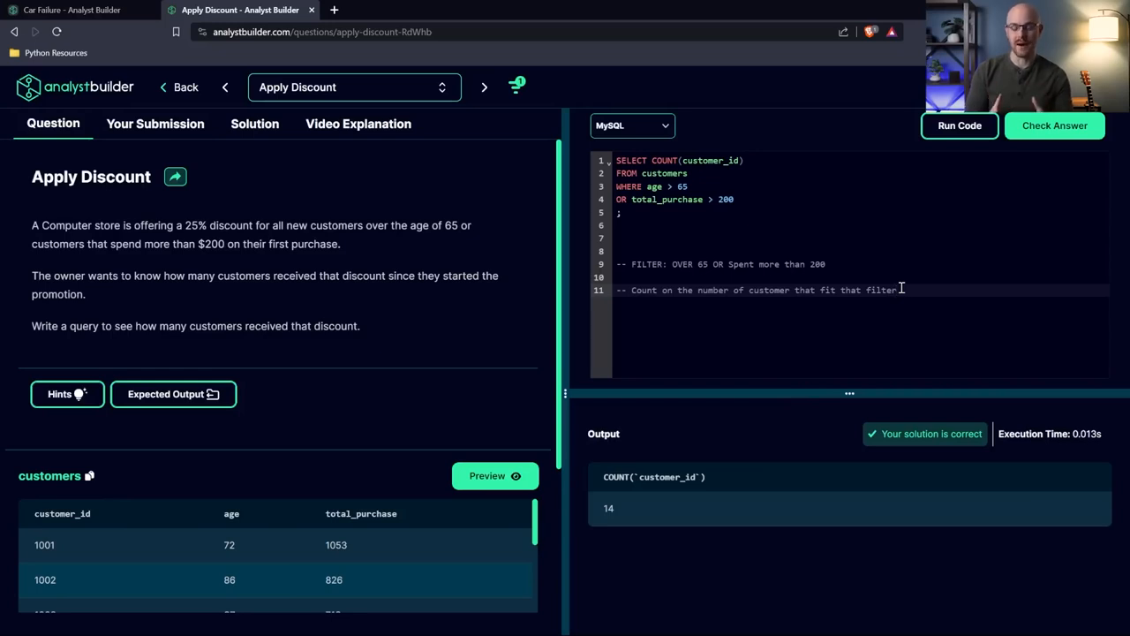
{"action": "mouse_move", "coordinate": [717, 293]}
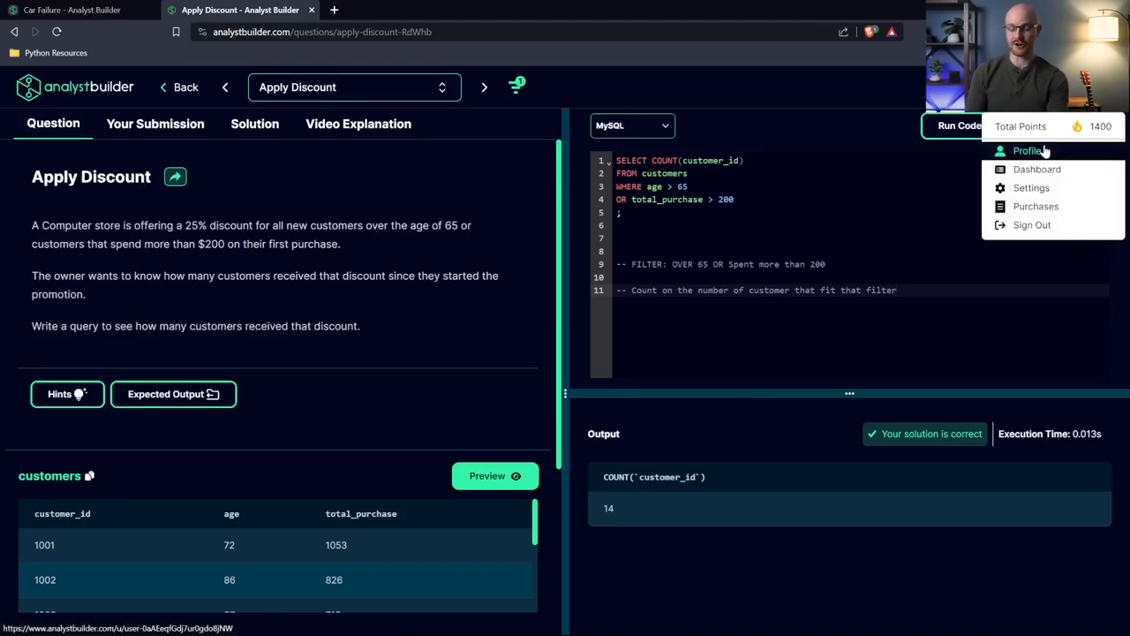
{"action": "left_click", "coordinate": [1028, 150]}
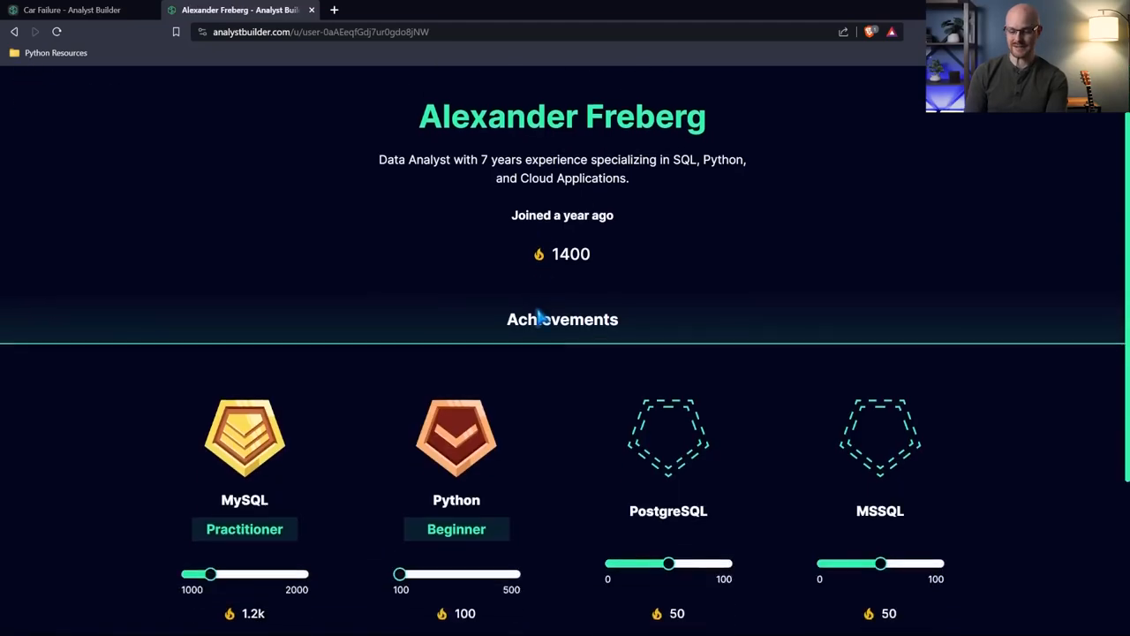
{"action": "scroll", "scroll_direction": "down", "scroll_amount": 3}
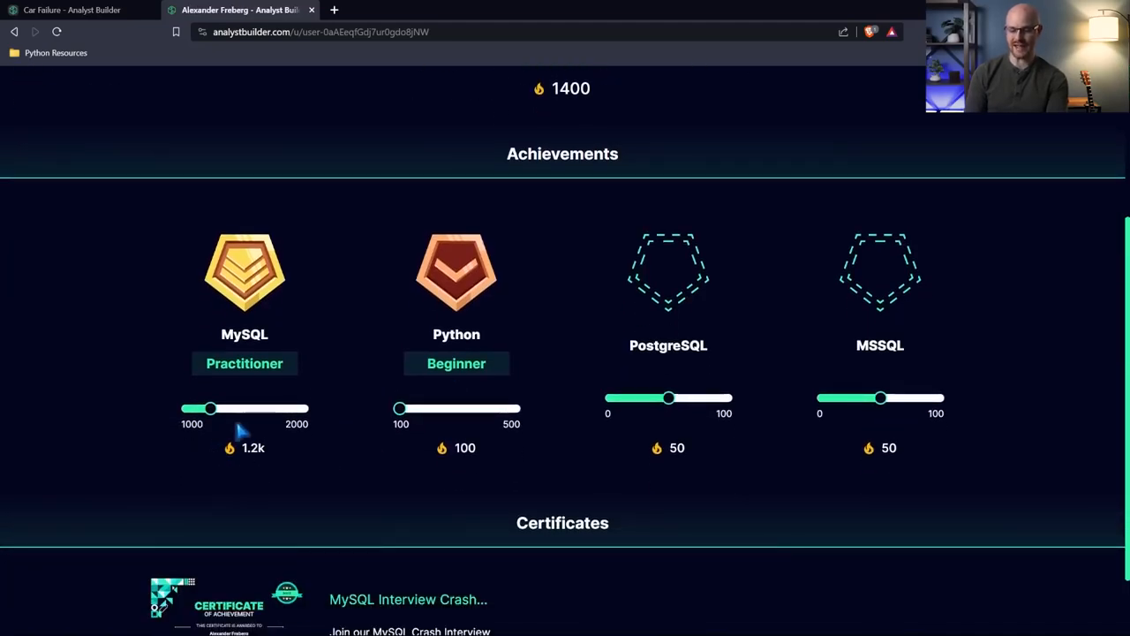